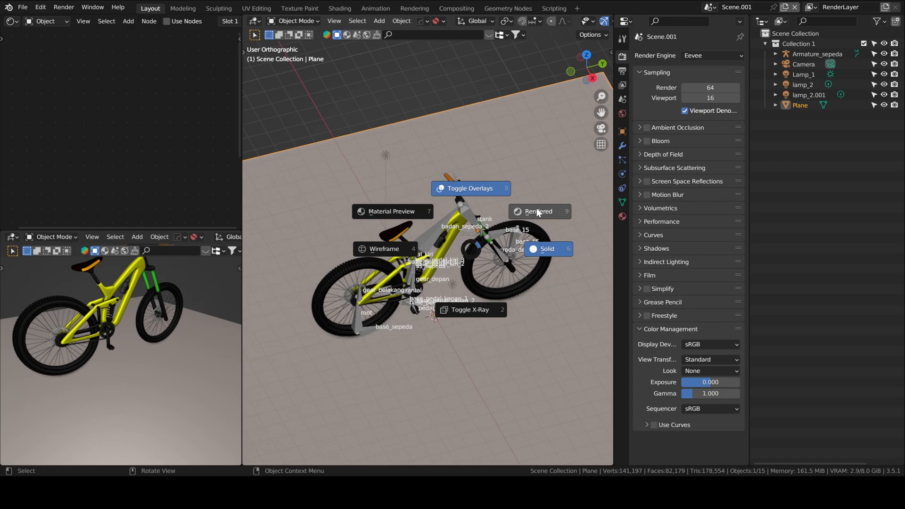
Step: Show the viewport as a rendered preview using Cycles on GPU Compute
{"action": "left_click", "coordinate": [711, 55]}
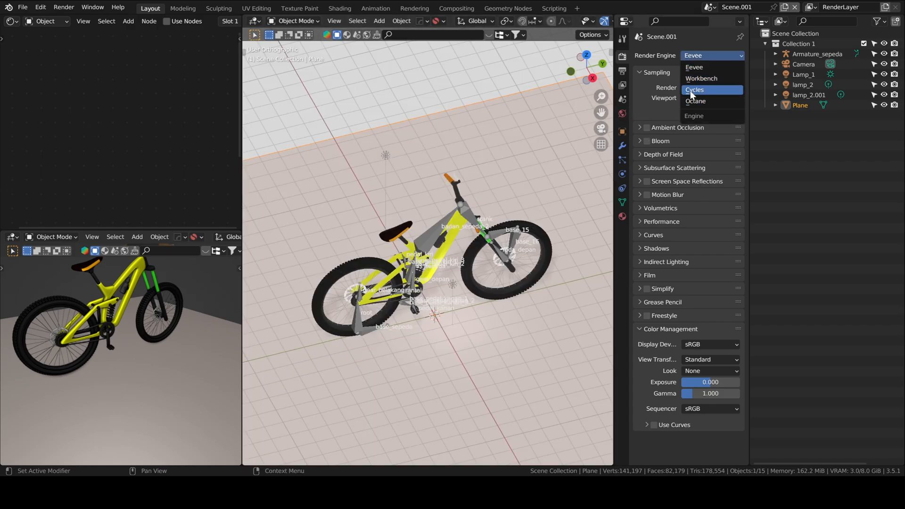
{"action": "left_click", "coordinate": [695, 89]}
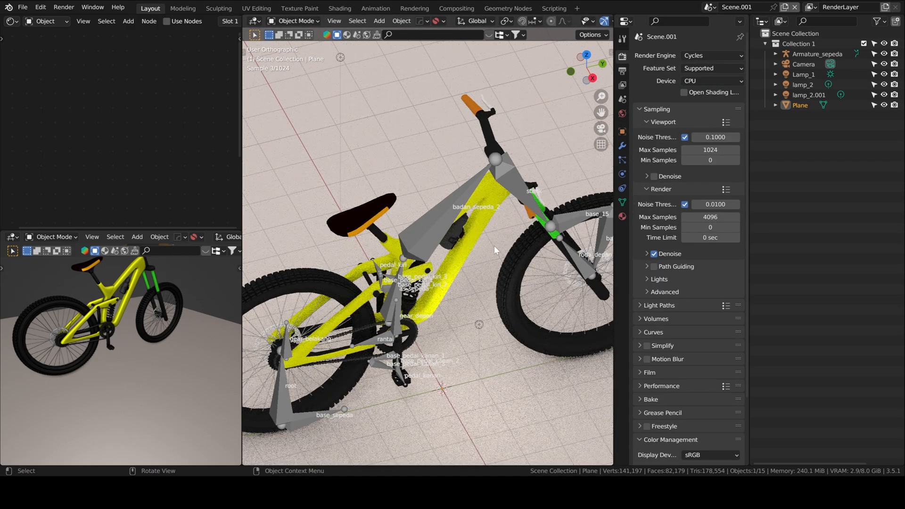
{"action": "left_click", "coordinate": [711, 81]}
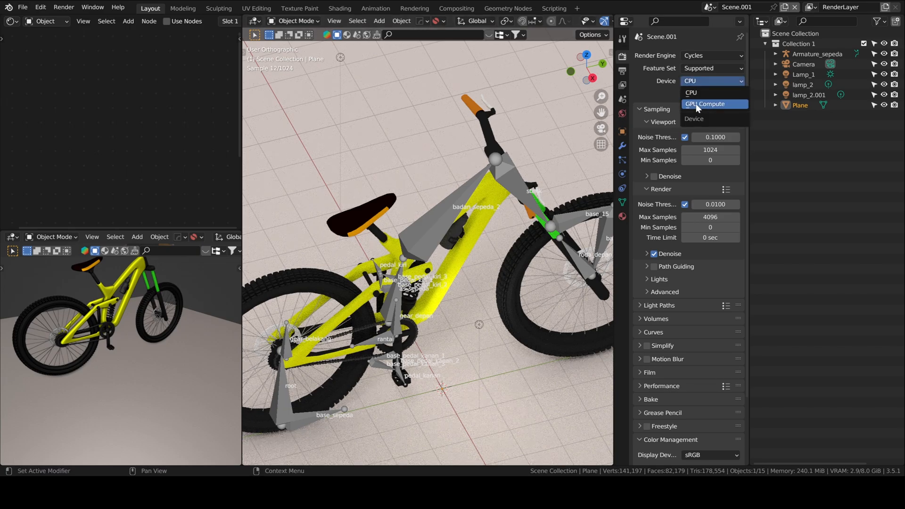
{"action": "left_click", "coordinate": [705, 104]}
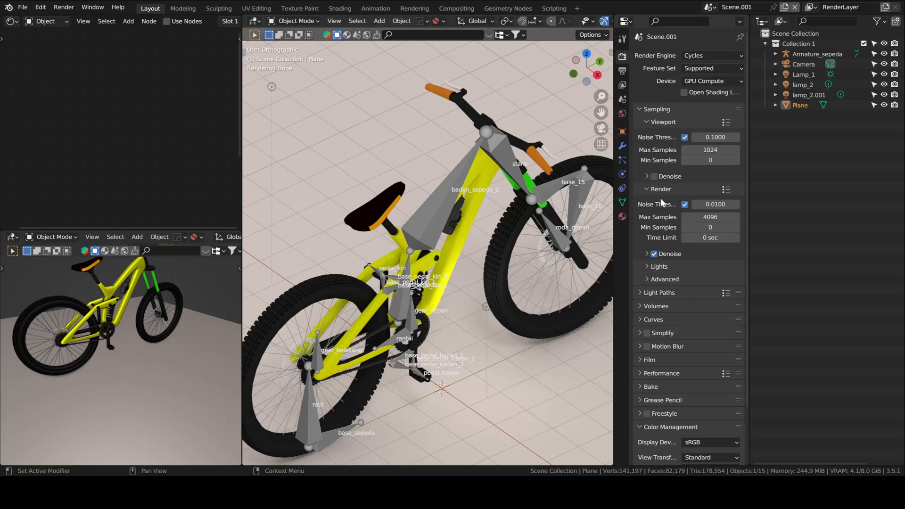
Step: Apply a high-contrast Filmic look to the colour management and bring up the world settings
{"action": "left_click", "coordinate": [710, 406]}
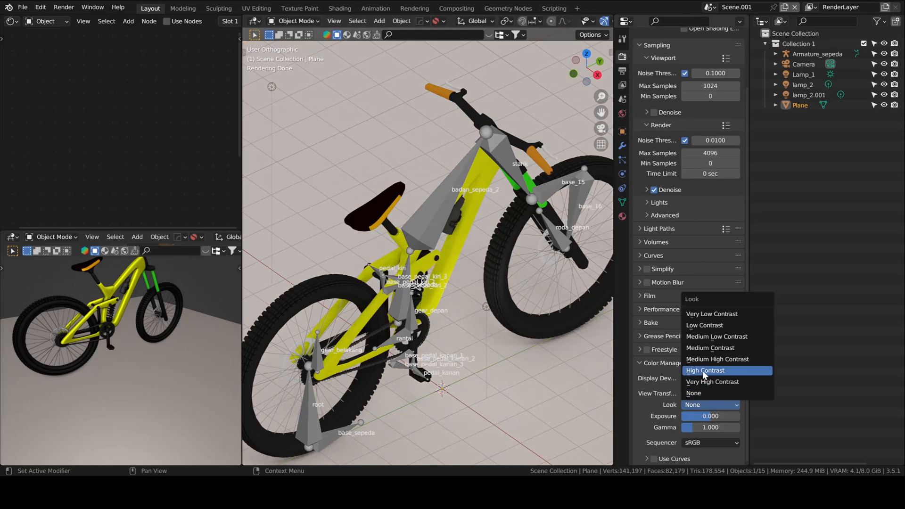
{"action": "left_click", "coordinate": [716, 360]}
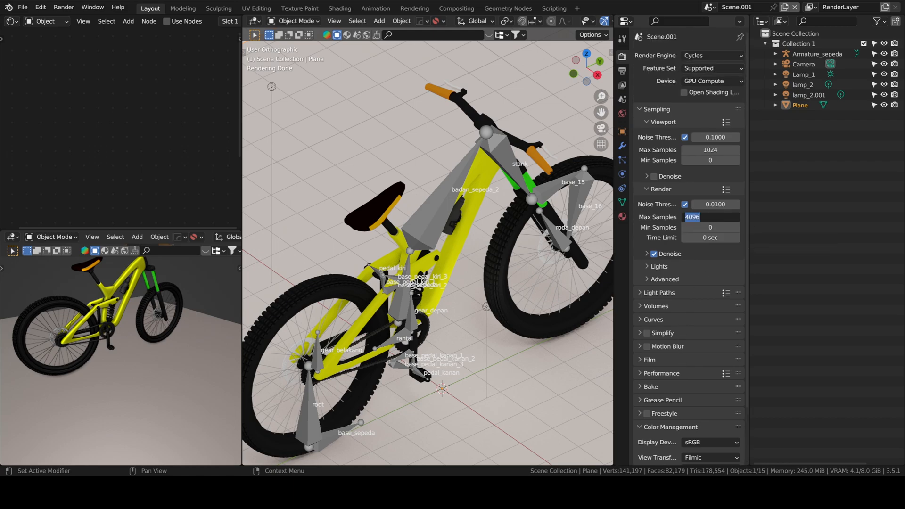
{"action": "type", "text": "25"}
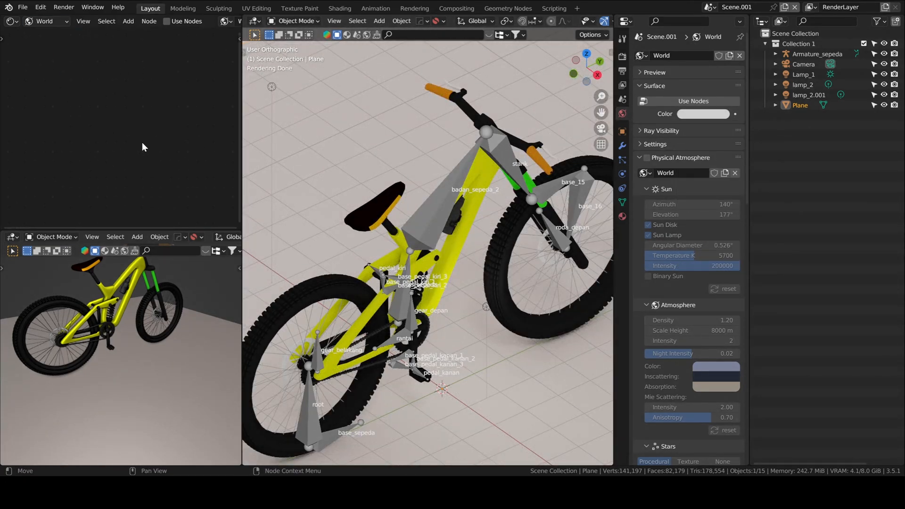
Step: Light the world with the studio_small_01 HDRI at 0.1 strength and add a camera in front of the bike
{"action": "left_click", "coordinate": [168, 21]}
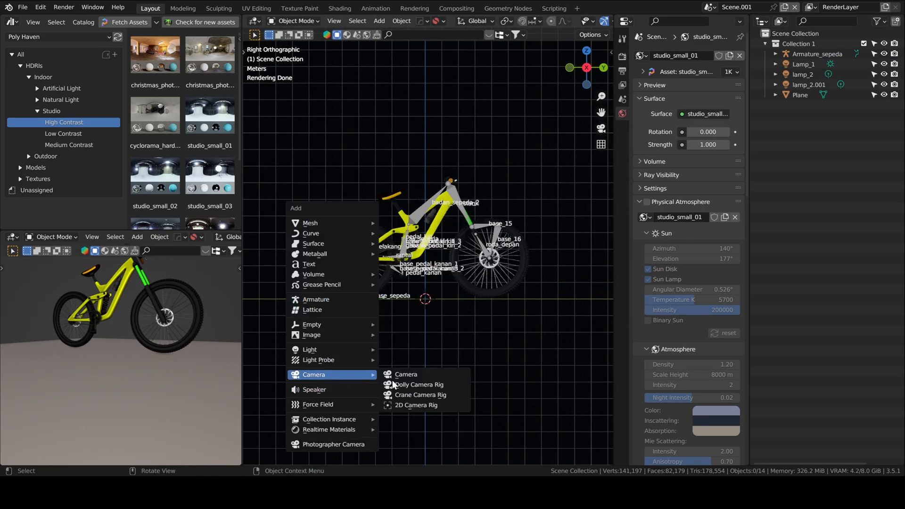
{"action": "left_click", "coordinate": [406, 374]}
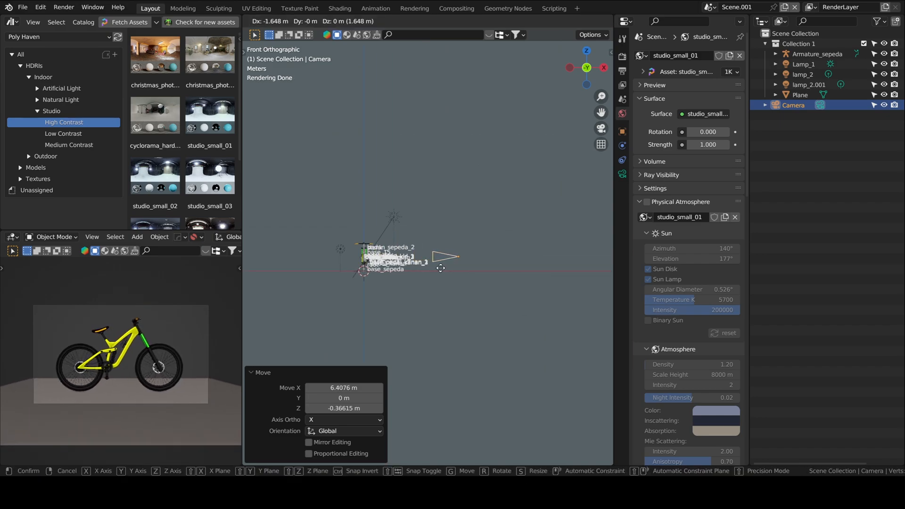
{"action": "left_click", "coordinate": [441, 268]}
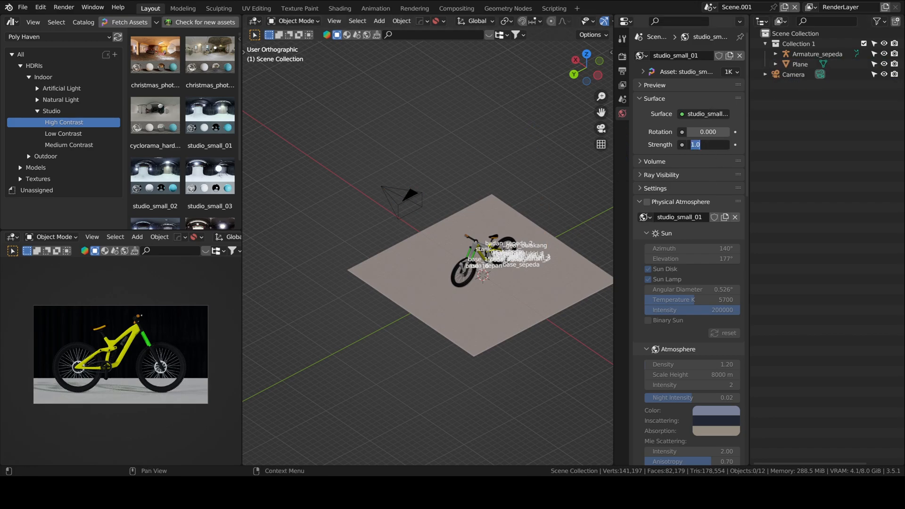
{"action": "type", "text": "0.100"}
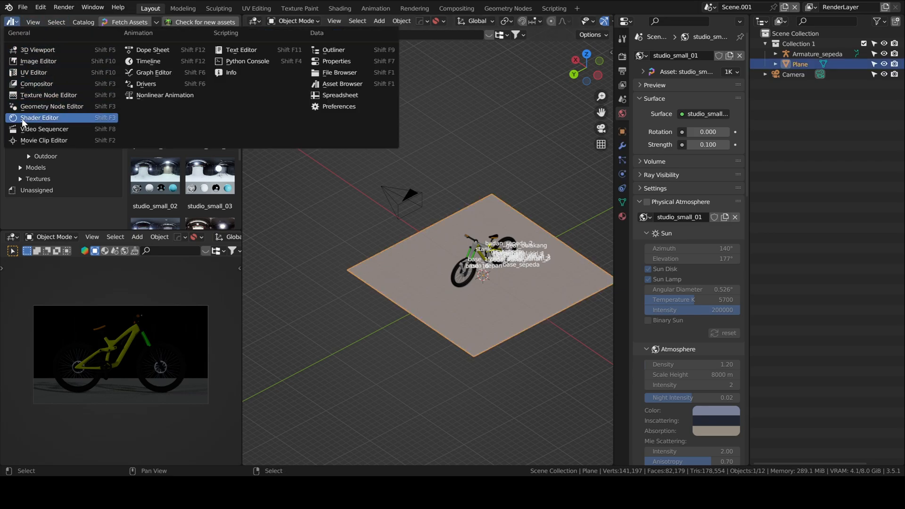
Step: Show the floor plane's col_tanah material nodes and make its base colour black
{"action": "left_click", "coordinate": [40, 118]}
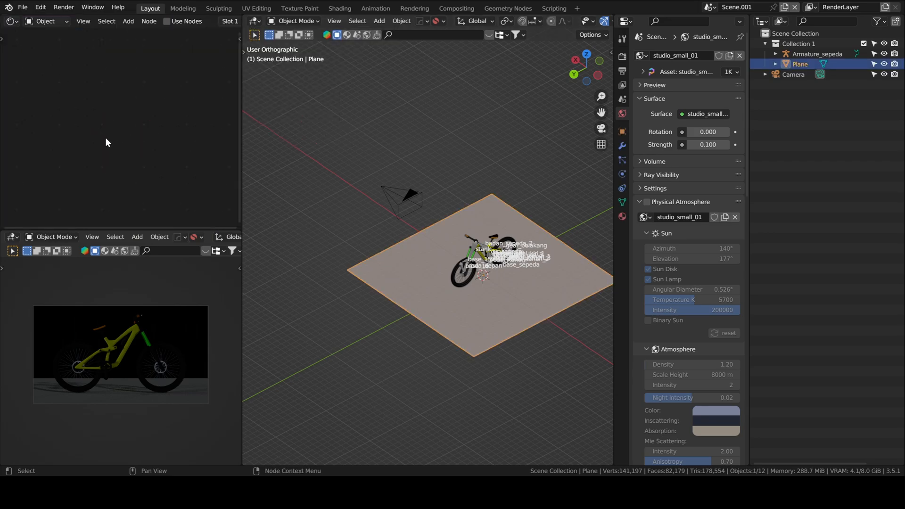
{"action": "left_click", "coordinate": [168, 21]}
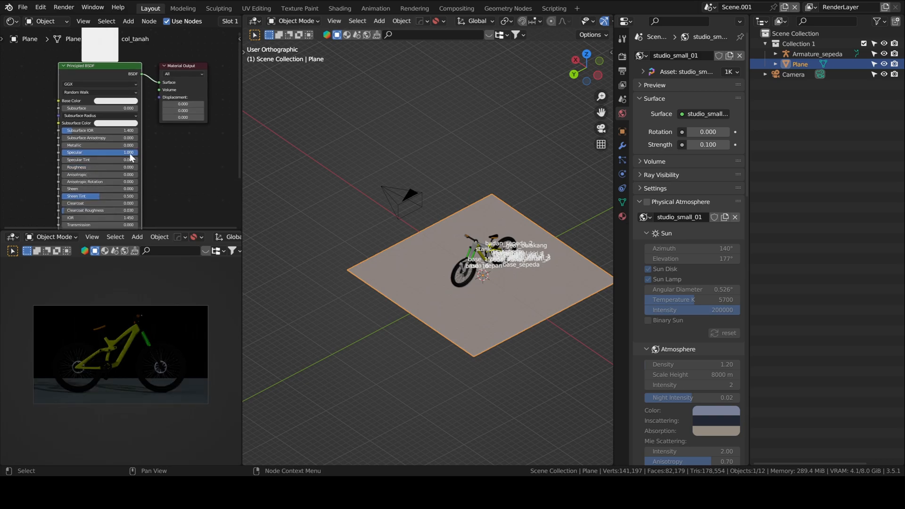
{"action": "left_click", "coordinate": [106, 100]}
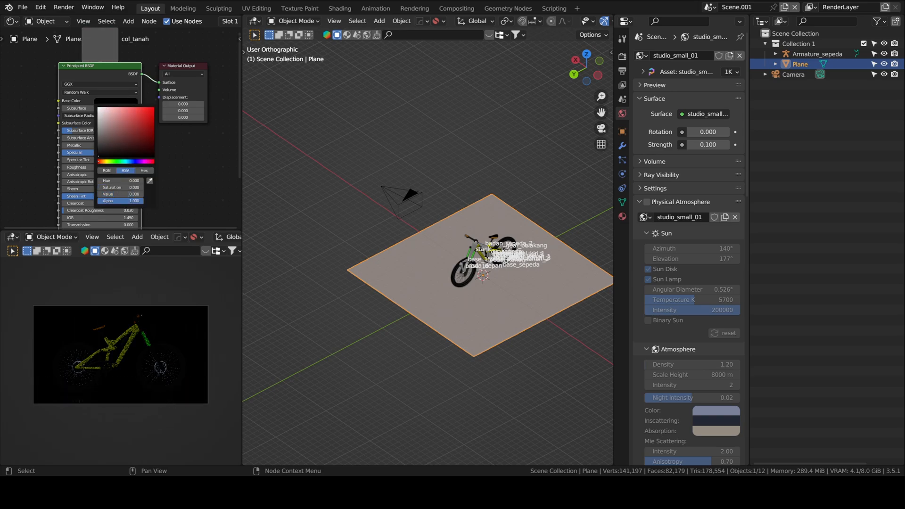
{"action": "left_click", "coordinate": [348, 219]}
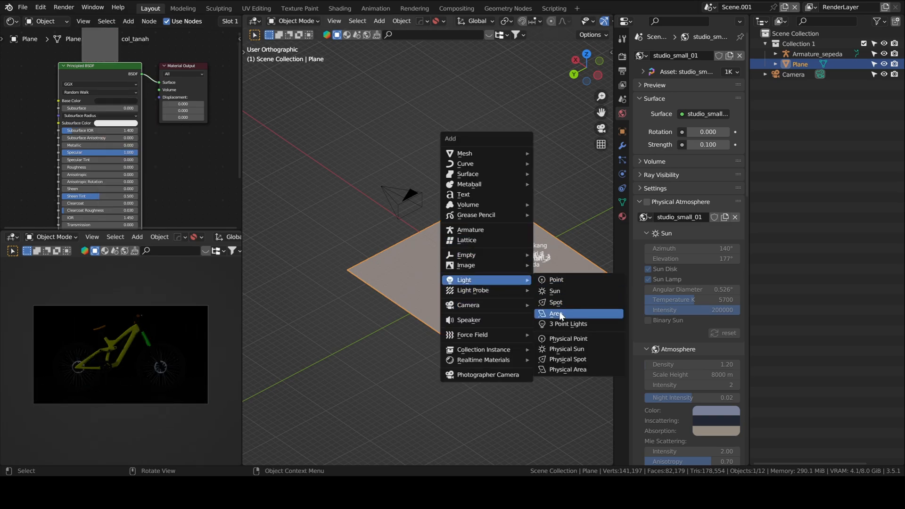
Step: Add an area light above the bike and raise its power by one stop
{"action": "left_click", "coordinate": [555, 314]}
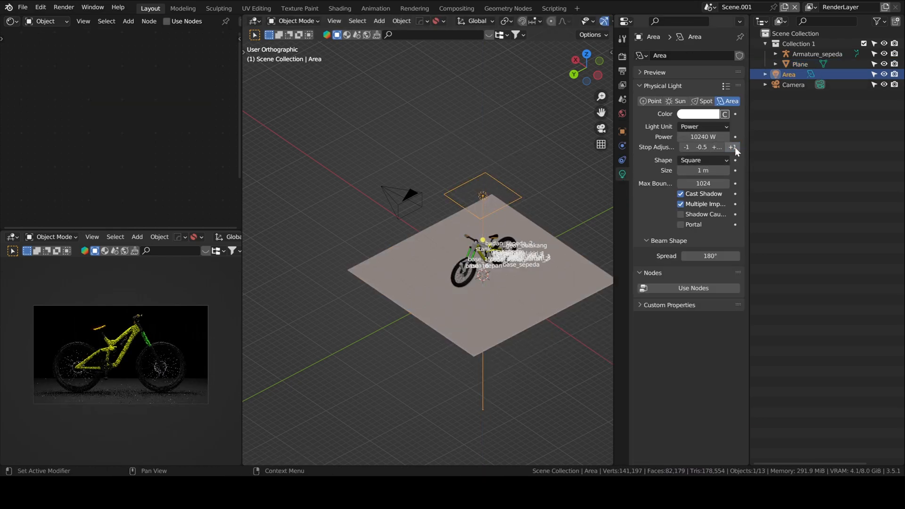
{"action": "left_click", "coordinate": [731, 147]}
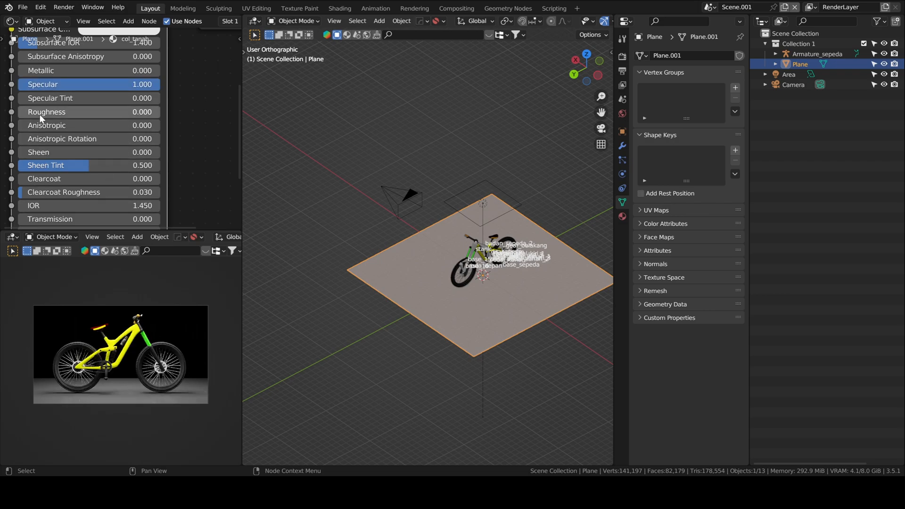
{"action": "mouse_move", "coordinate": [41, 117]}
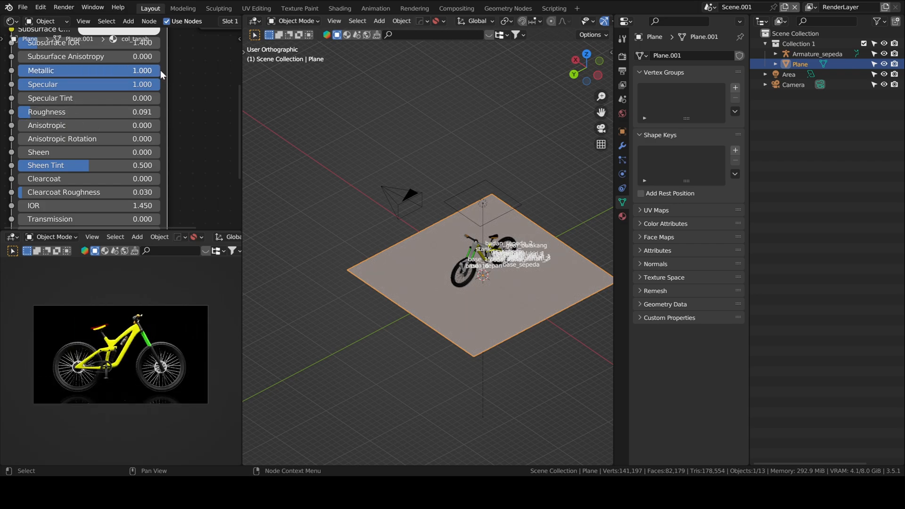
{"action": "mouse_move", "coordinate": [109, 79]}
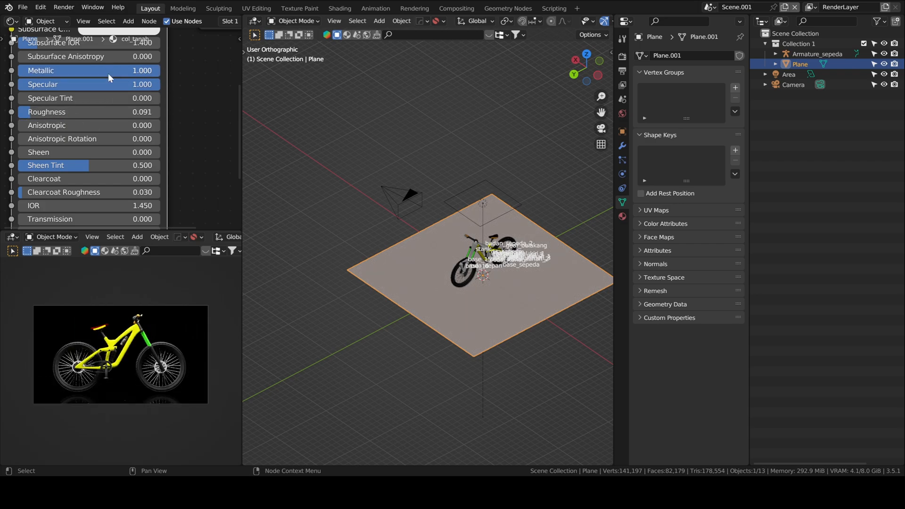
{"action": "mouse_move", "coordinate": [134, 126]}
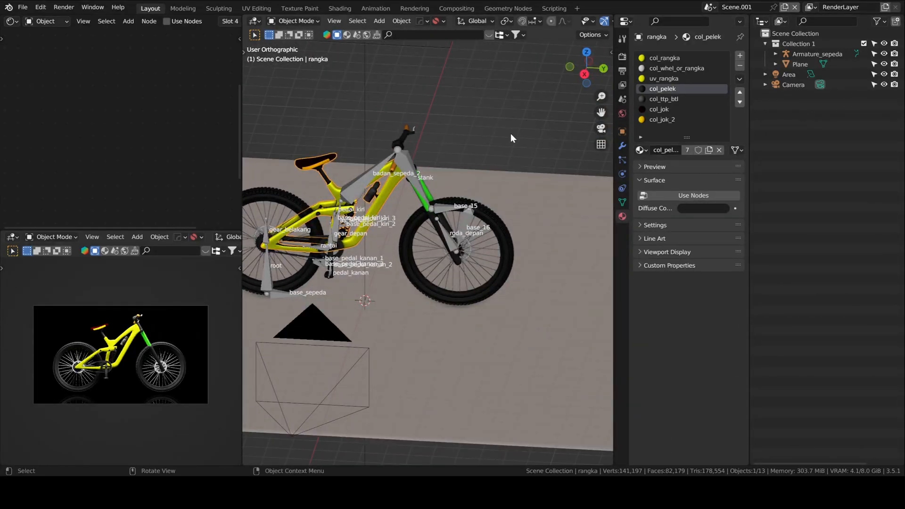
Step: Turn the uv_rangka frame, col_jok seat and handlebar colours from yellow and green to grey and white
{"action": "left_click", "coordinate": [663, 78]}
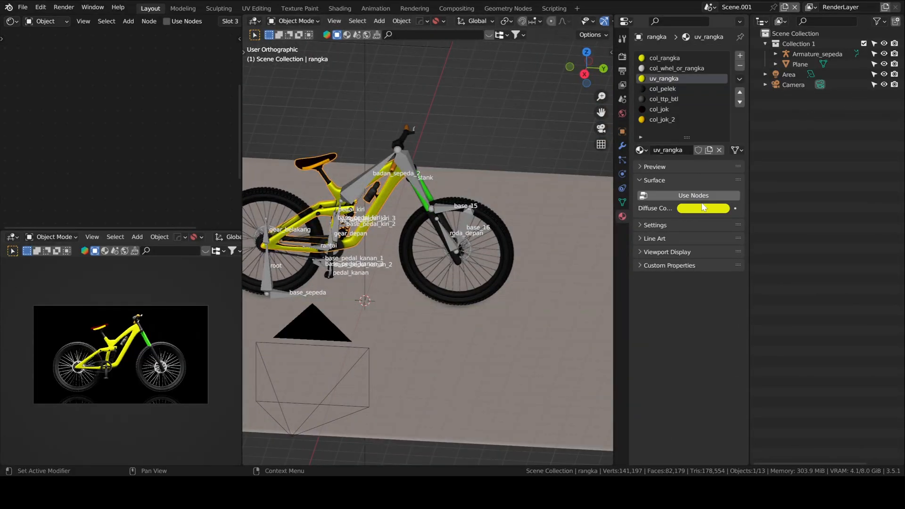
{"action": "left_click", "coordinate": [702, 207]}
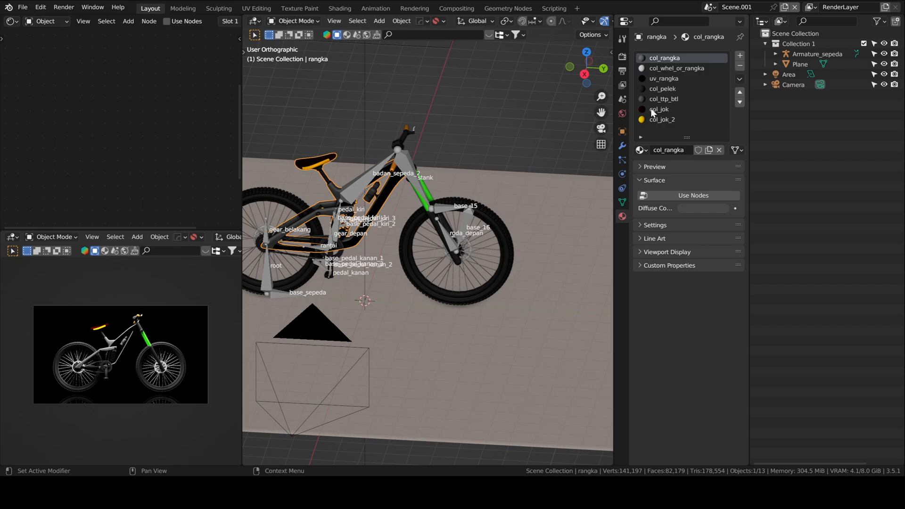
{"action": "left_click", "coordinate": [662, 120]}
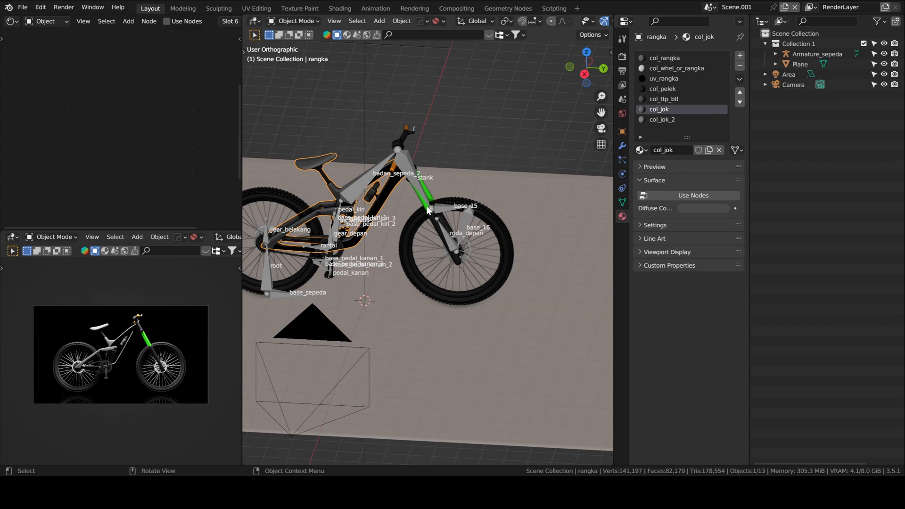
{"action": "left_click", "coordinate": [702, 207]}
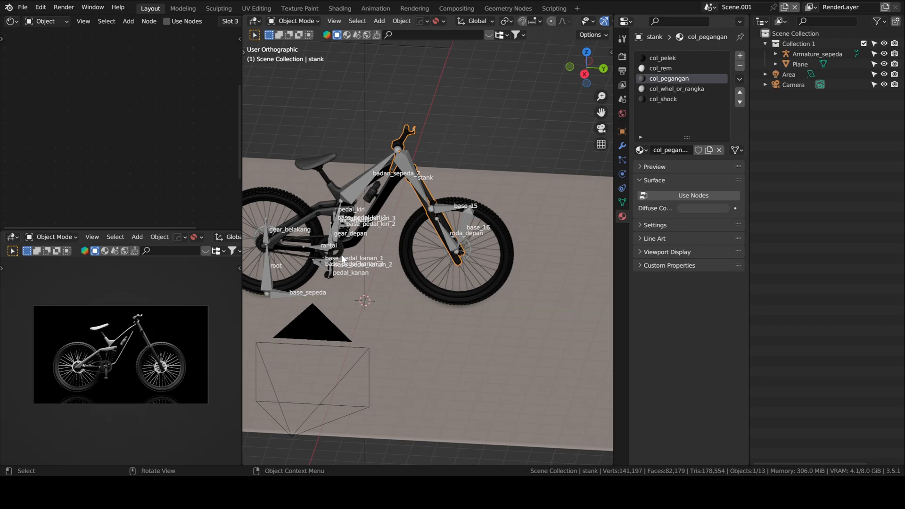
{"action": "mouse_move", "coordinate": [381, 257]}
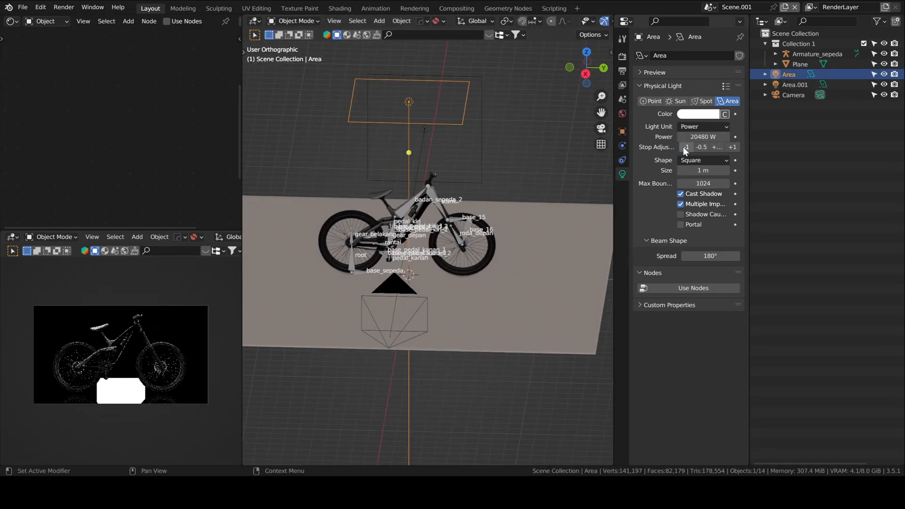
Step: Adjust the first area light's power and place a second, stronger area light beside the bike as a rim light
{"action": "left_click", "coordinate": [793, 84]}
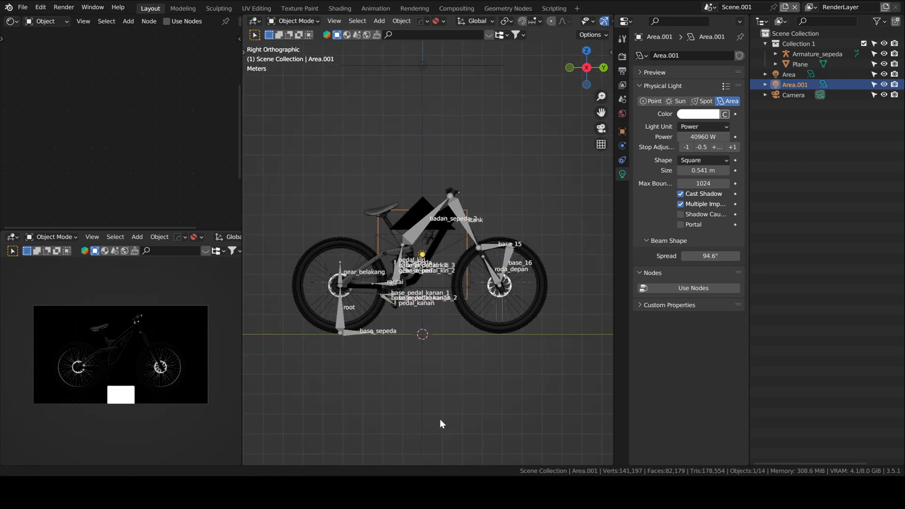
{"action": "key", "text": "s"}
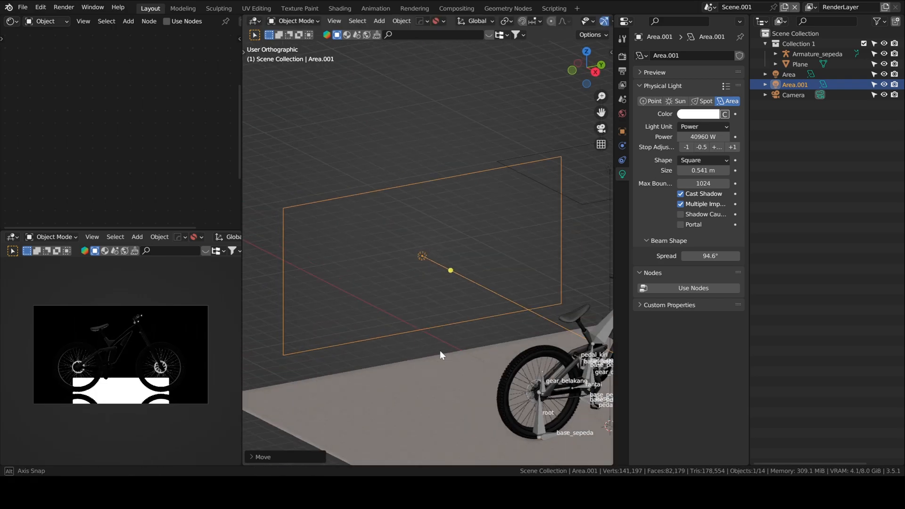
{"action": "left_click_drag", "start_coordinate": [441, 356], "coordinate": [397, 332]}
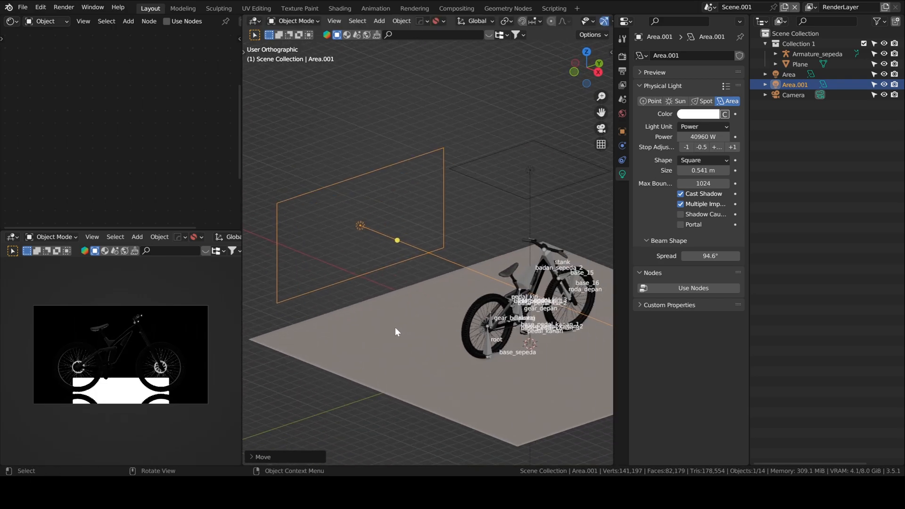
{"action": "key", "text": "g"}
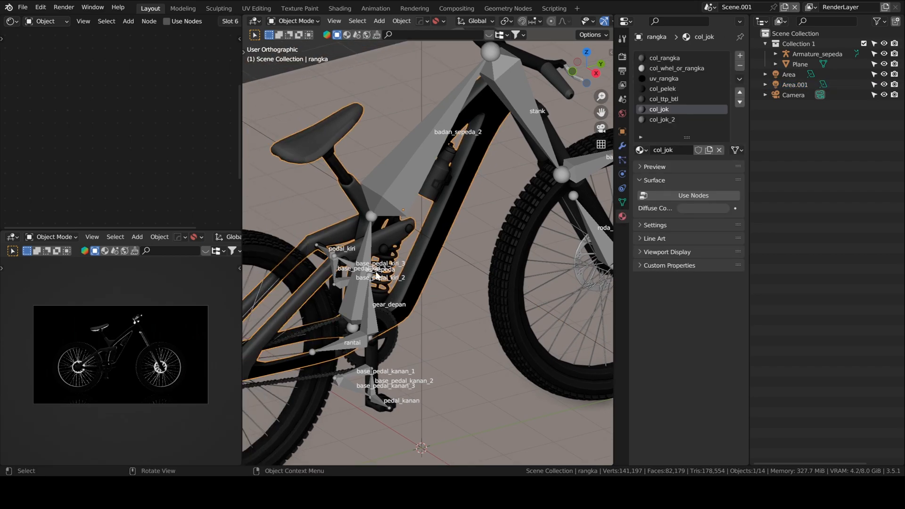
Step: Make the col_pelek rim and wheel materials glossier metal with roughness about 0.11, previewed in rendered shading
{"action": "key", "text": "Tab"}
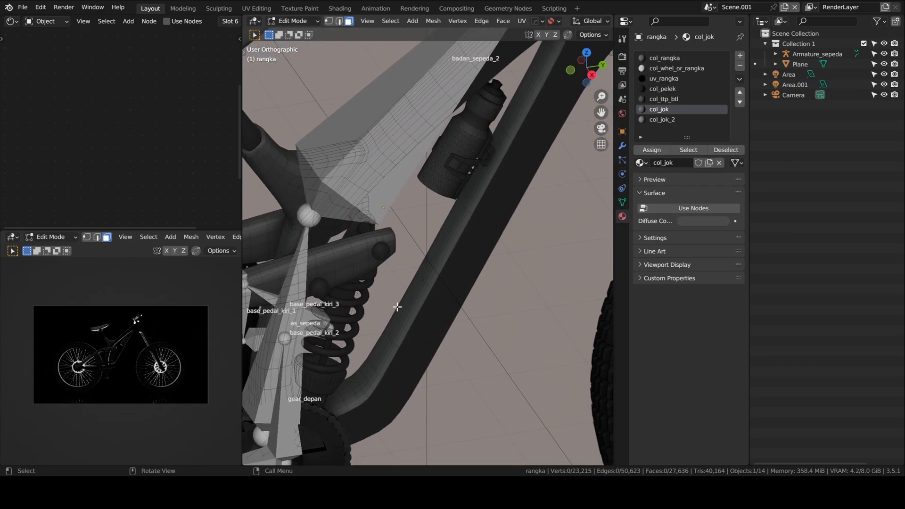
{"action": "left_click", "coordinate": [662, 88]}
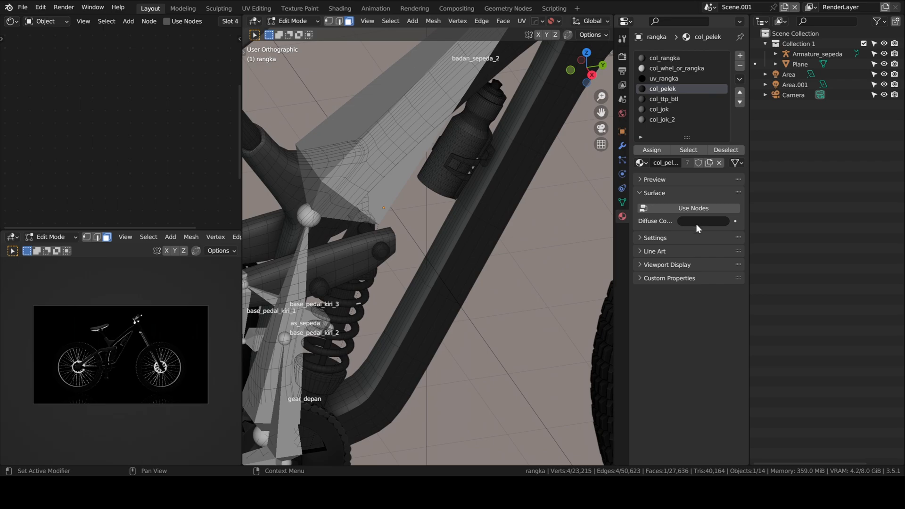
{"action": "left_click", "coordinate": [693, 208]}
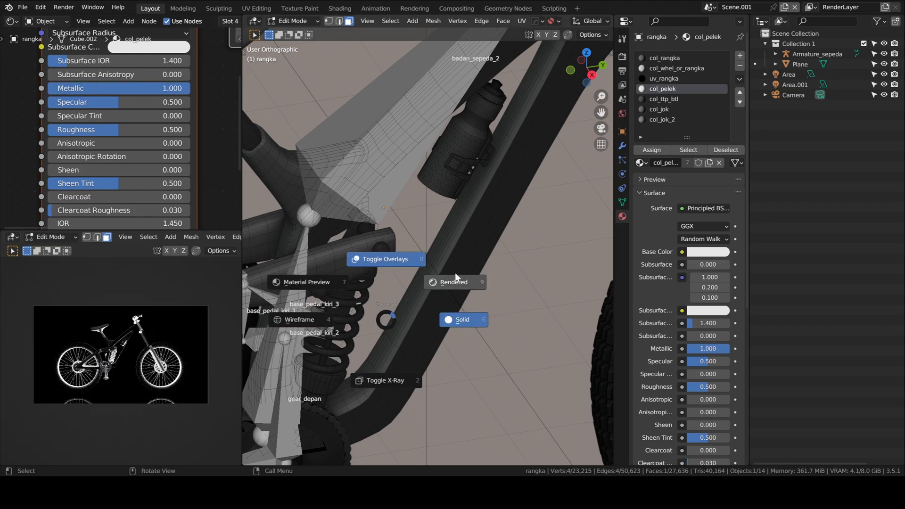
{"action": "left_click", "coordinate": [453, 282]}
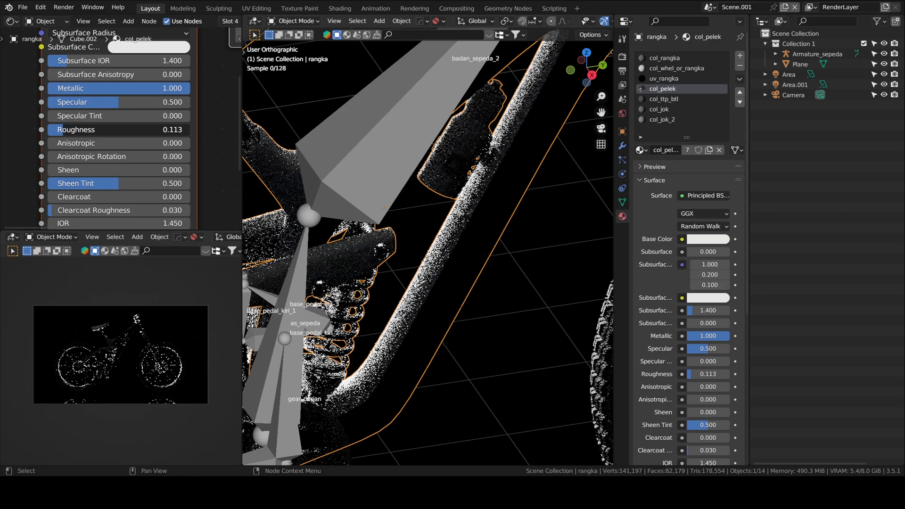
{"action": "left_click", "coordinate": [708, 239]}
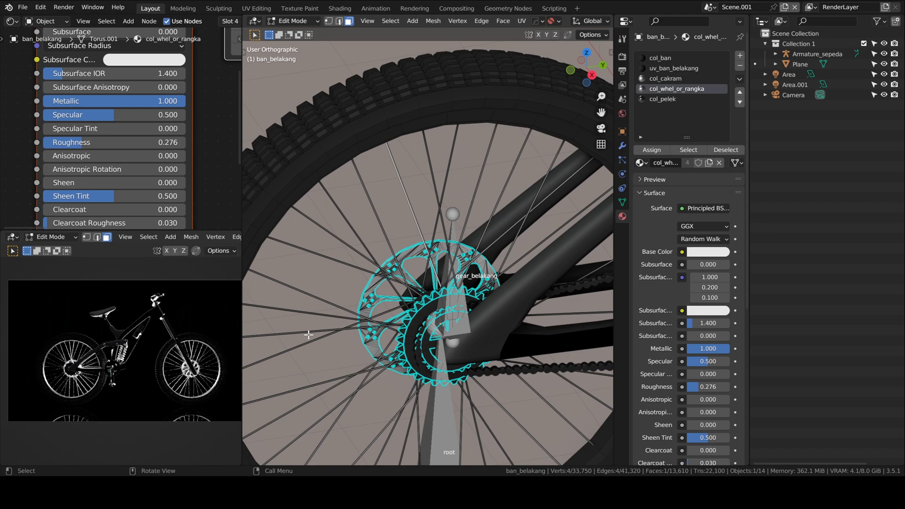
Step: Give the col_jok seat material a dark base colour, specular 0.32 and roughness about 0.18
{"action": "key", "text": "Tab"}
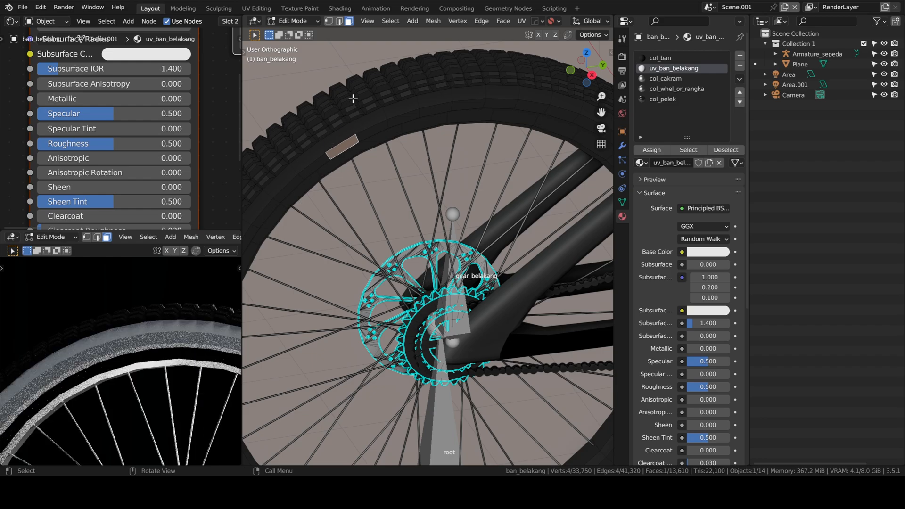
{"action": "mouse_move", "coordinate": [645, 106]}
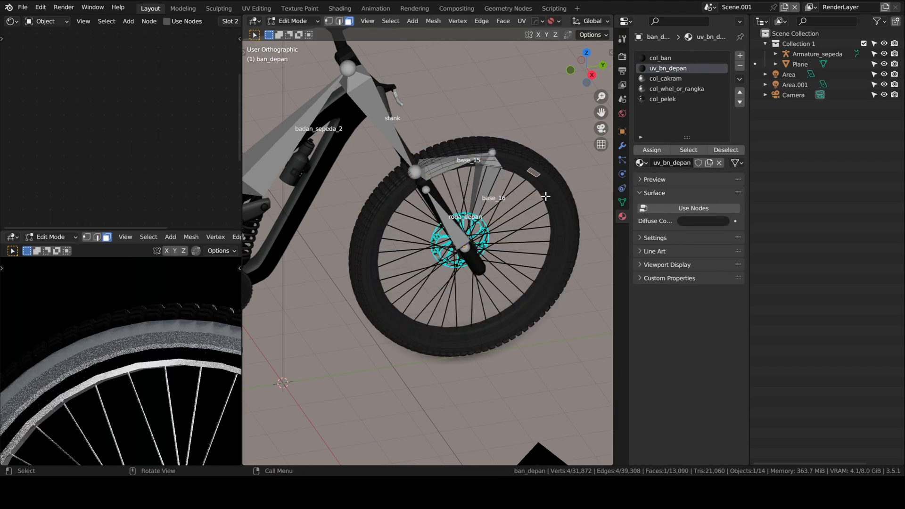
{"action": "mouse_move", "coordinate": [692, 224]}
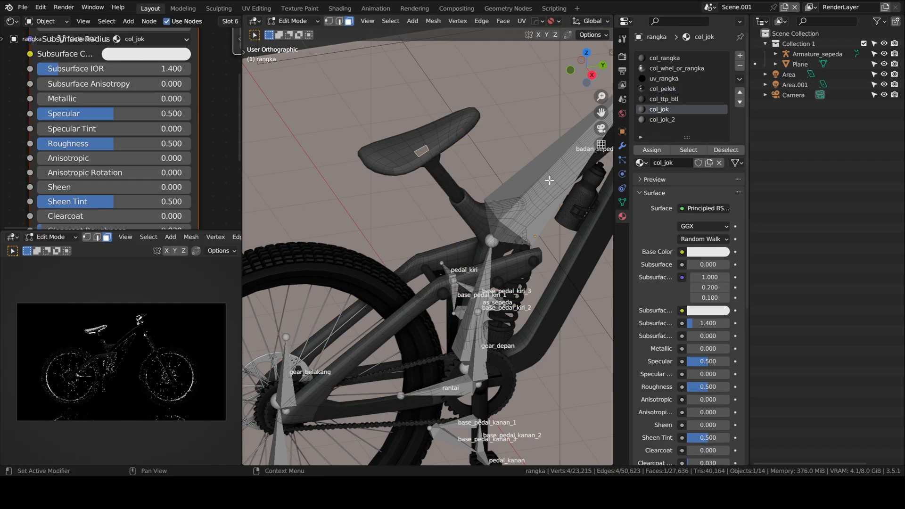
{"action": "left_click", "coordinate": [145, 54]}
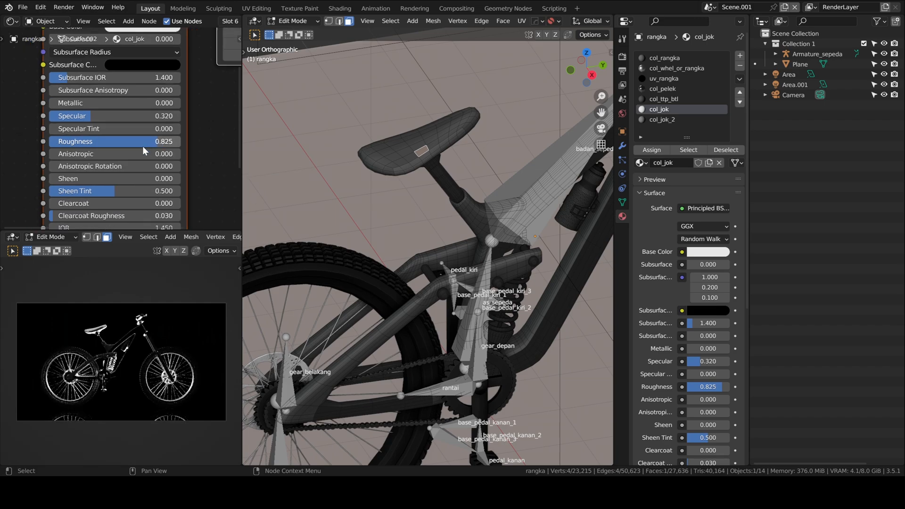
{"action": "scroll", "scroll_direction": "down", "scroll_amount": 3}
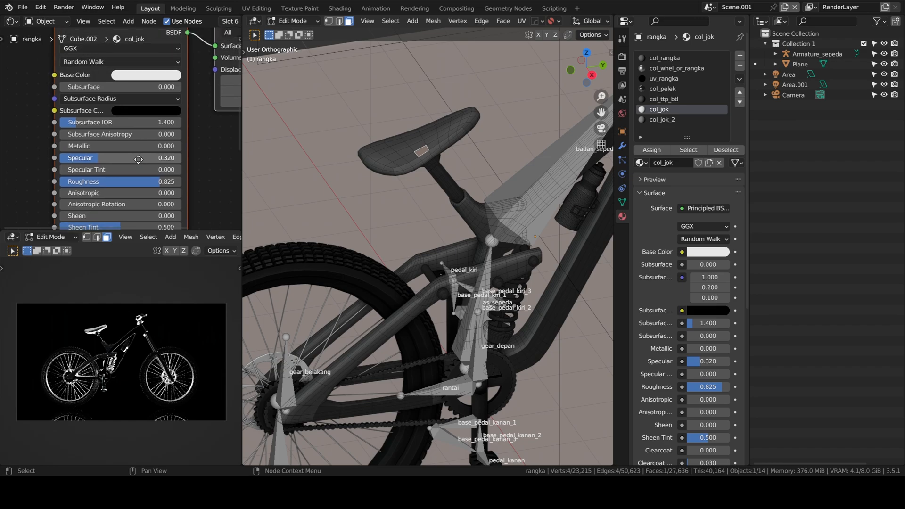
{"action": "left_click", "coordinate": [147, 75]}
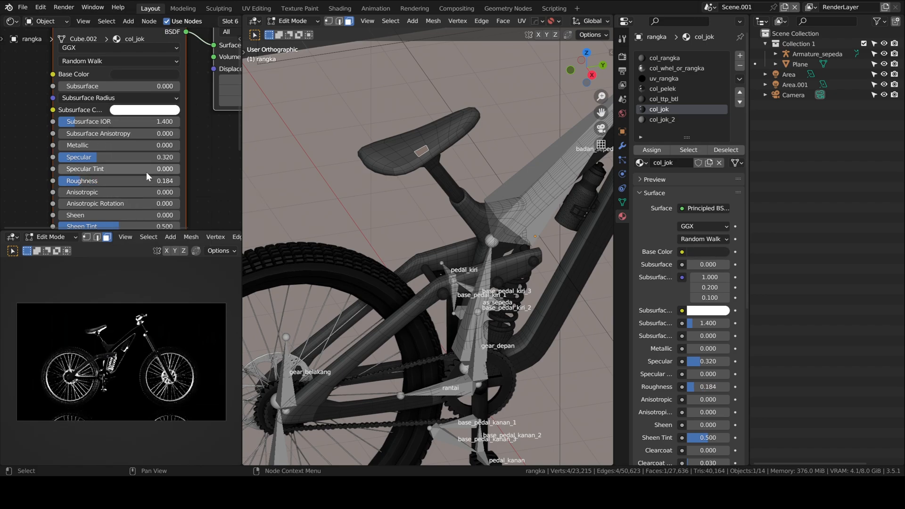
{"action": "mouse_move", "coordinate": [143, 167]}
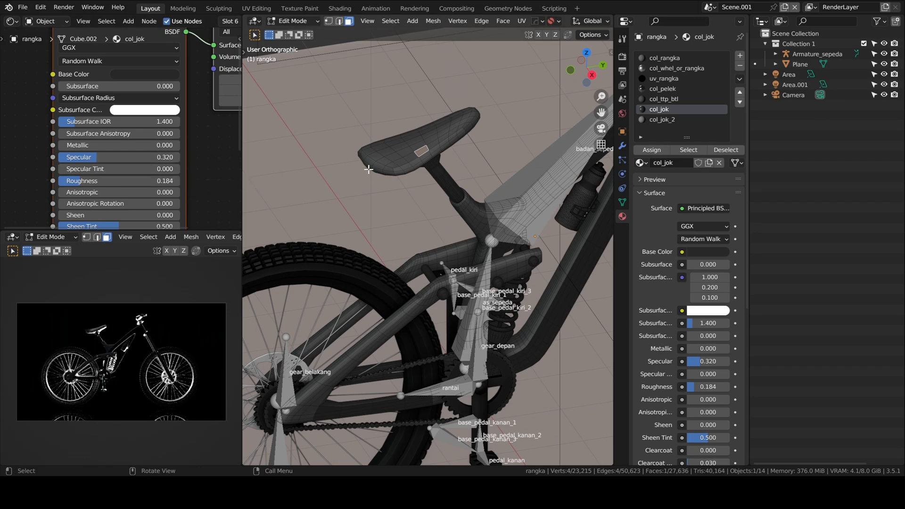
{"action": "mouse_move", "coordinate": [368, 166]}
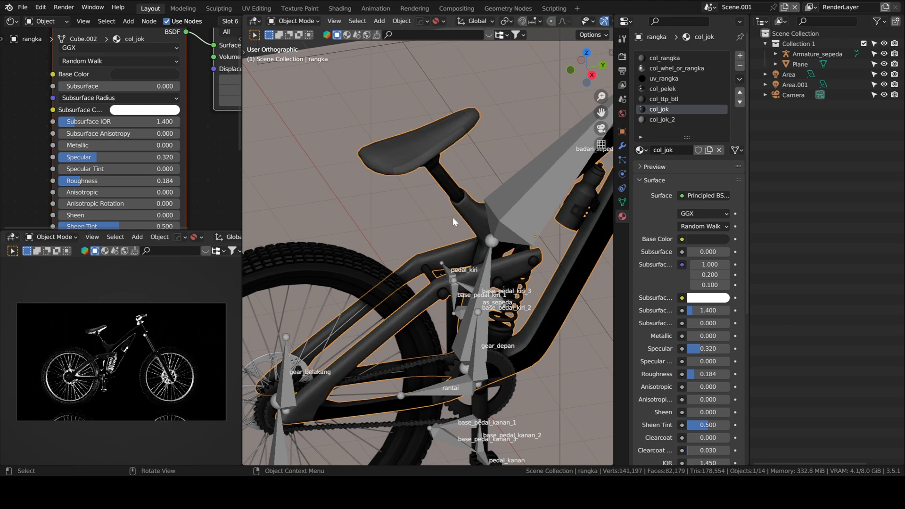
Step: Add Camera.001 snapped to a close-up view of the rear shock and lower col_pelek roughness to 0.089
{"action": "left_click_drag", "start_coordinate": [454, 222], "coordinate": [482, 265]}
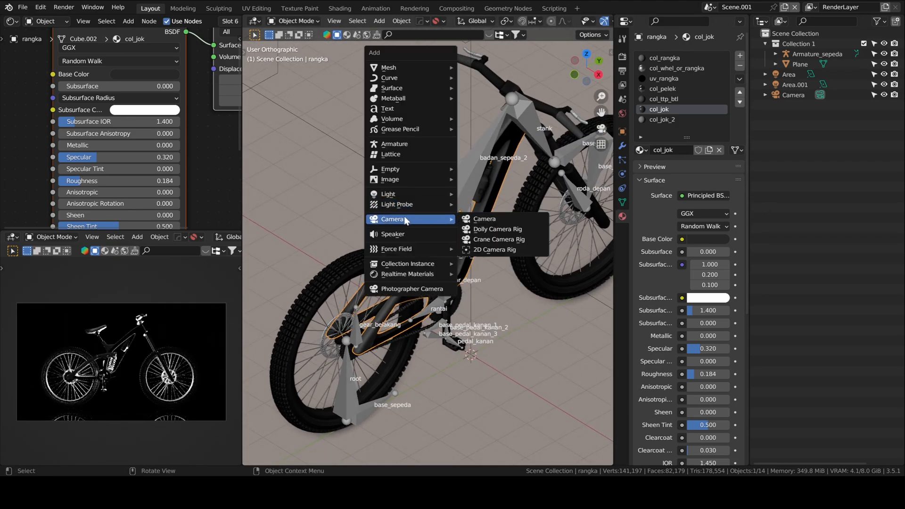
{"action": "left_click", "coordinate": [485, 219]}
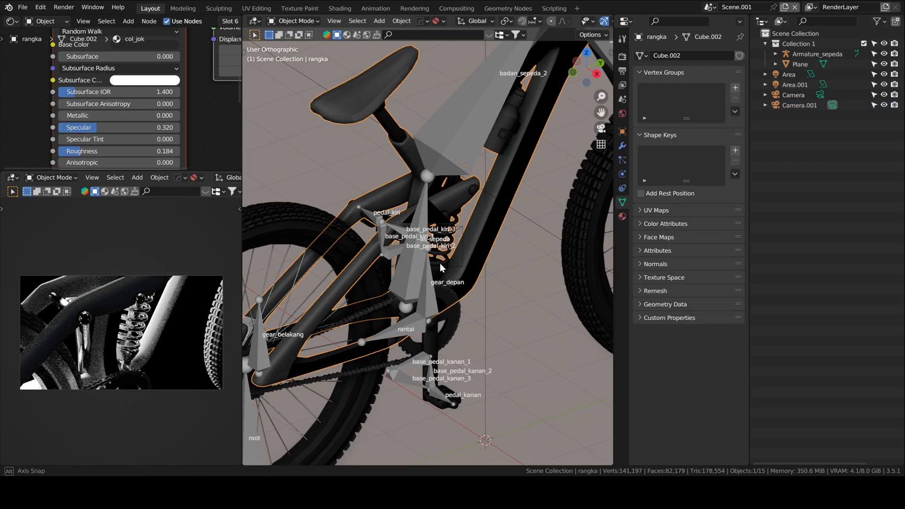
{"action": "key", "text": "KP_0"}
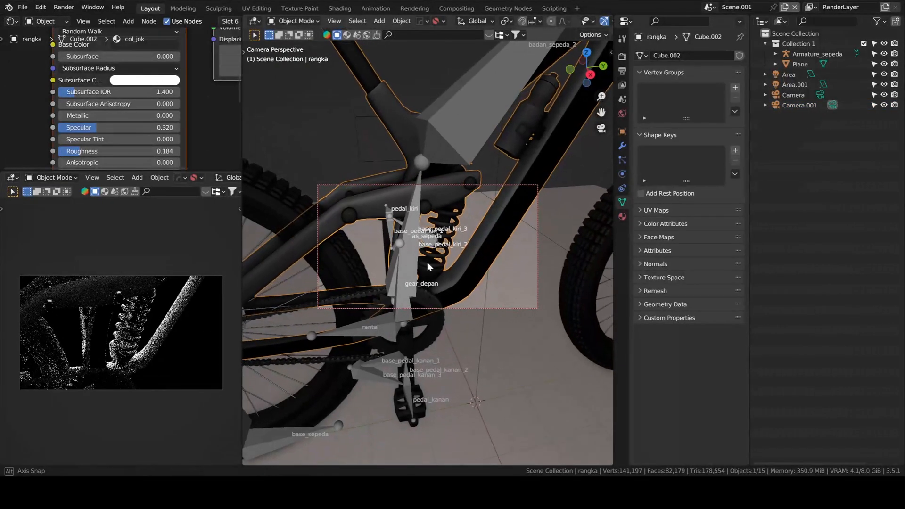
{"action": "key", "text": "Tab"}
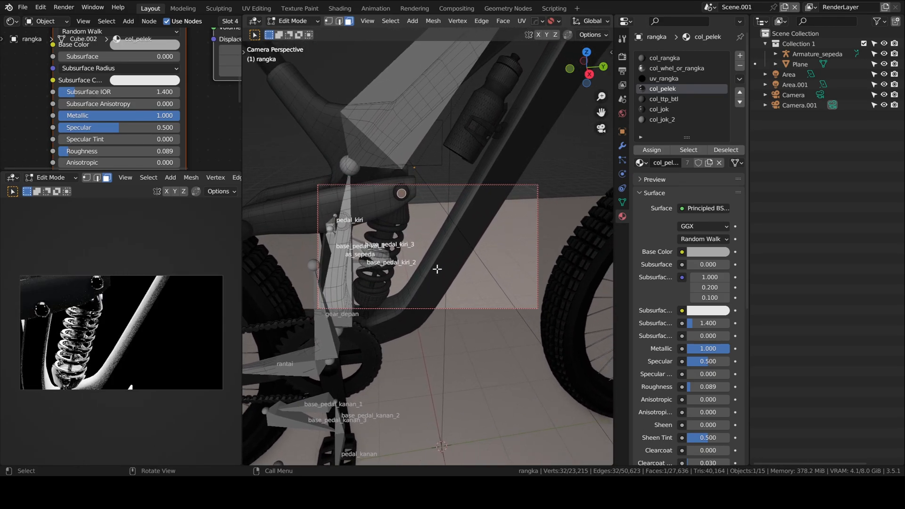
Step: Select all faces sharing the uv_rangka material and assign them the col_rangka slot
{"action": "left_click", "coordinate": [664, 79]}
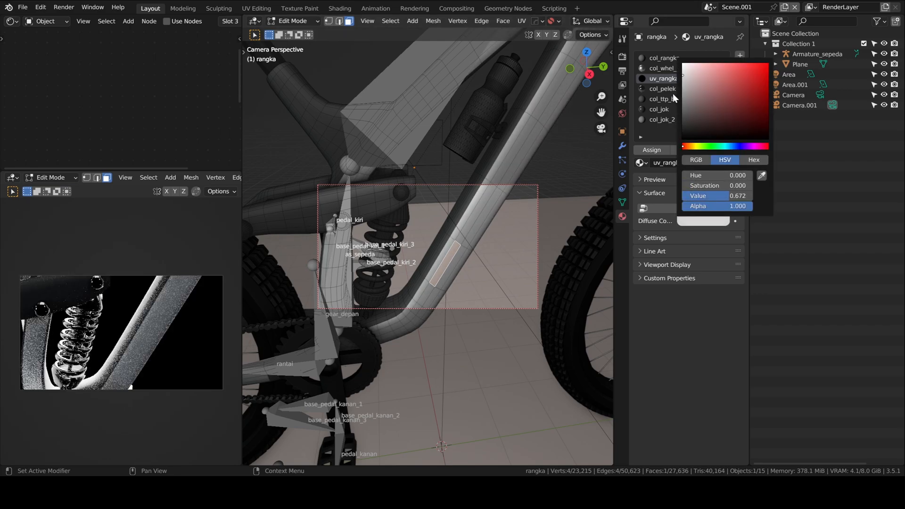
{"action": "left_click", "coordinate": [500, 189]}
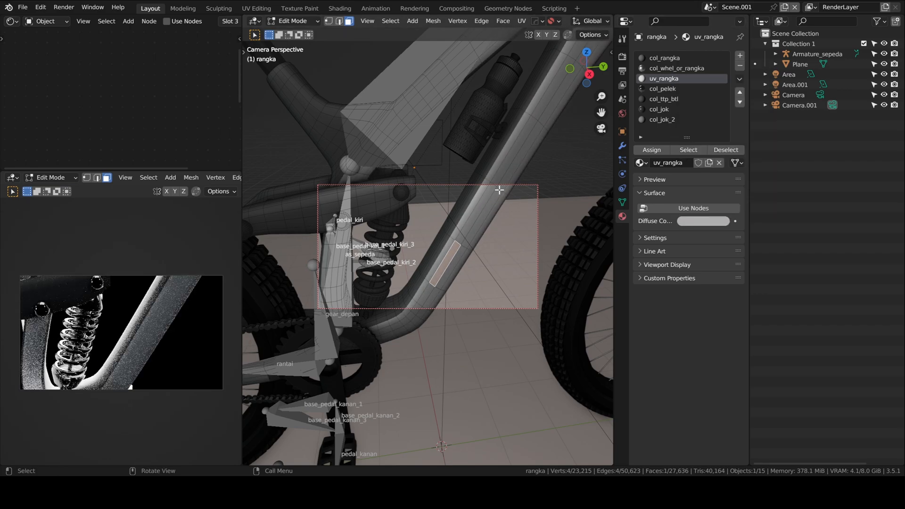
{"action": "left_click", "coordinate": [661, 57]}
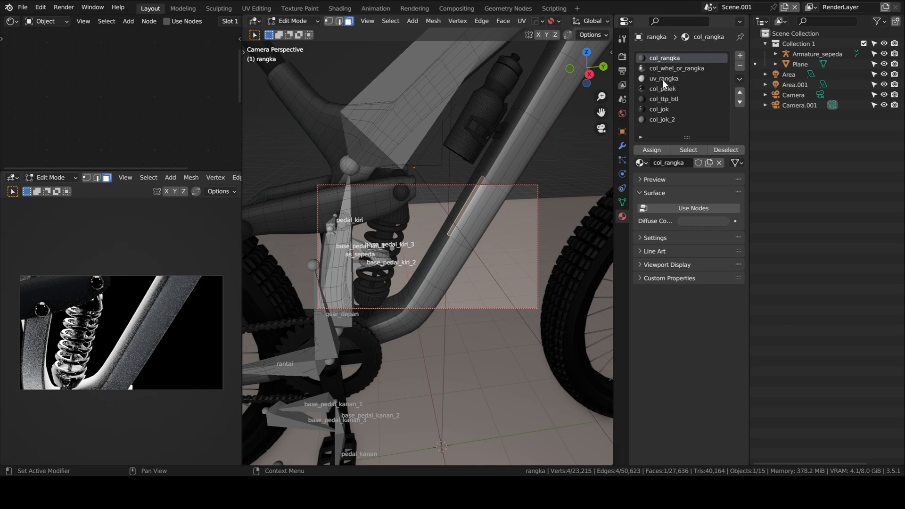
{"action": "mouse_move", "coordinate": [669, 58]}
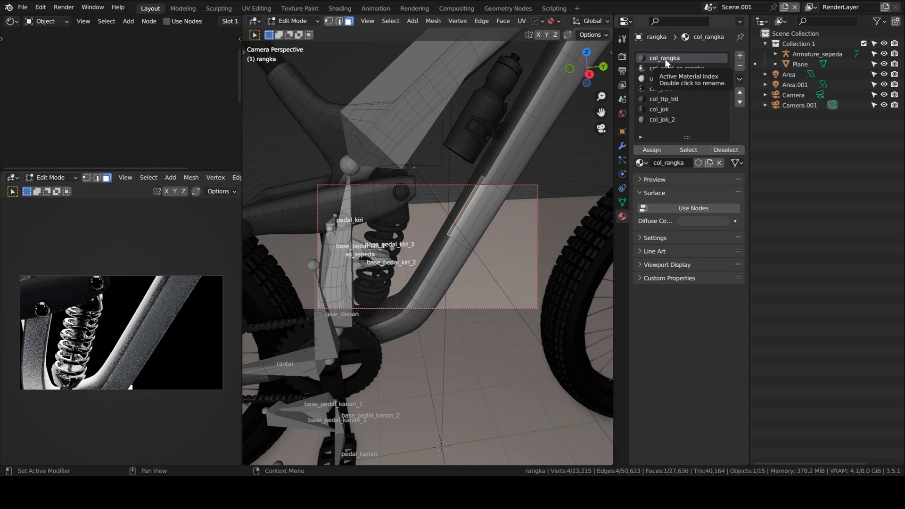
{"action": "left_click", "coordinate": [663, 79]}
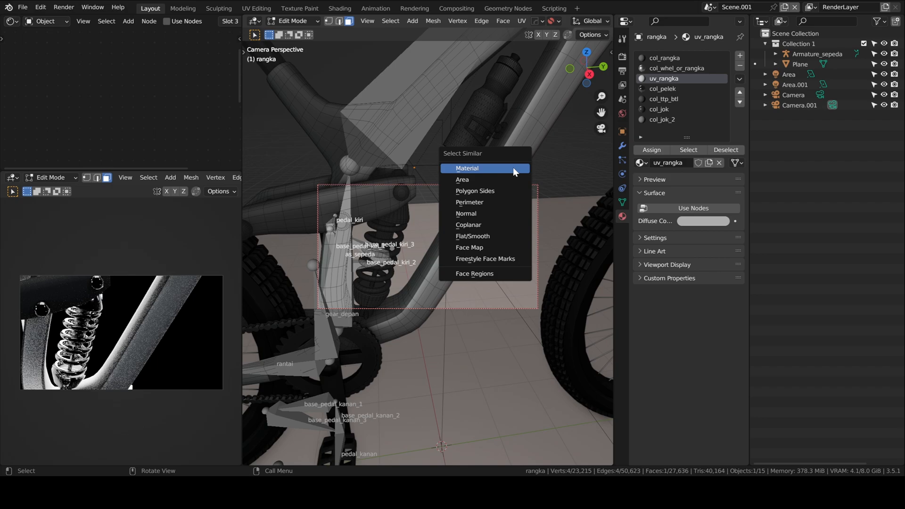
{"action": "left_click", "coordinate": [466, 168]}
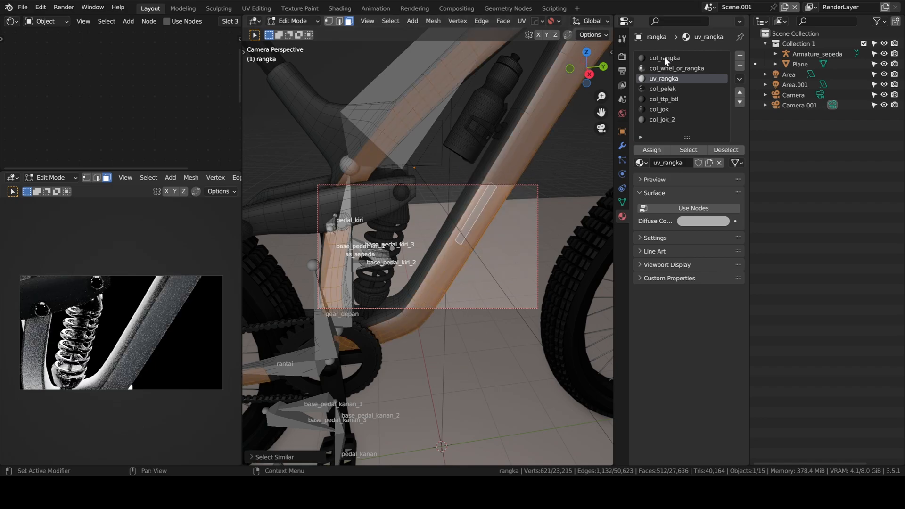
{"action": "left_click", "coordinate": [664, 58]}
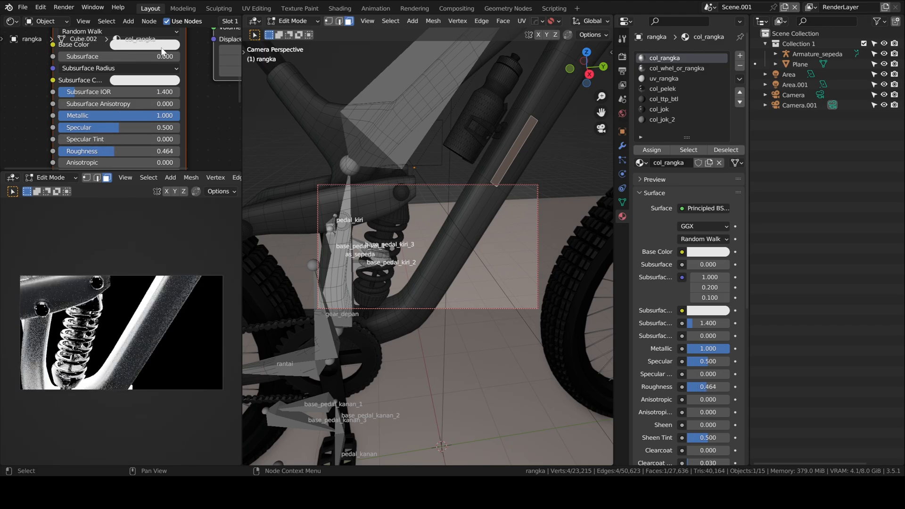
Step: Give col_rangka a pale pink metallic base colour with roughness about 0.464, checked through the wide camera
{"action": "left_click", "coordinate": [146, 44]}
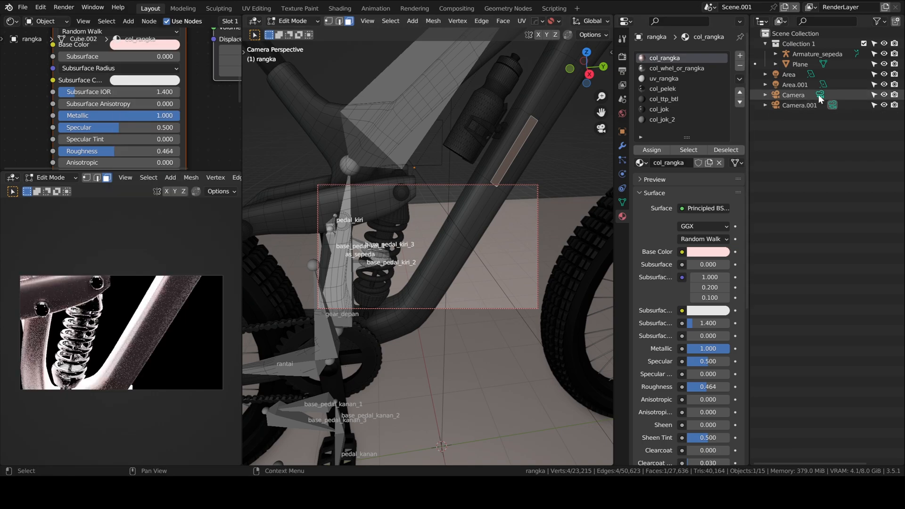
{"action": "left_click", "coordinate": [793, 95]}
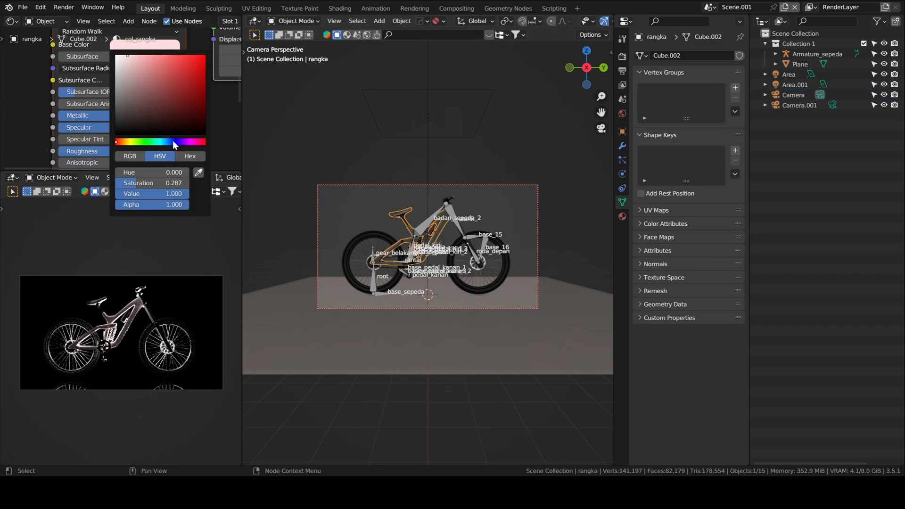
{"action": "left_click", "coordinate": [132, 141]}
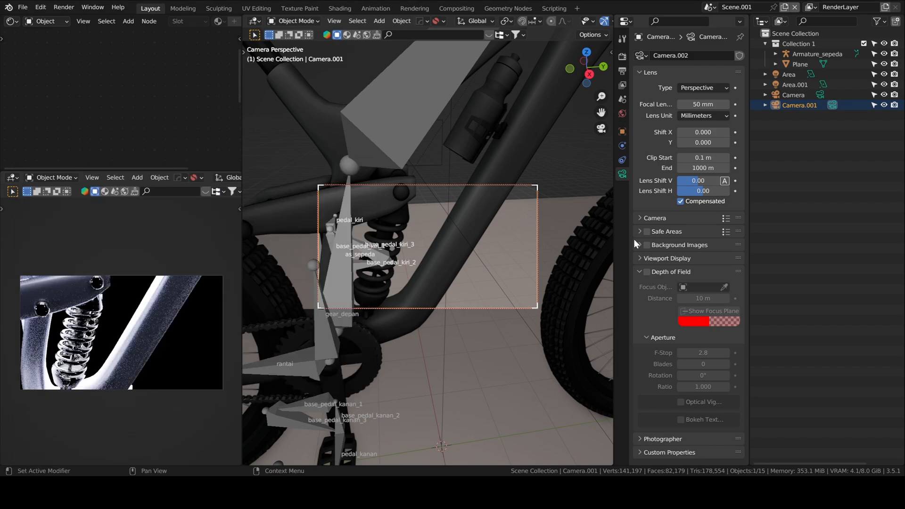
Step: Enable depth of field on the close-up camera with F-Stop 0.2 and add an Empty as focus target
{"action": "left_click", "coordinate": [647, 271]}
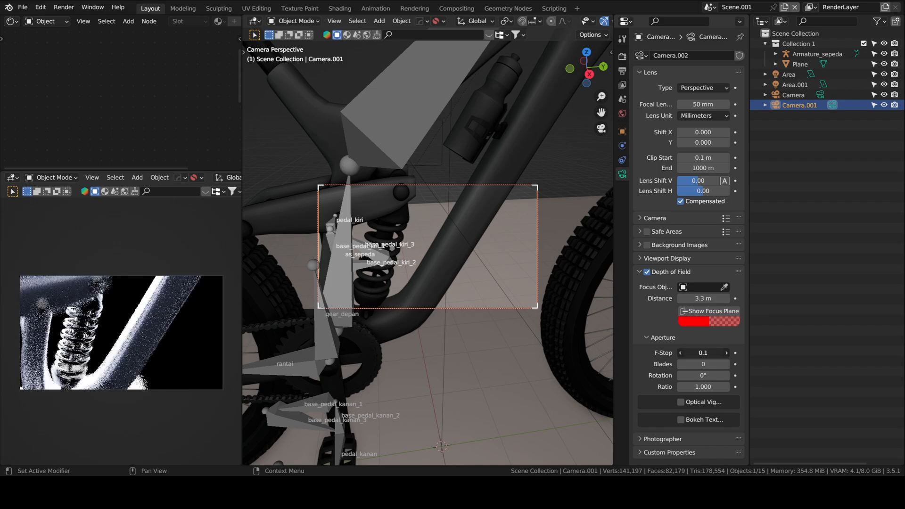
{"action": "left_click", "coordinate": [726, 353]}
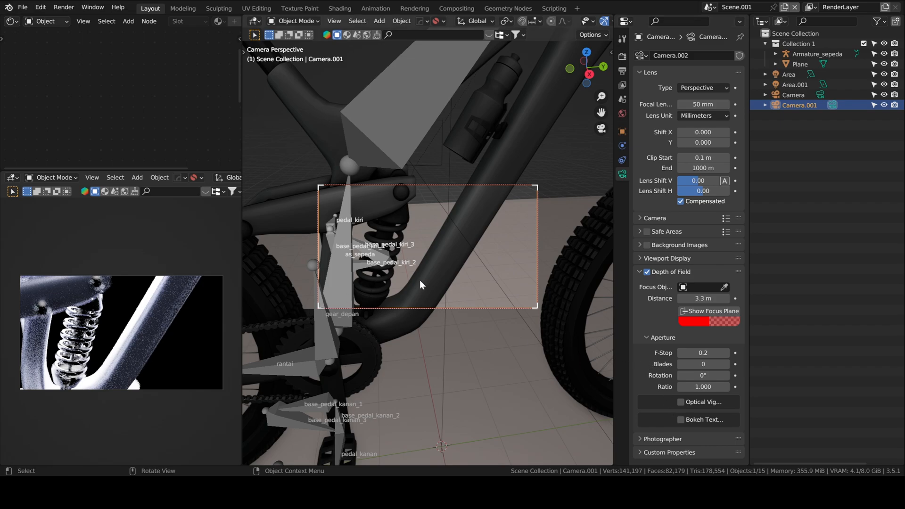
{"action": "mouse_move", "coordinate": [658, 279]}
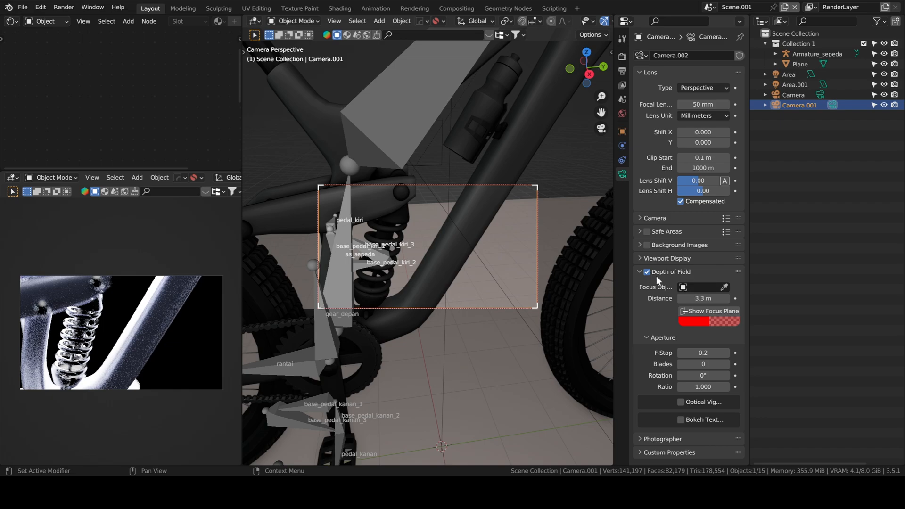
{"action": "left_click", "coordinate": [379, 21]}
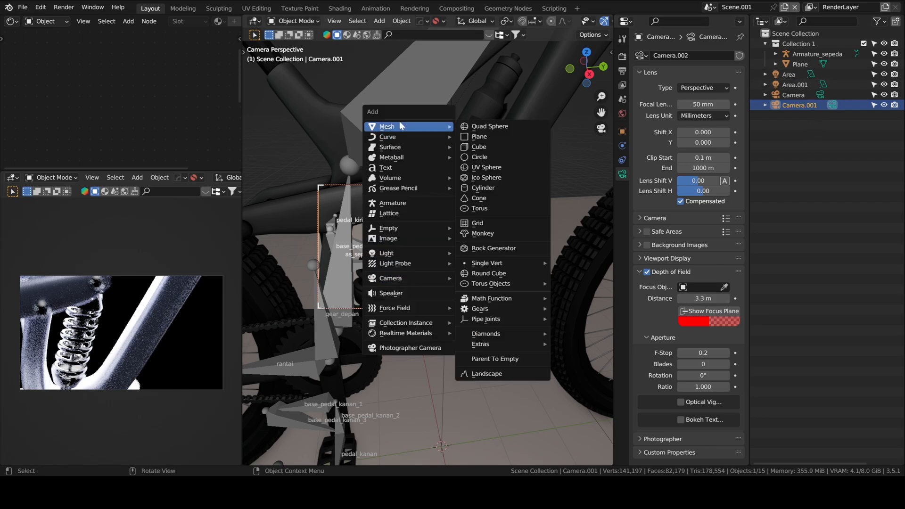
{"action": "mouse_move", "coordinate": [389, 227]}
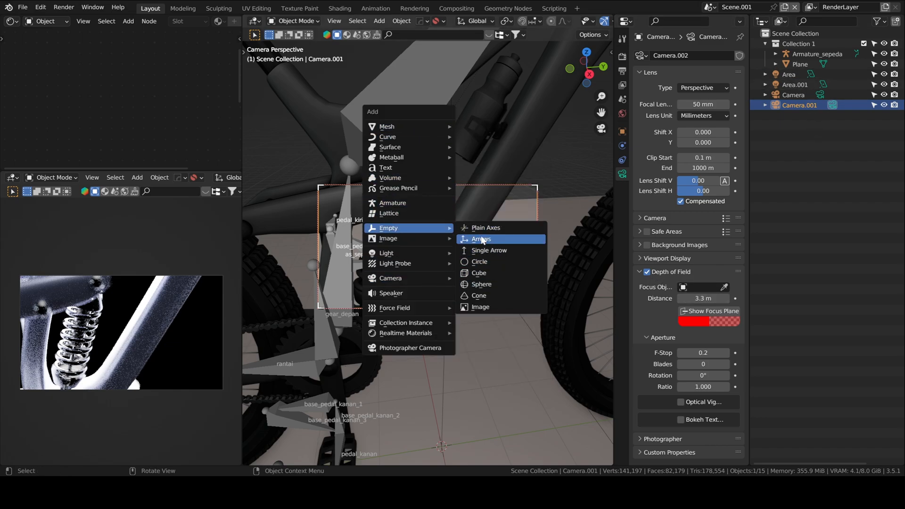
{"action": "left_click", "coordinate": [487, 228]}
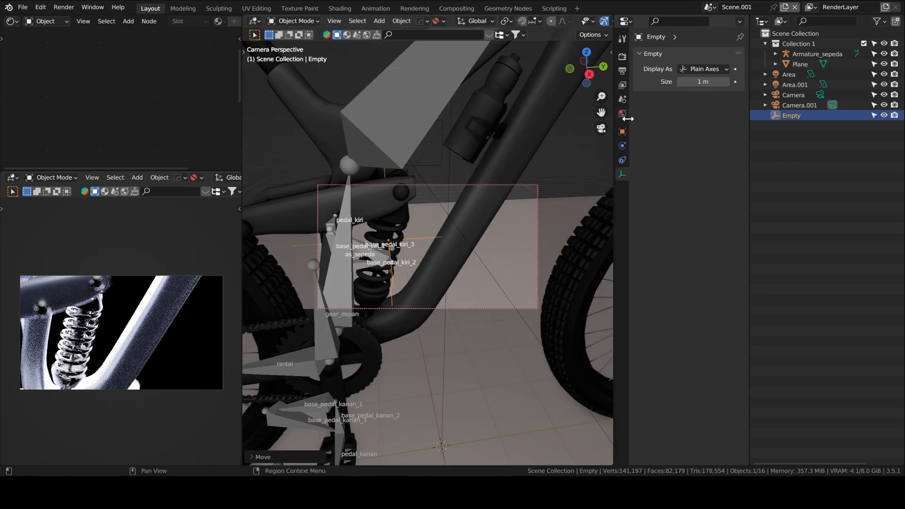
Step: Set the Empty as the camera's focus object and preview the suspension render
{"action": "left_click", "coordinate": [798, 106]}
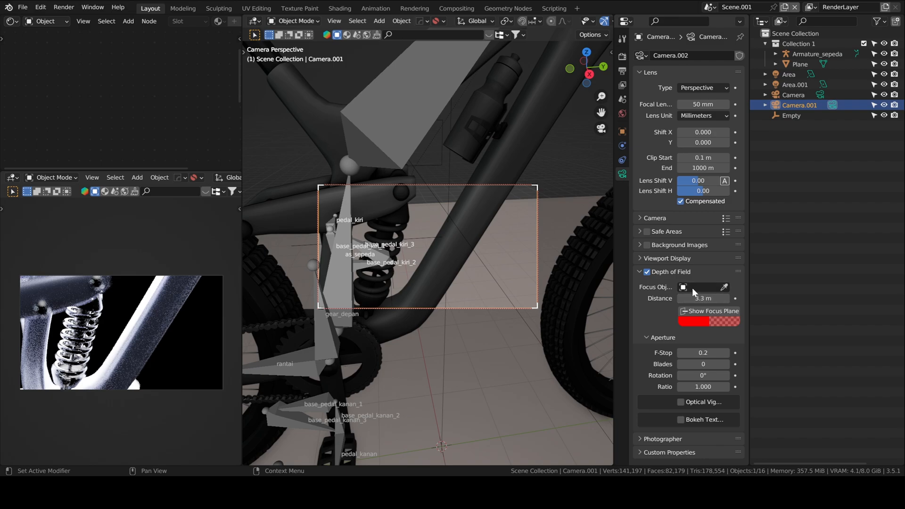
{"action": "left_click", "coordinate": [700, 287]}
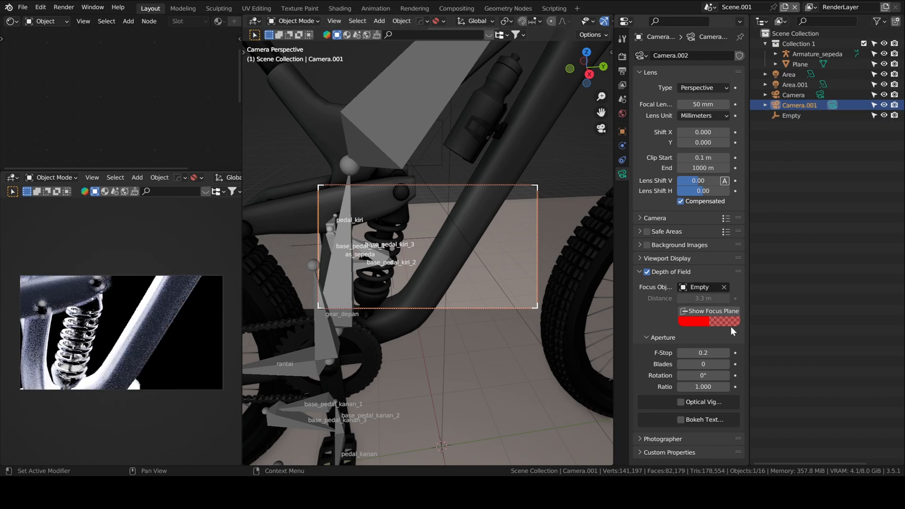
{"action": "left_click", "coordinate": [702, 353]}
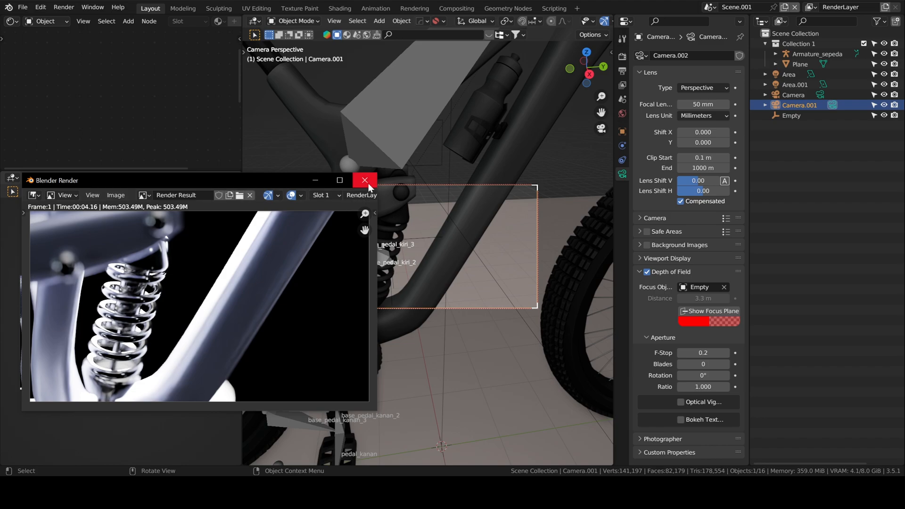
{"action": "left_click", "coordinate": [364, 180]}
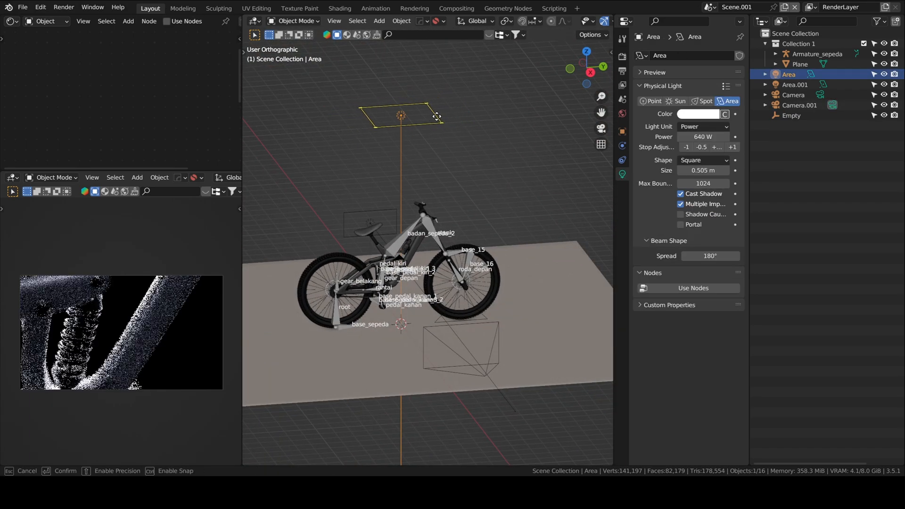
Step: Shrink the upper Area light and raise Area.001 higher above the bicycle
{"action": "left_click", "coordinate": [794, 94]}
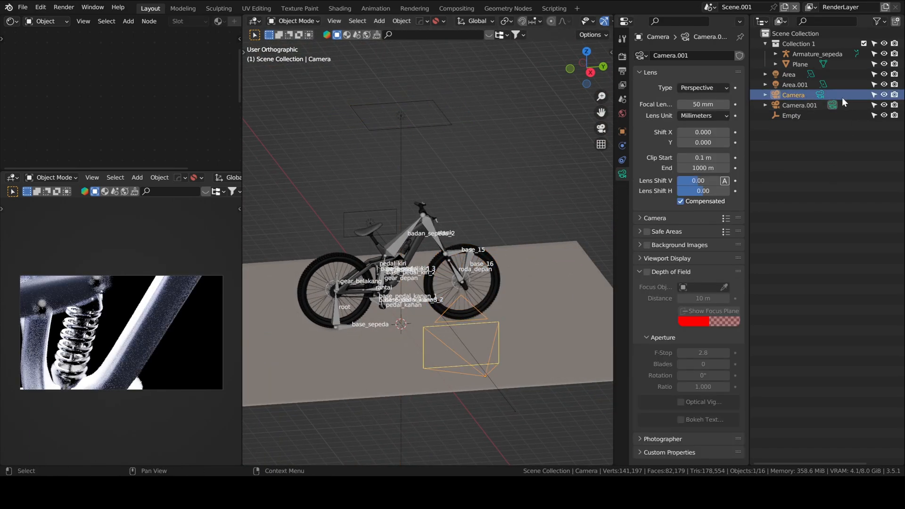
{"action": "left_click", "coordinate": [788, 74]}
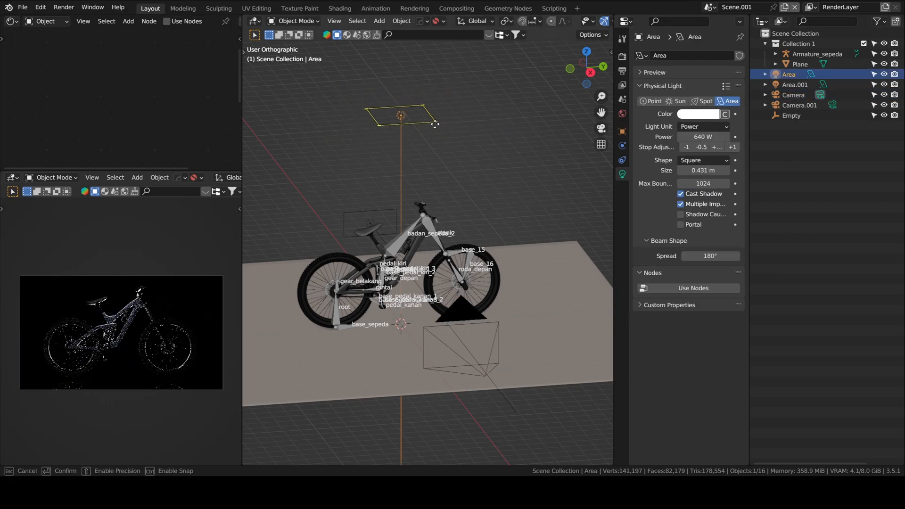
{"action": "left_click_drag", "start_coordinate": [433, 122], "coordinate": [467, 135]}
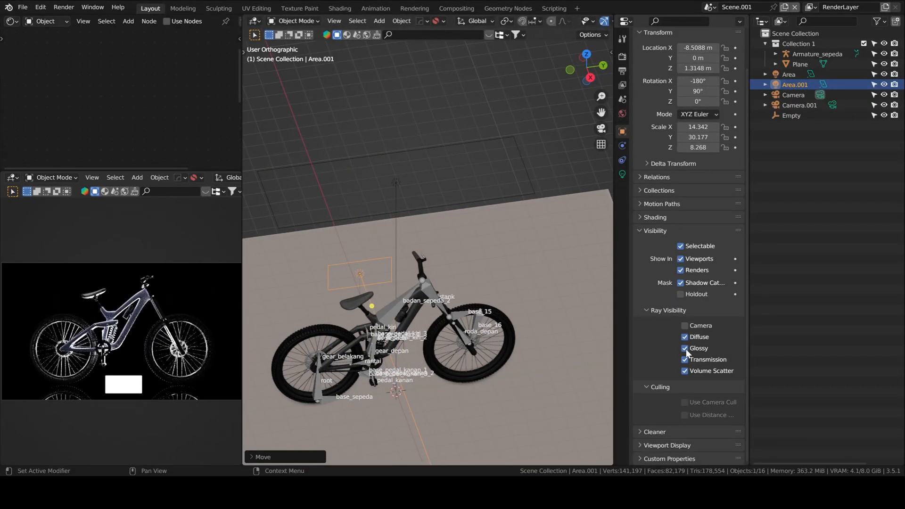
{"action": "left_click", "coordinate": [379, 21]}
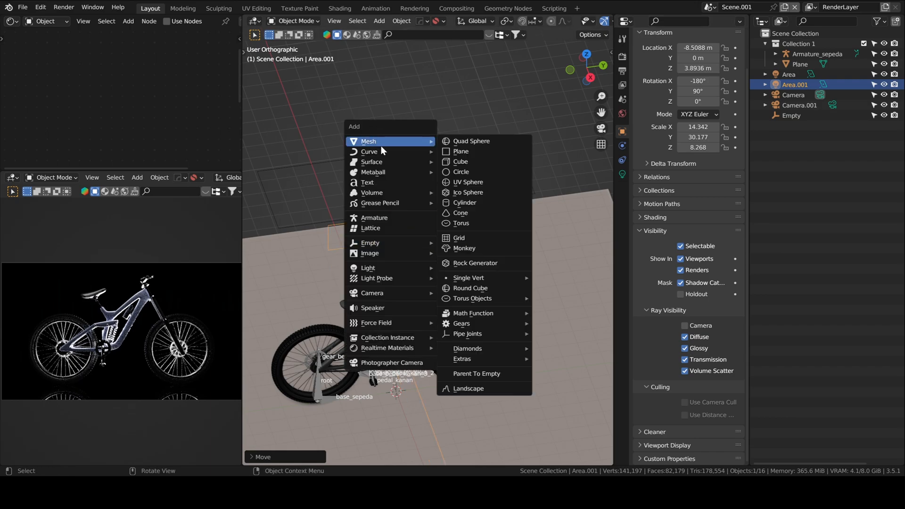
Step: Add a backdrop plane with an Emission surface shader at strength 9.000 for material bg
{"action": "left_click", "coordinate": [460, 151]}
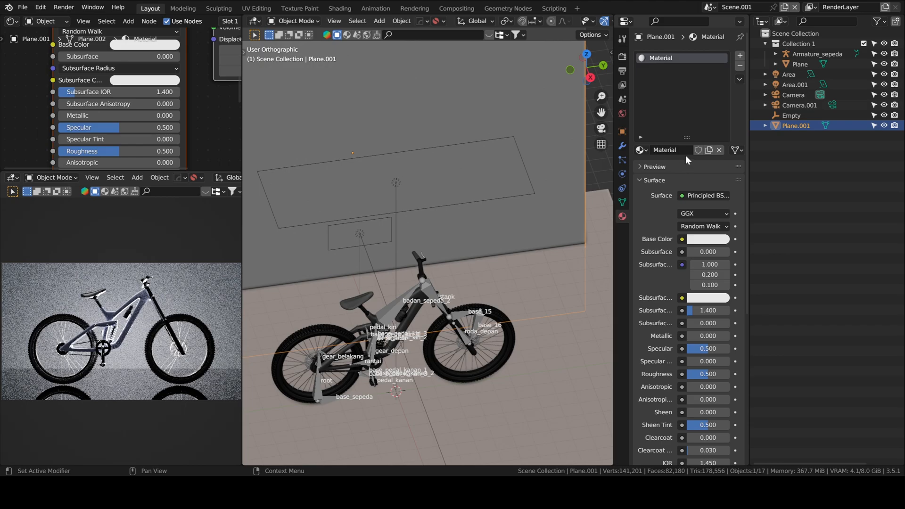
{"action": "left_click", "coordinate": [706, 195]}
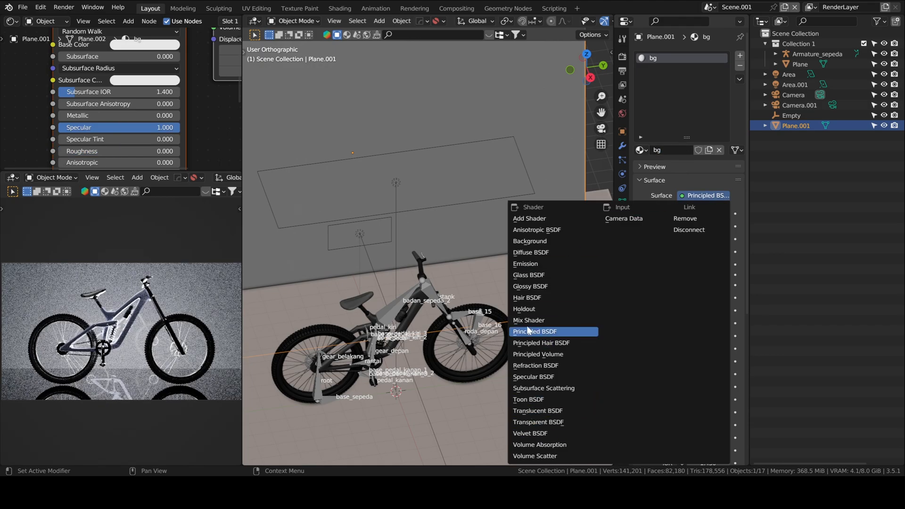
{"action": "left_click", "coordinate": [525, 264]}
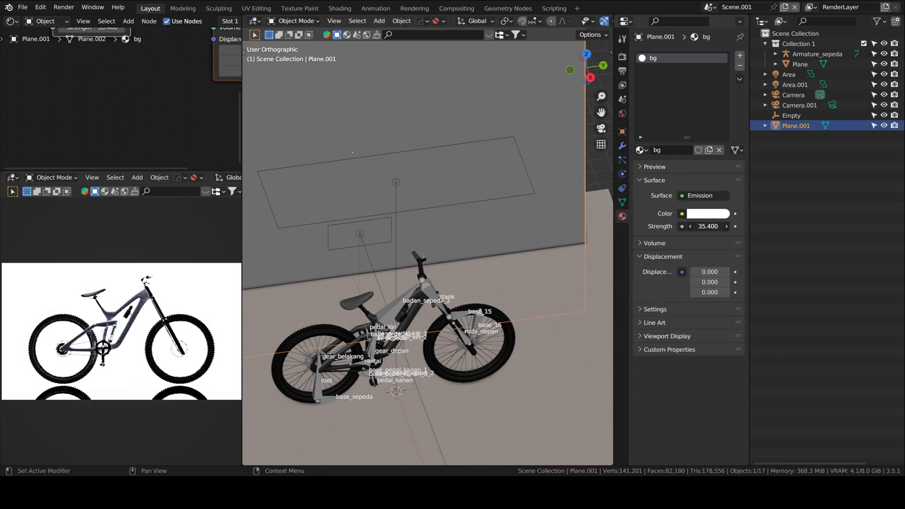
{"action": "double_click", "coordinate": [707, 227]}
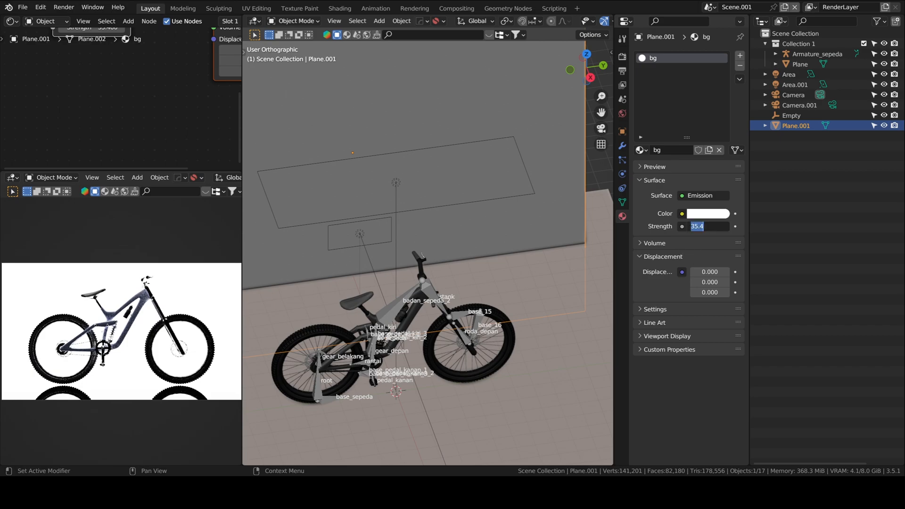
{"action": "type", "text": "9.000"}
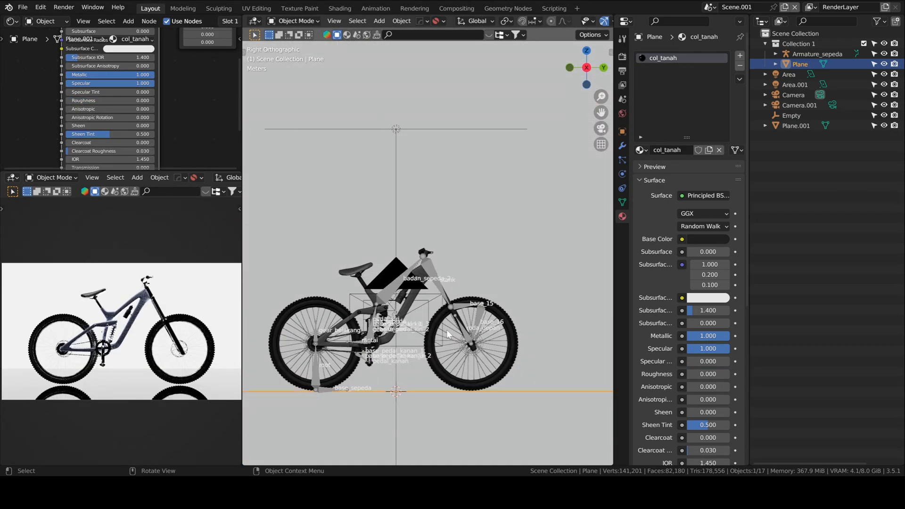
{"action": "mouse_move", "coordinate": [394, 339]}
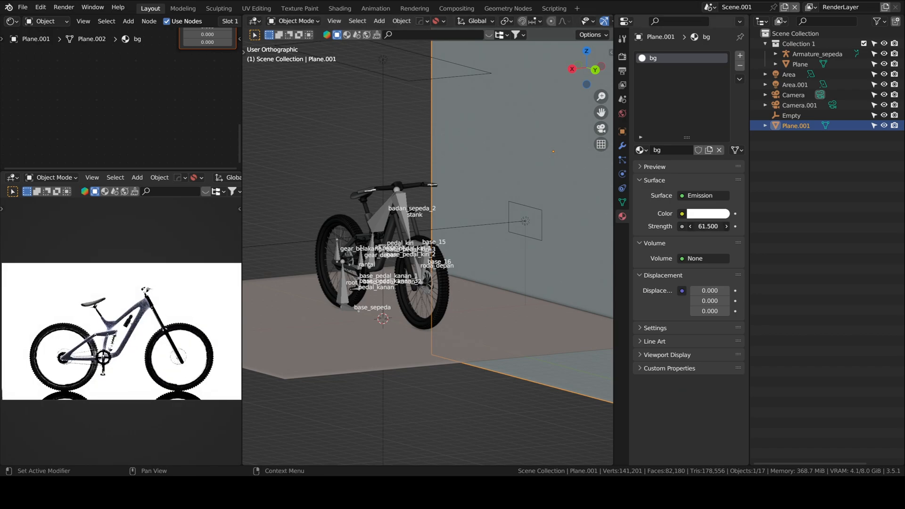
Step: Narrow the beam spread of the second area light Area.001
{"action": "left_click", "coordinate": [795, 85]}
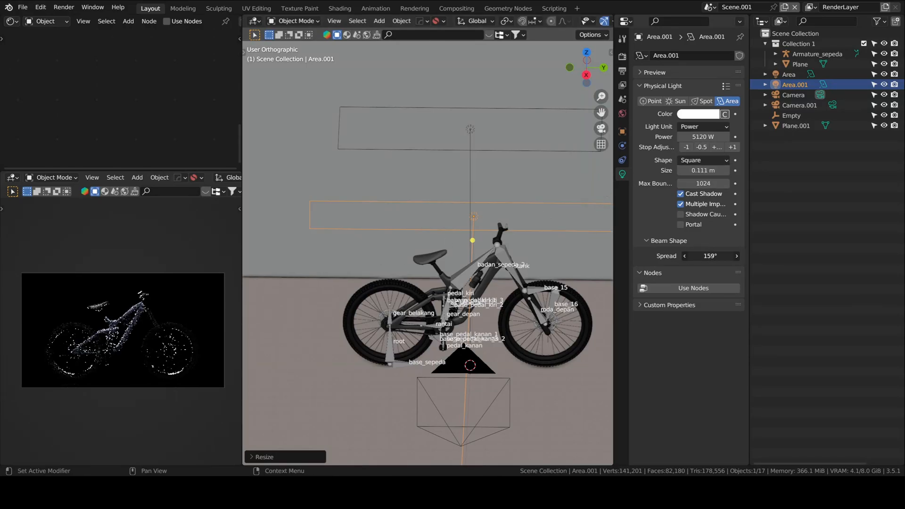
{"action": "left_click_drag", "start_coordinate": [710, 255], "coordinate": [698, 256]}
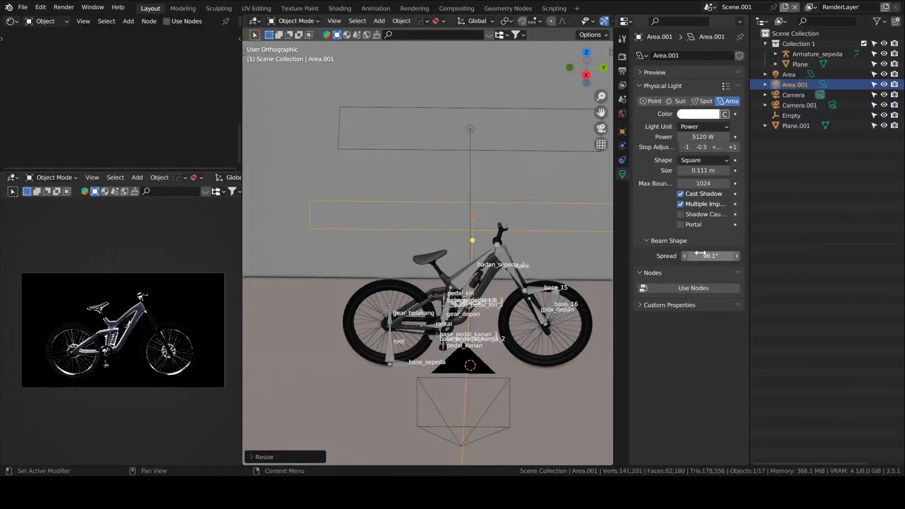
{"action": "mouse_move", "coordinate": [703, 256]}
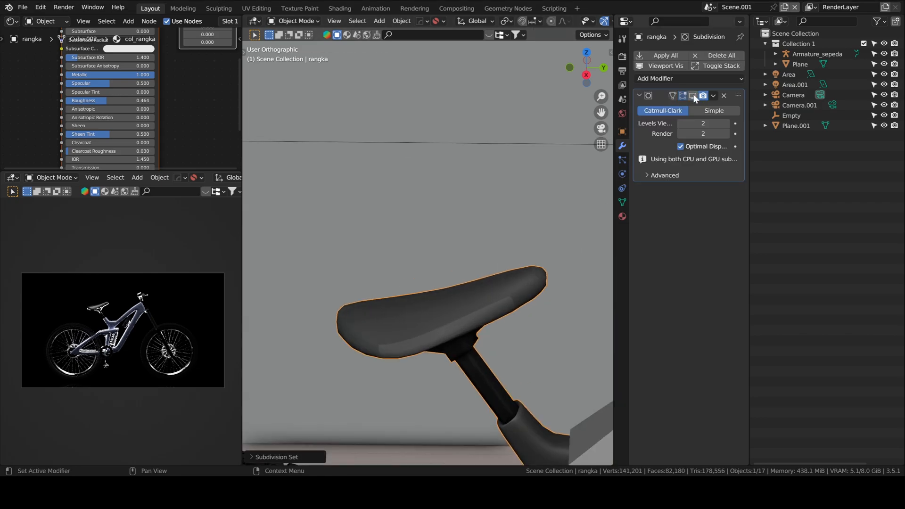
Step: Edit the rangka mesh and raise saddle material col_jok_2 roughness to 1.0
{"action": "left_click", "coordinate": [692, 96]}
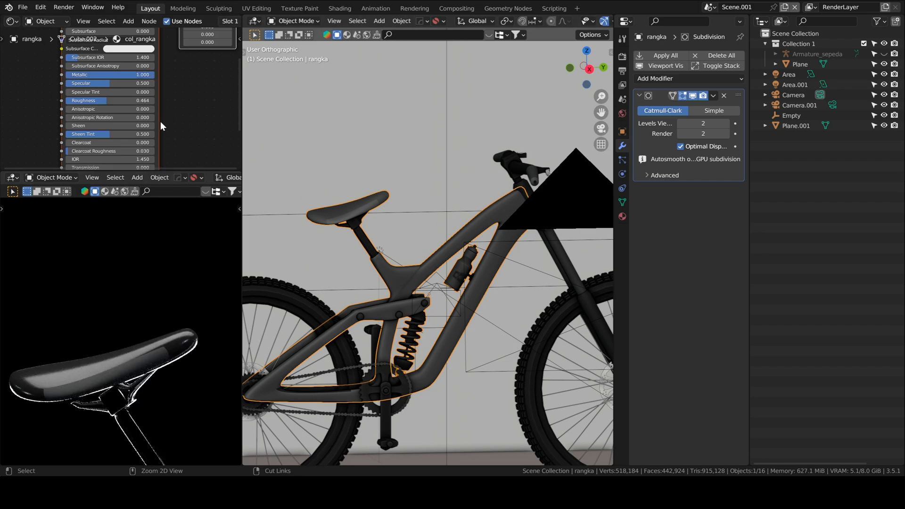
{"action": "key", "text": "Tab"}
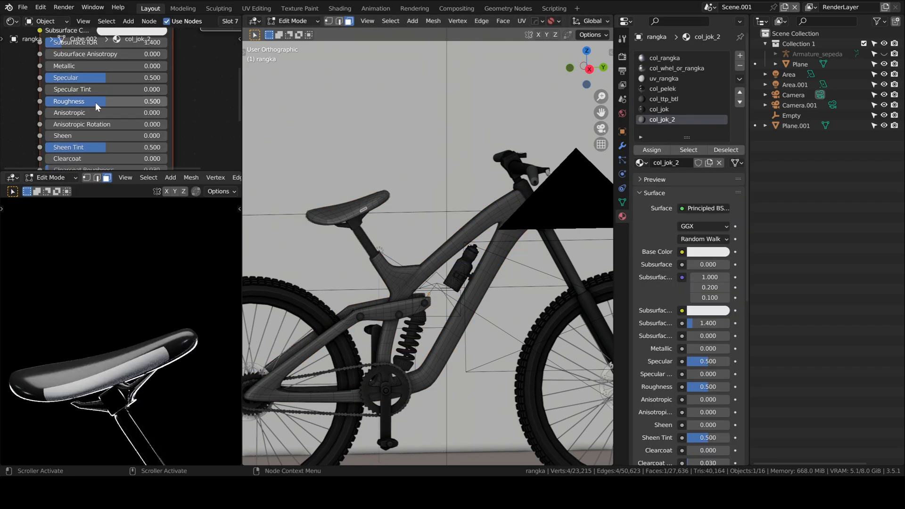
{"action": "left_click_drag", "start_coordinate": [75, 101], "coordinate": [156, 100]}
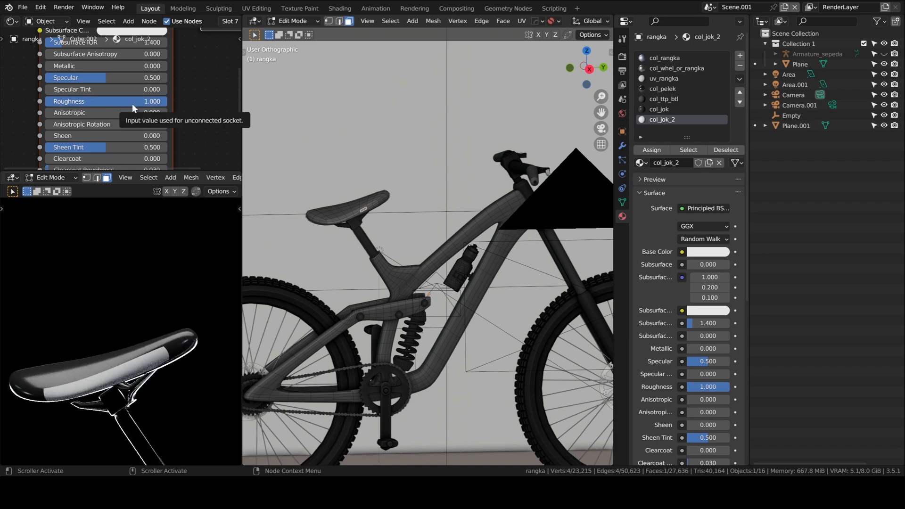
{"action": "mouse_move", "coordinate": [336, 210]}
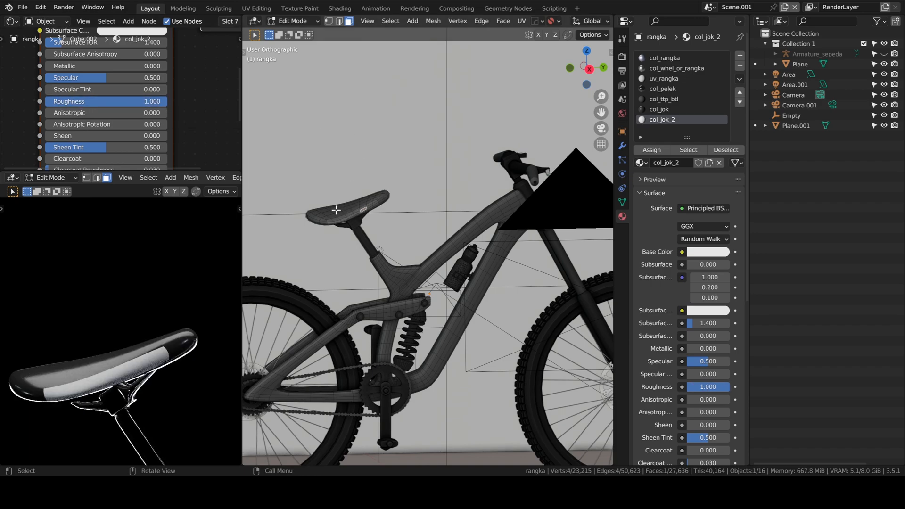
Step: Select the top and side faces of the saddle for the matte material
{"action": "left_click", "coordinate": [659, 109]}
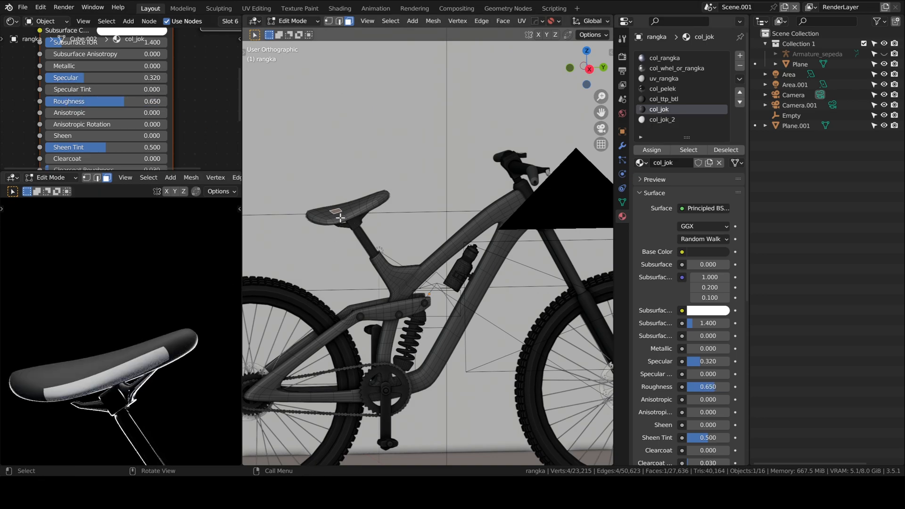
{"action": "left_click", "coordinate": [662, 120]}
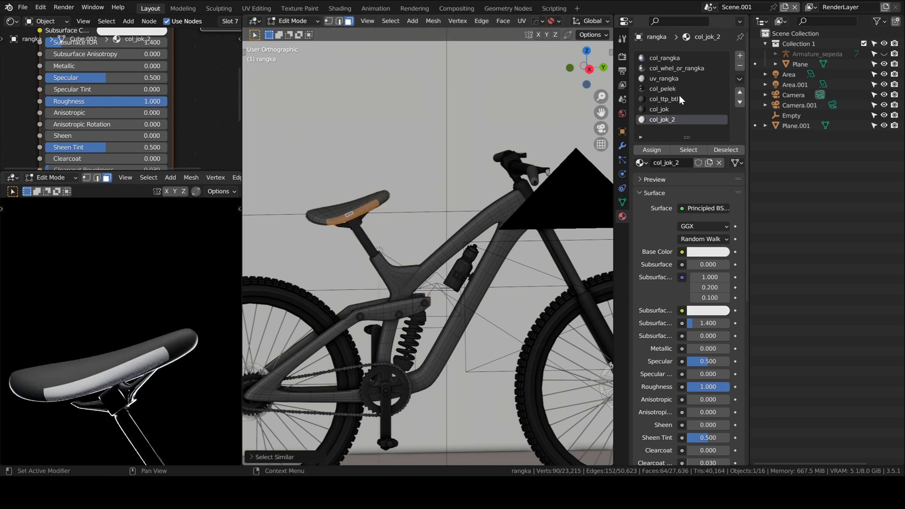
{"action": "left_click", "coordinate": [659, 110]}
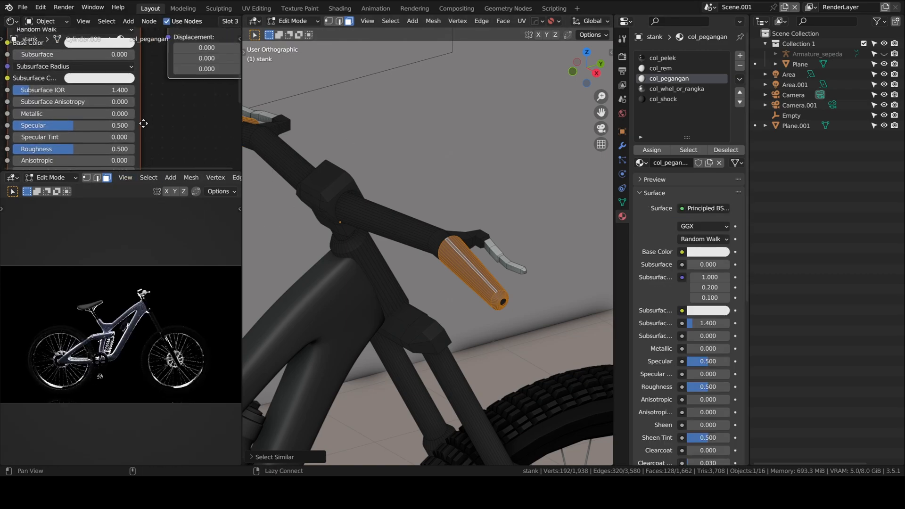
Step: Set the grip material col_pegangan base colour to a pale blue
{"action": "left_click", "coordinate": [99, 44]}
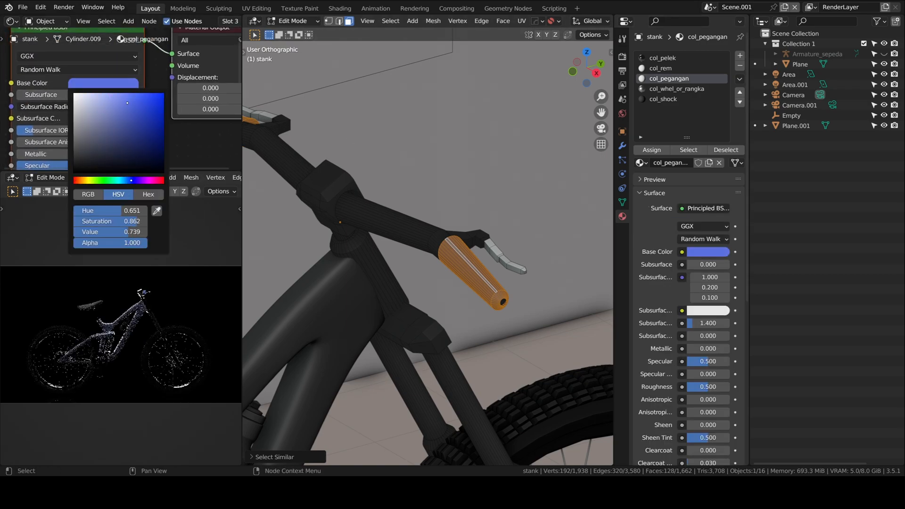
{"action": "left_click", "coordinate": [265, 239]}
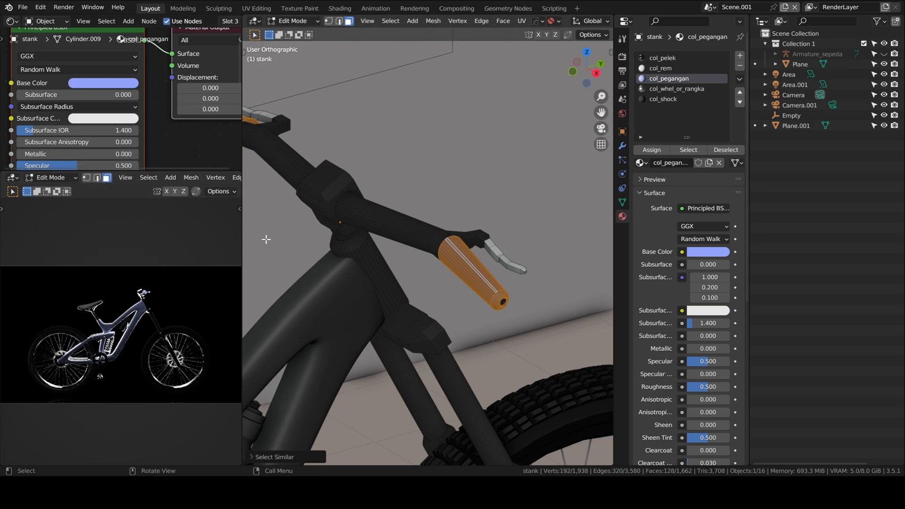
{"action": "key", "text": "Tab"}
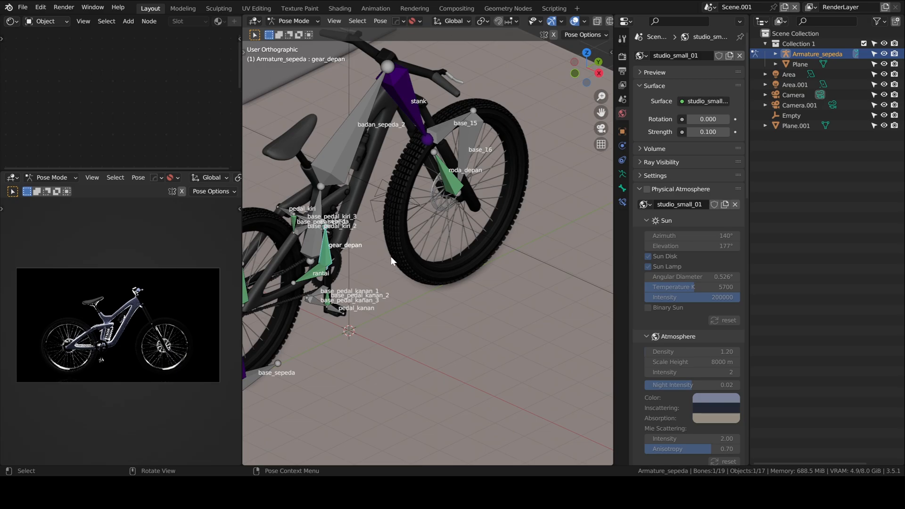
Step: Show the timeline and set the animation range from frame 1 to 300 at 30 fps
{"action": "key", "text": "r"}
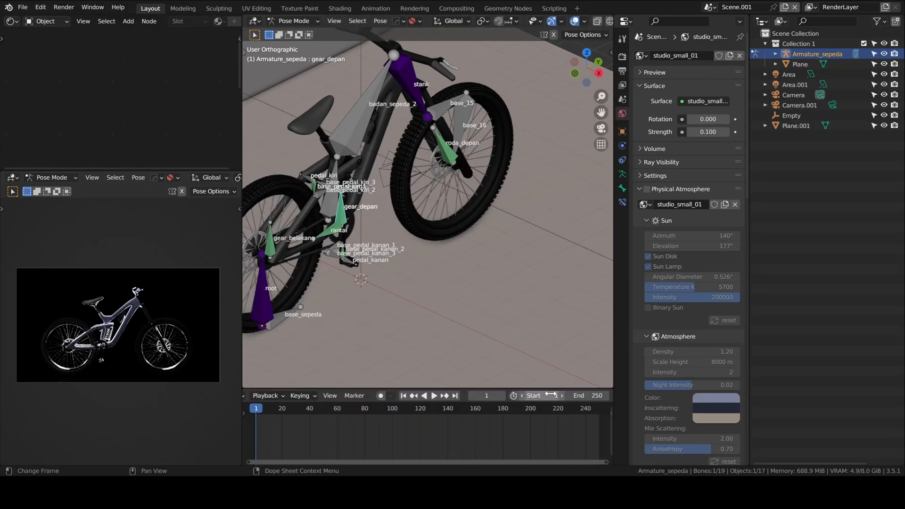
{"action": "left_click", "coordinate": [623, 71]}
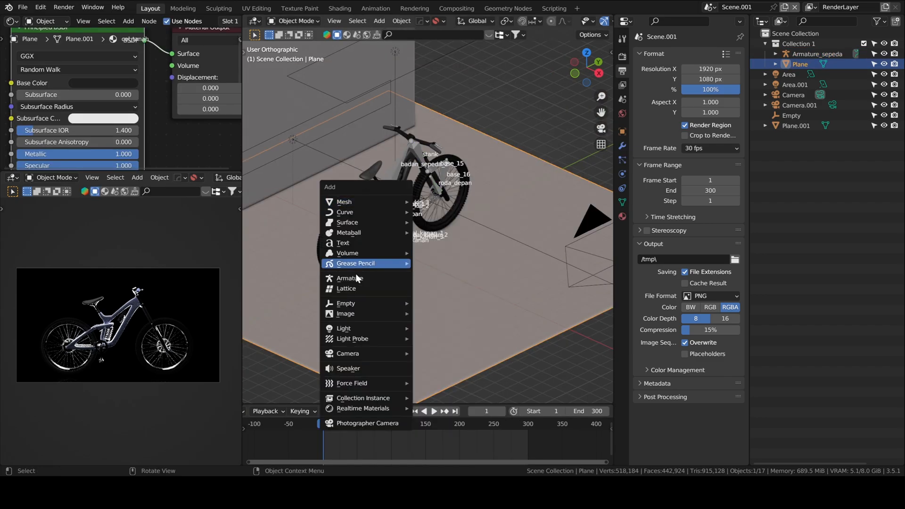
Step: Add a 'Cycle' text object, rotate it upright, scale it up and place it behind the bike
{"action": "left_click", "coordinate": [343, 243]}
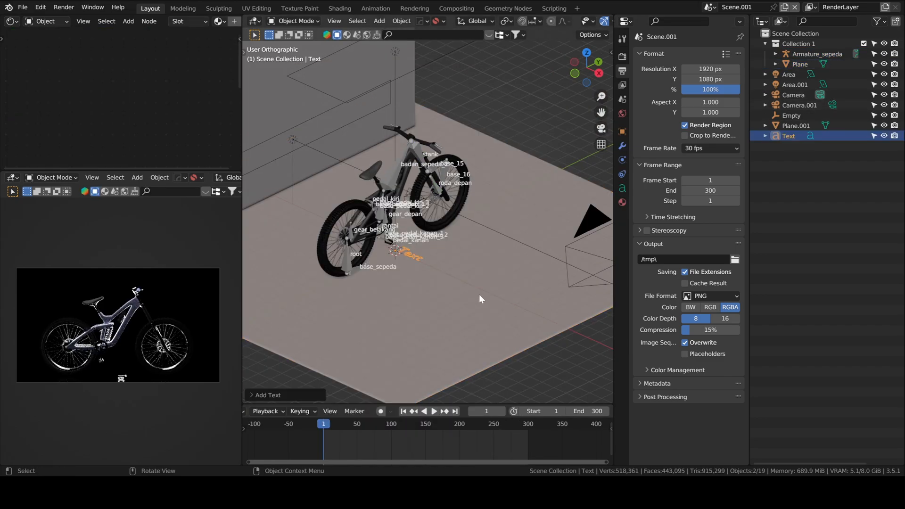
{"action": "key", "text": "Tab"}
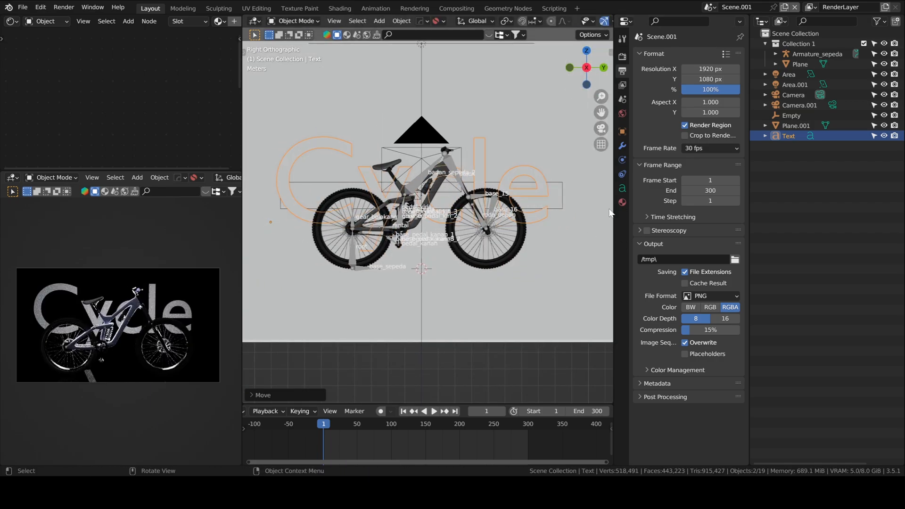
{"action": "left_click", "coordinate": [622, 203]}
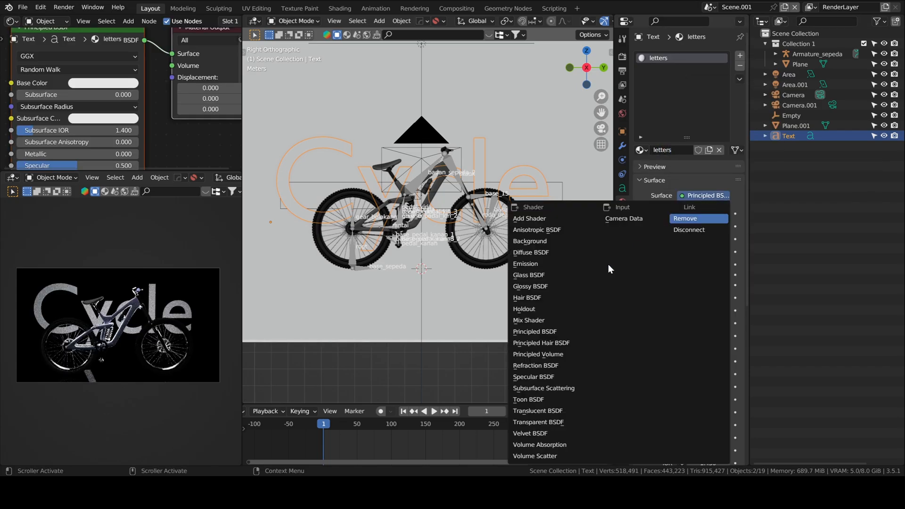
Step: Give the letters an emission shader at strength 77.1 and resize Plane.002 under the bike
{"action": "left_click", "coordinate": [526, 264]}
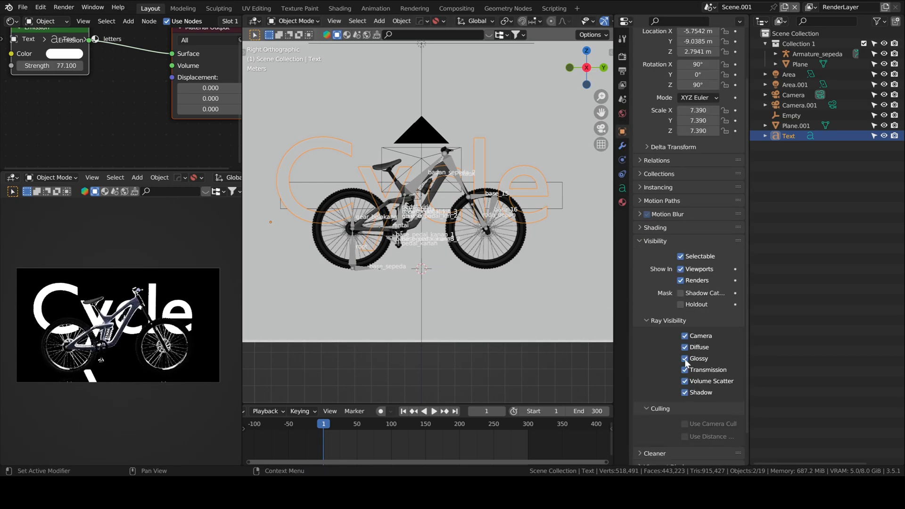
{"action": "left_click", "coordinate": [684, 358]}
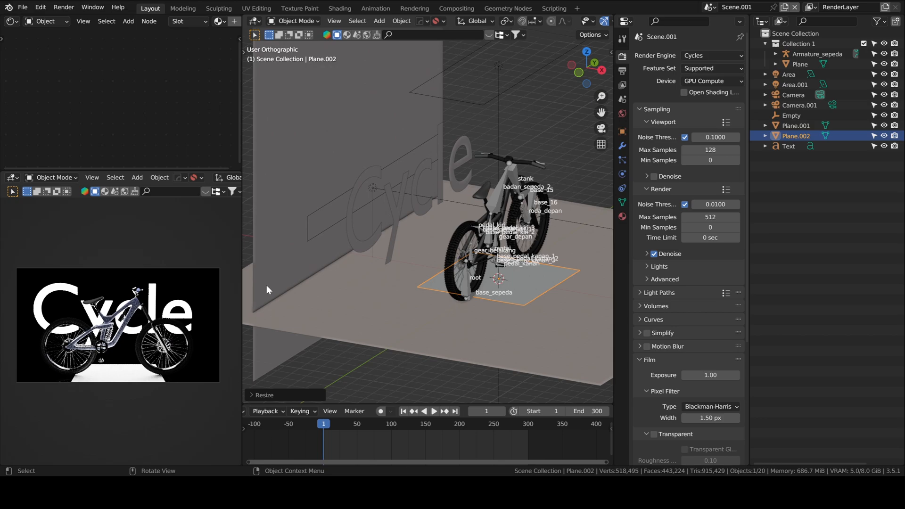
{"action": "mouse_move", "coordinate": [306, 287]}
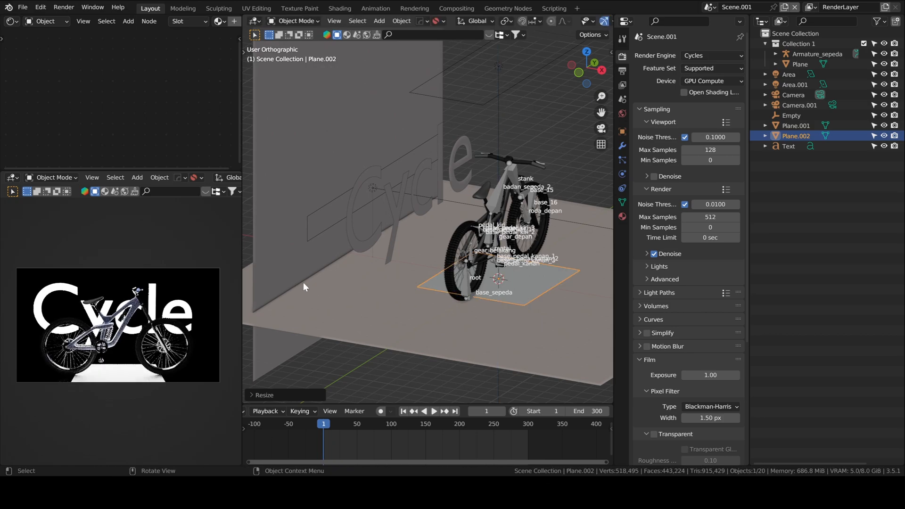
{"action": "key", "text": "r"}
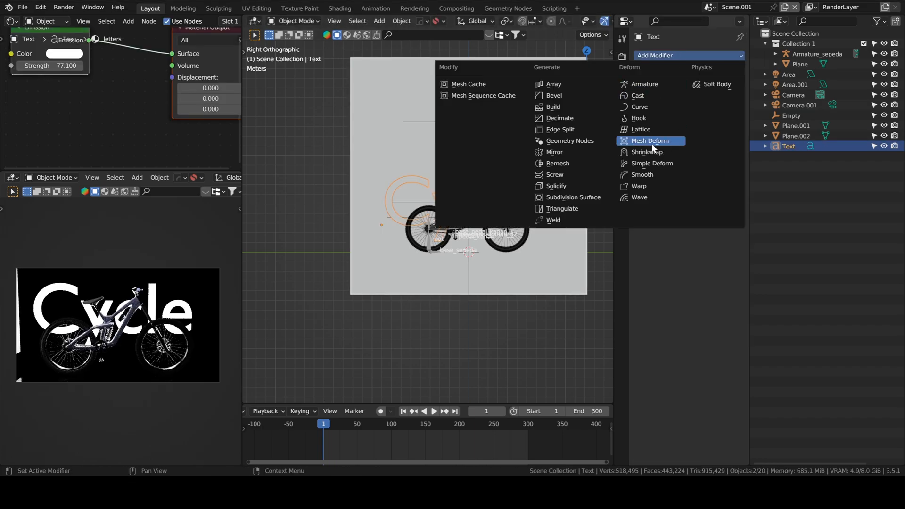
Step: Add a Shrinkwrap modifier to the Cycle text with Plane.002 eyedropped as target
{"action": "left_click", "coordinate": [644, 152]}
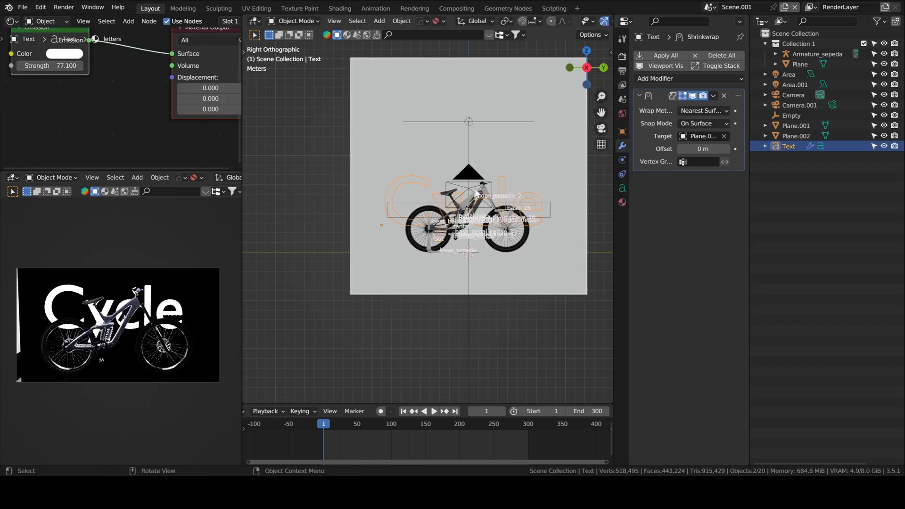
{"action": "left_click", "coordinate": [723, 136]}
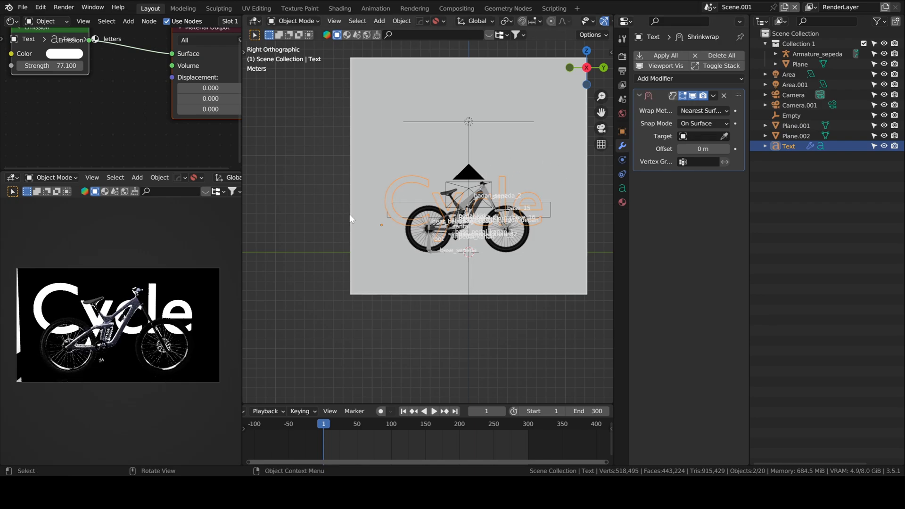
{"action": "left_click", "coordinate": [796, 135]}
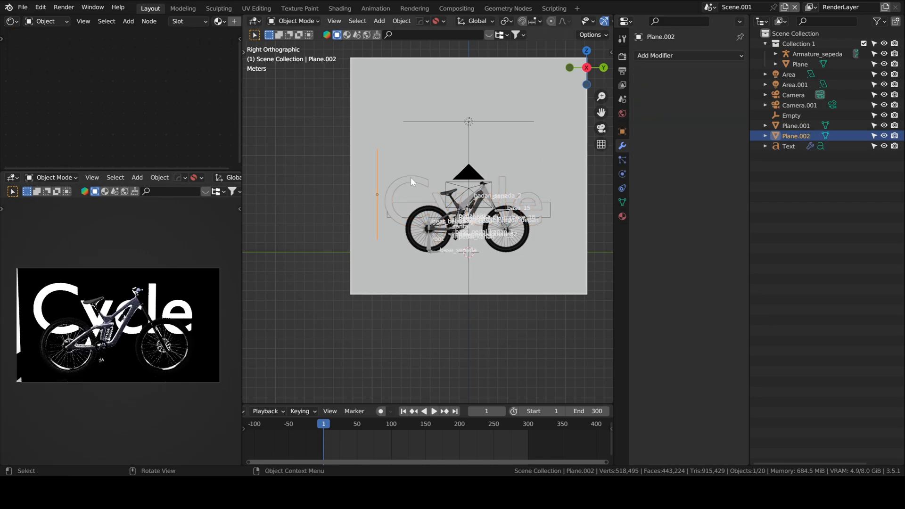
{"action": "left_click", "coordinate": [788, 147]}
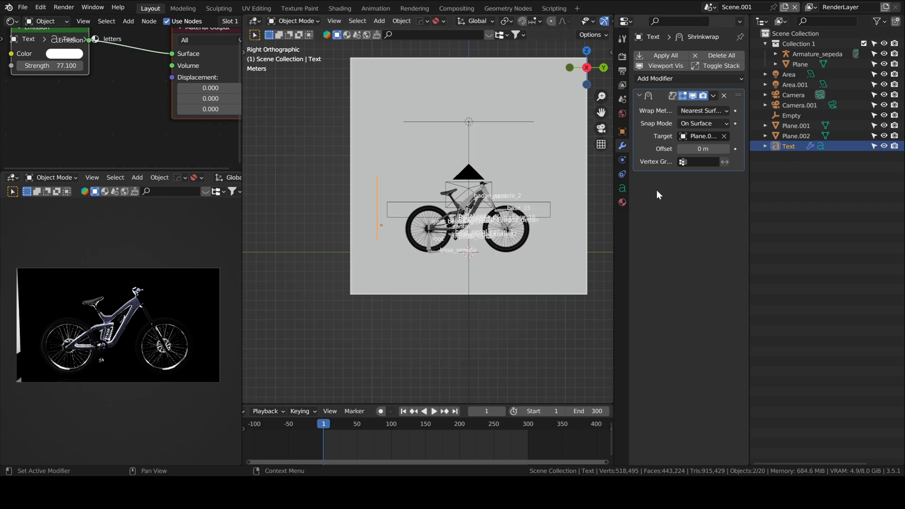
{"action": "left_click", "coordinate": [702, 124]}
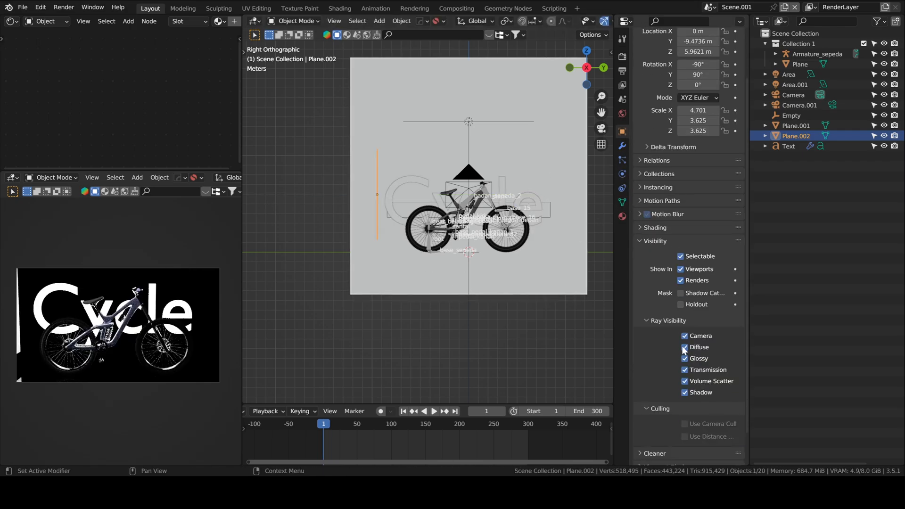
Step: Adjust the plane's render ray visibility and scale the Cycle text up to 8.249
{"action": "left_click", "coordinate": [685, 336]}
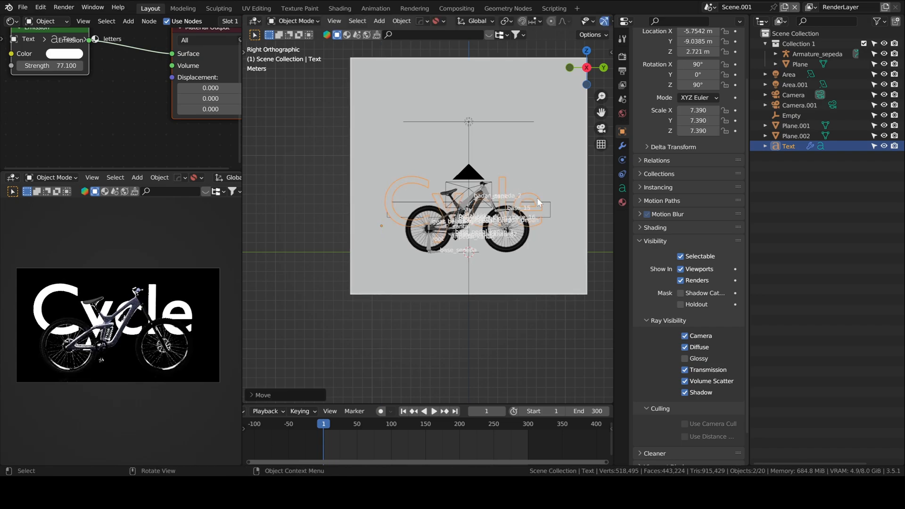
{"action": "mouse_move", "coordinate": [592, 240]}
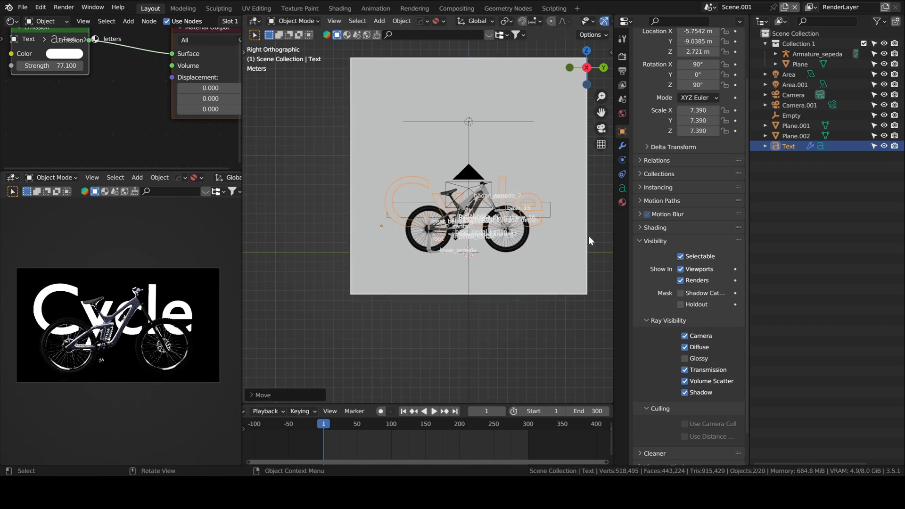
{"action": "key", "text": "s"}
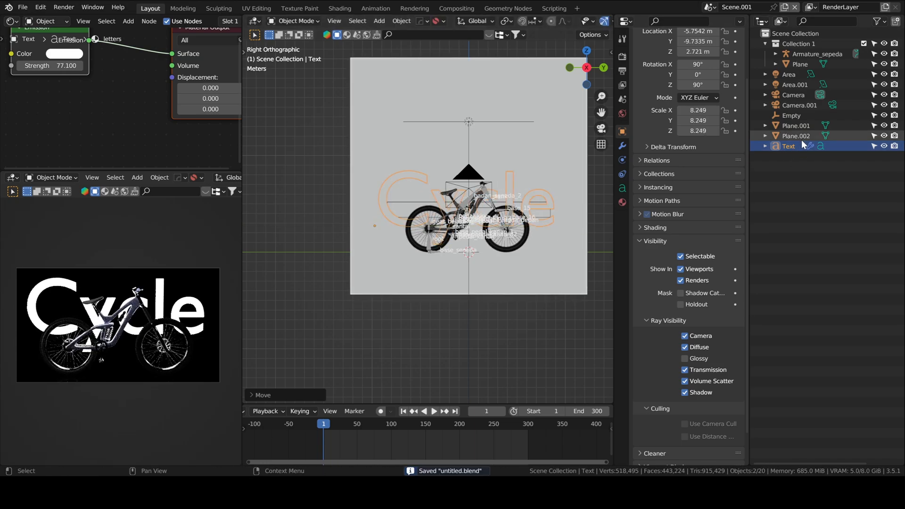
Step: Rename Plane.002 to effector, drop the letters Emission Strength to 10, and render the frame with F12
{"action": "left_click", "coordinate": [794, 135]}
{"action": "type", "text": "effector"}
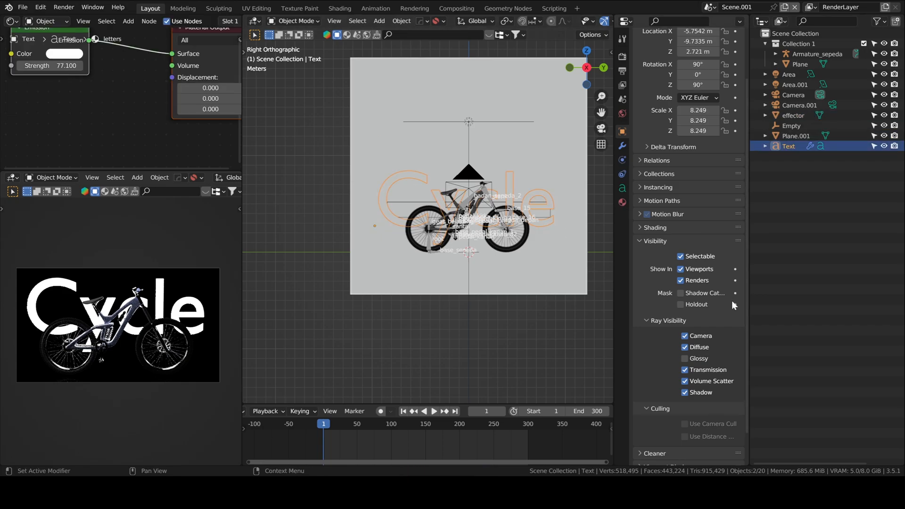
{"action": "left_click", "coordinate": [622, 187]}
{"action": "type", "text": "10"}
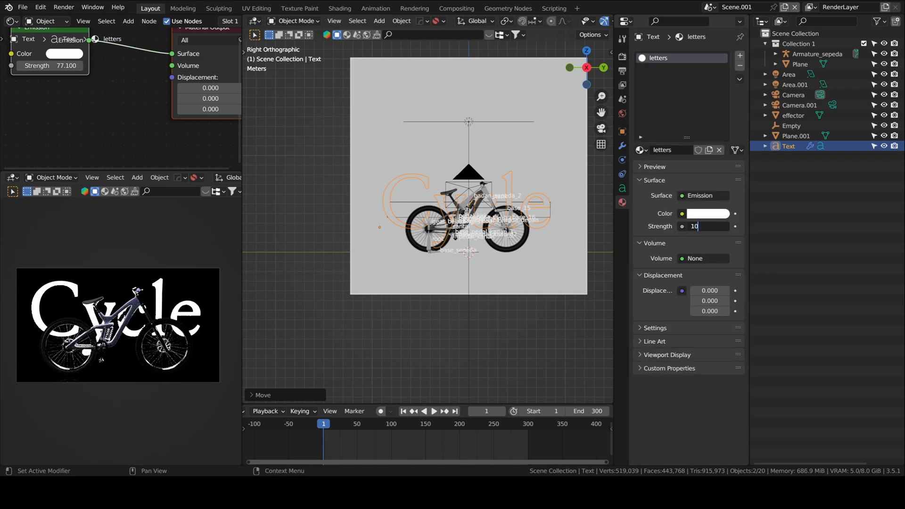
{"action": "key", "text": "F12"}
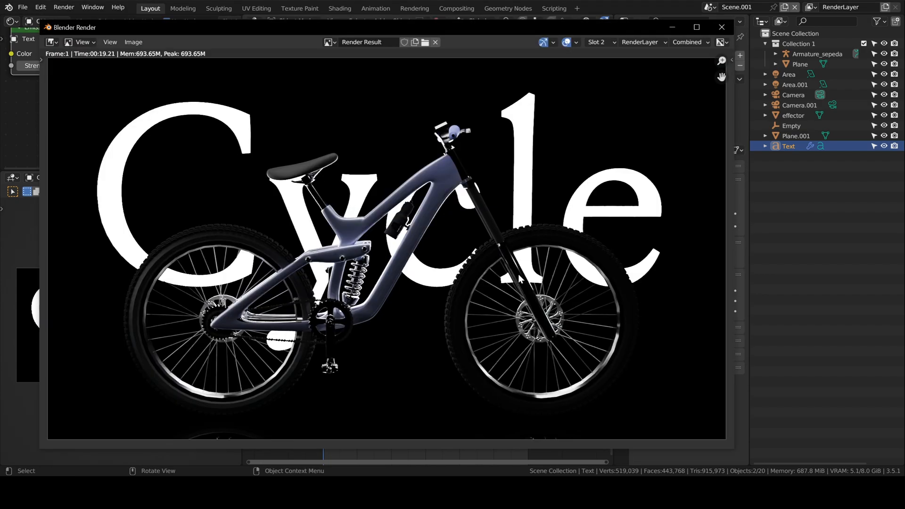
{"action": "mouse_move", "coordinate": [556, 151]}
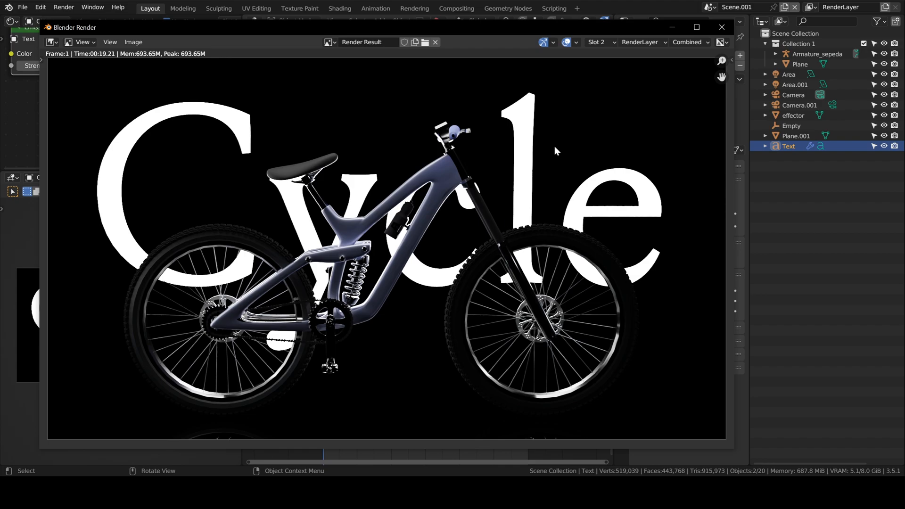
Step: Enable compositor nodes and insert a Fog Glow Glare node with Mix -0.9 before the Composite output
{"action": "left_click", "coordinate": [457, 7]}
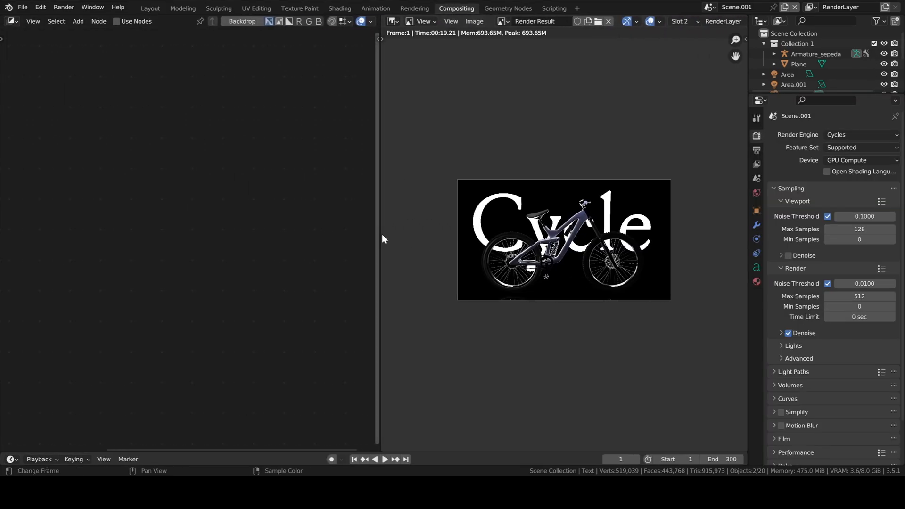
{"action": "left_click", "coordinate": [116, 21]}
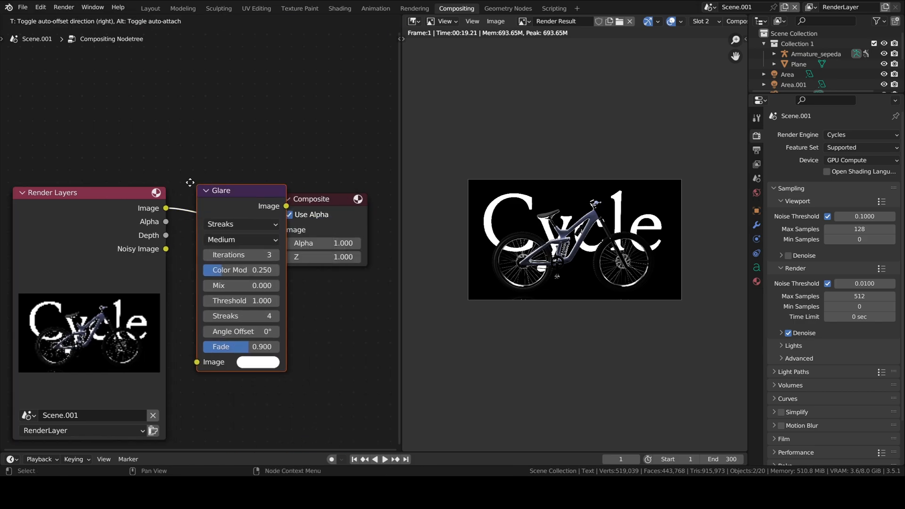
{"action": "left_click", "coordinate": [241, 225]}
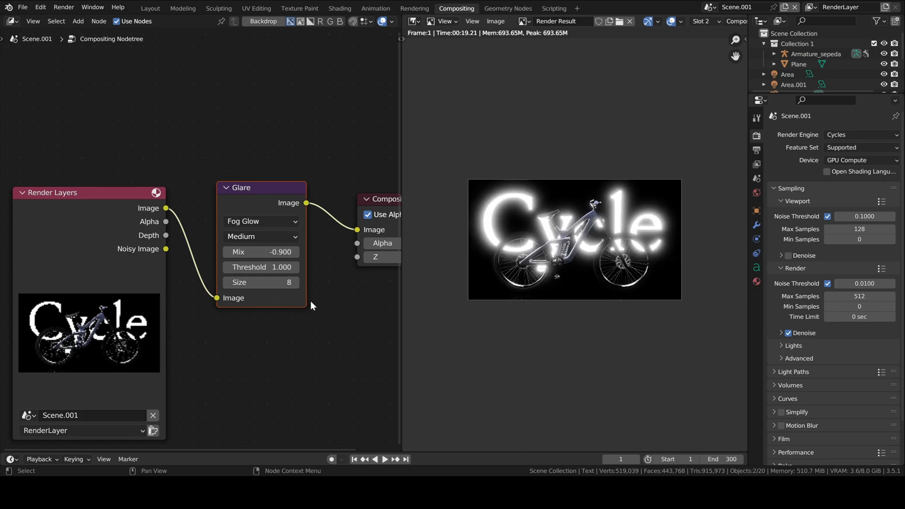
{"action": "left_click", "coordinate": [226, 283]}
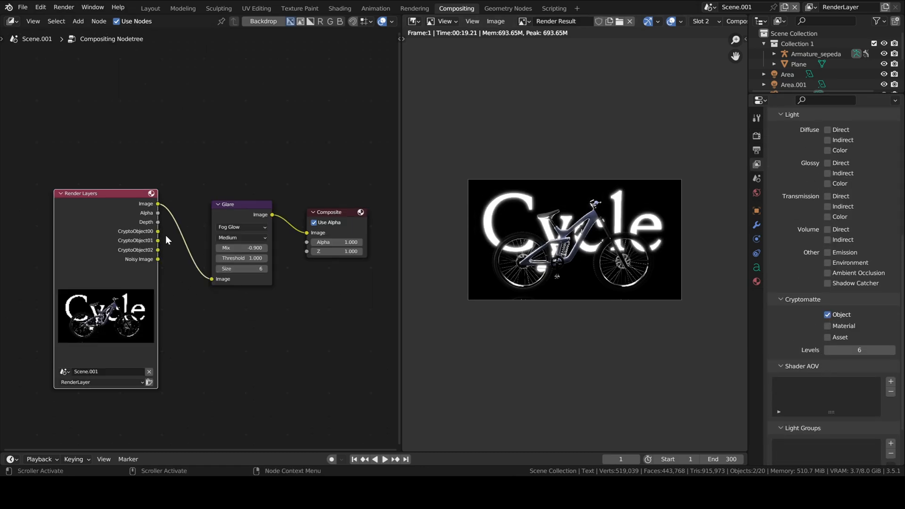
Step: Rearrange the compositor nodes to make room for the Cryptomatte node
{"action": "left_click_drag", "start_coordinate": [105, 193], "coordinate": [69, 210]}
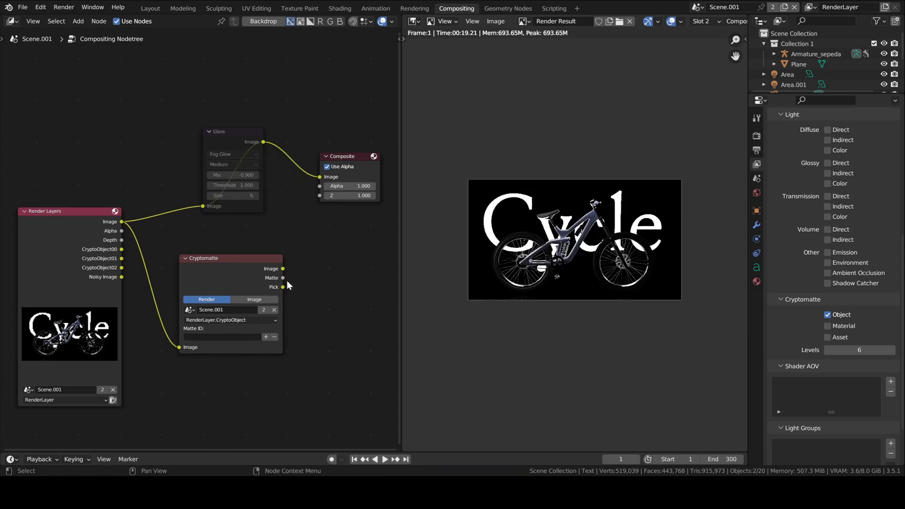
{"action": "mouse_move", "coordinate": [340, 274]}
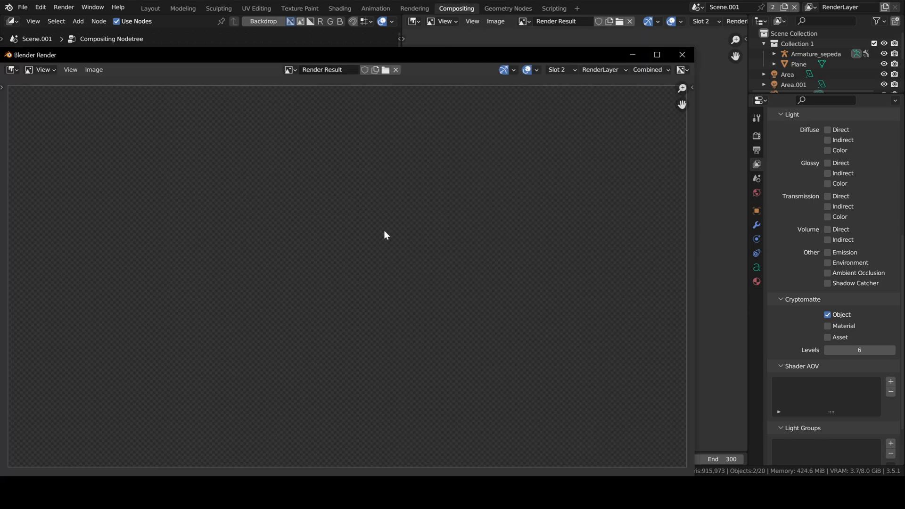
{"action": "mouse_move", "coordinate": [590, 286]}
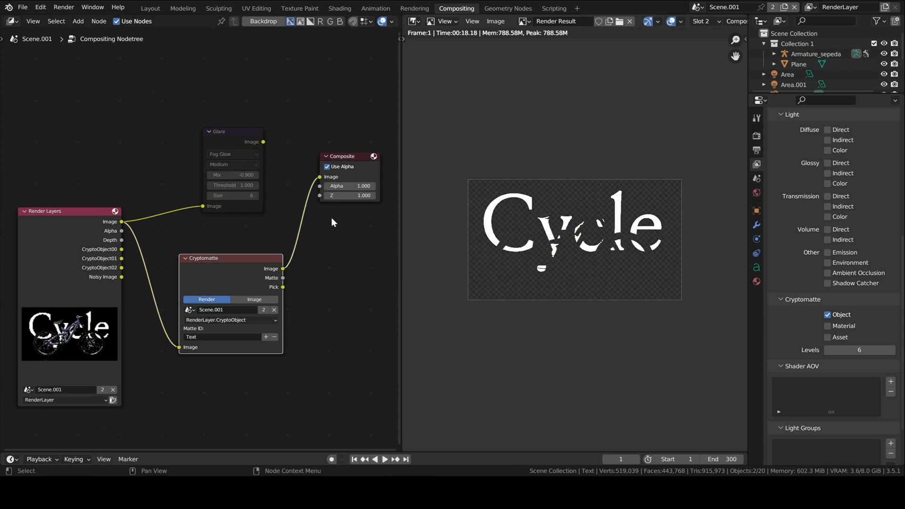
Step: Reconnect the glare result, then add a Mix node and set its blend mode to Difference
{"action": "left_click_drag", "start_coordinate": [230, 258], "coordinate": [238, 252]}
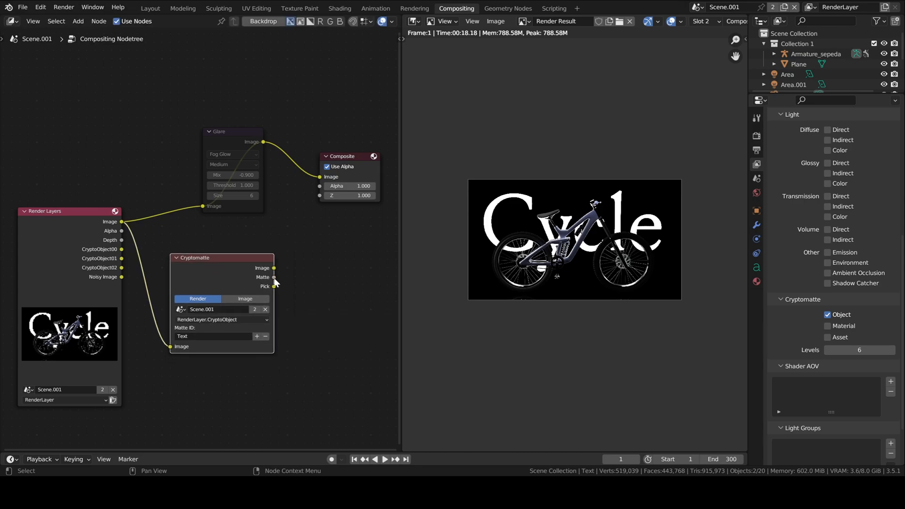
{"action": "type", "text": "mix"}
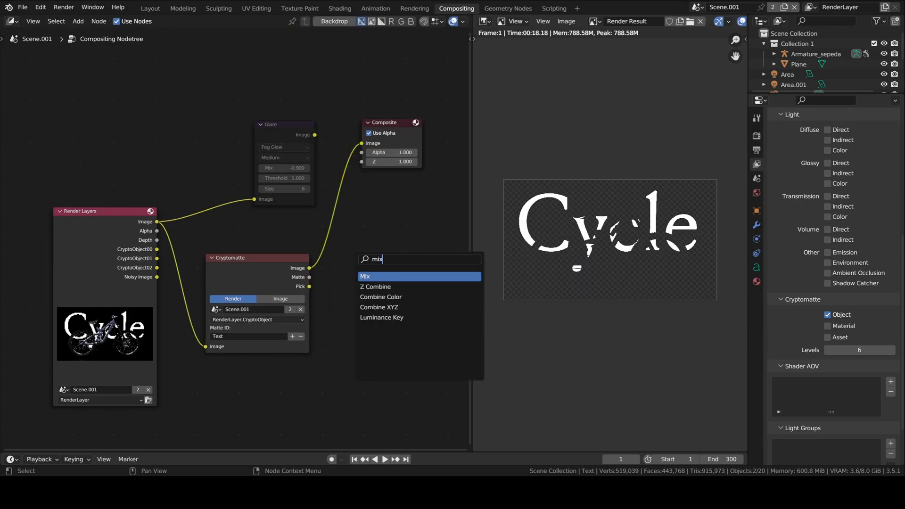
{"action": "left_click", "coordinate": [365, 276]}
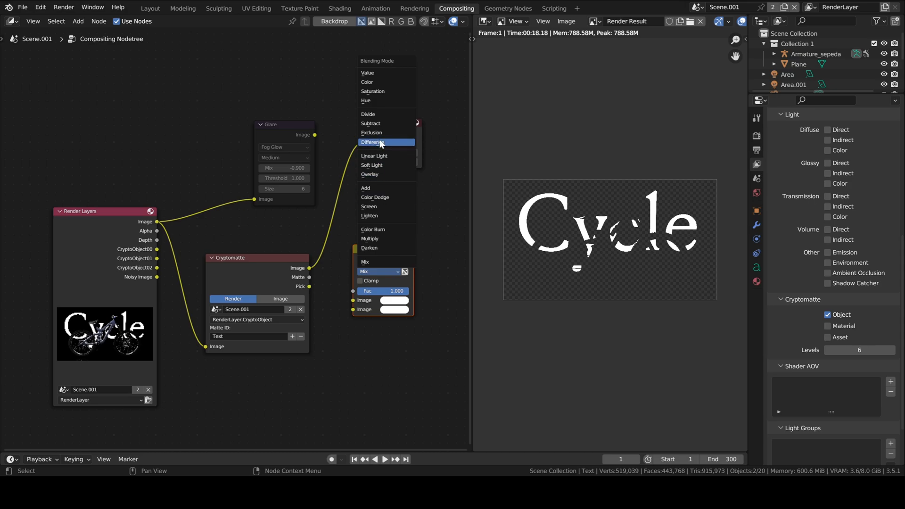
{"action": "left_click", "coordinate": [373, 142]}
{"action": "type", "text": "glare"}
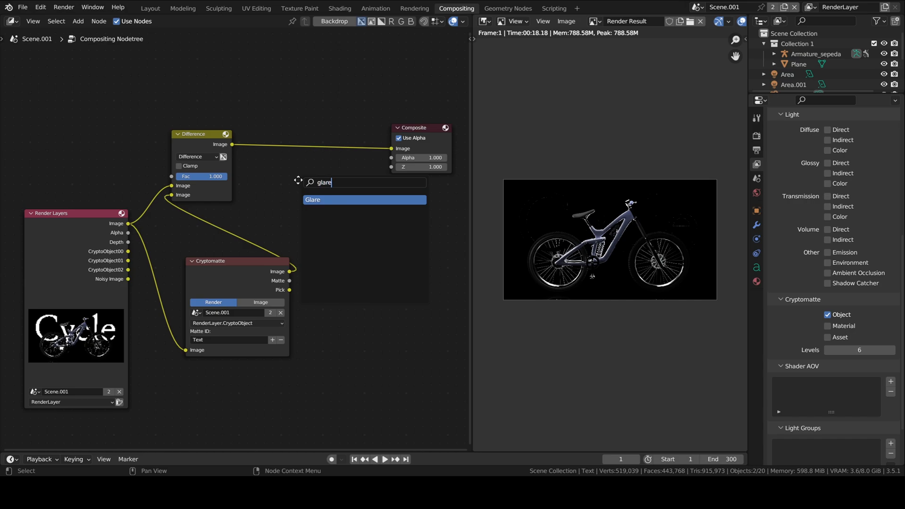
Step: Put a Glare node after the Difference node and add a Mix node set to Add blending
{"action": "left_click", "coordinate": [312, 200]}
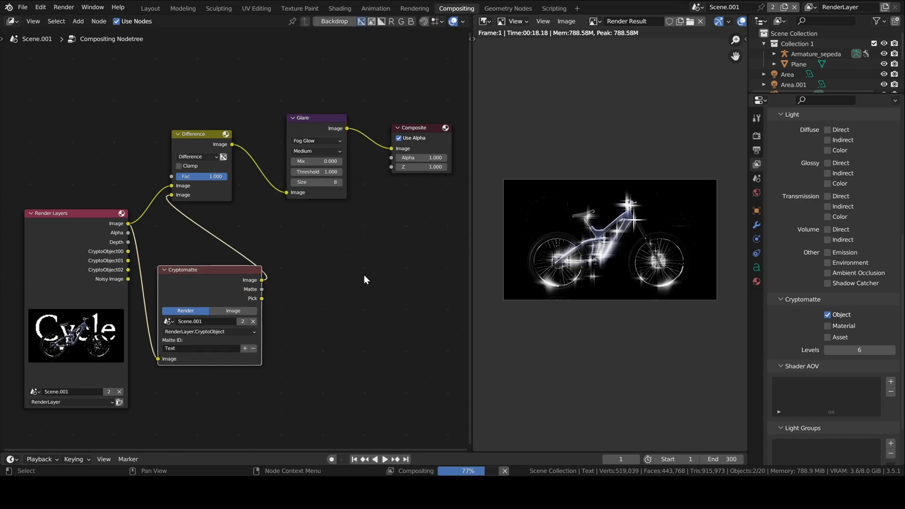
{"action": "left_click_drag", "start_coordinate": [323, 161], "coordinate": [300, 161]}
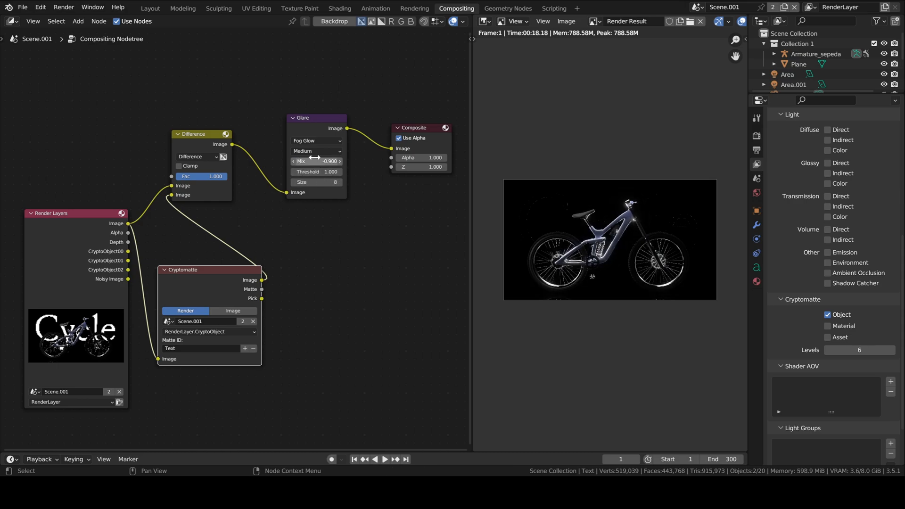
{"action": "left_click", "coordinate": [294, 182]}
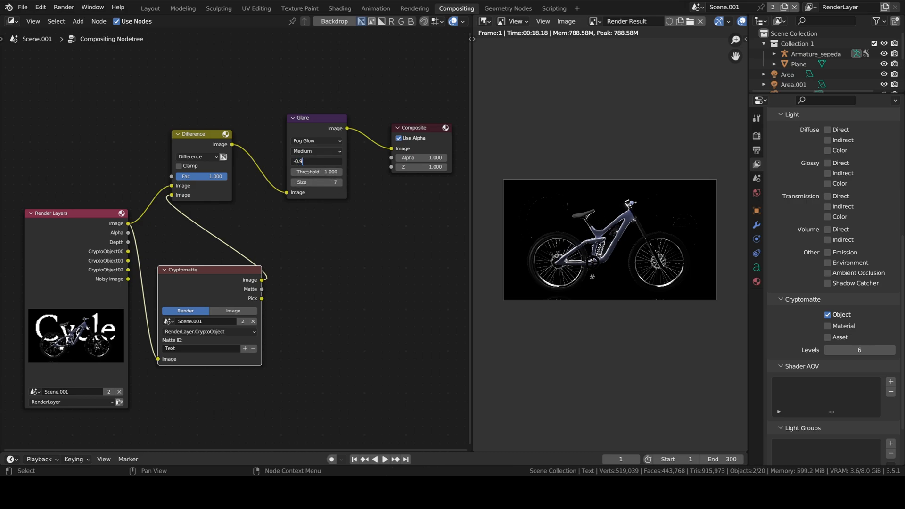
{"action": "type", "text": "m"}
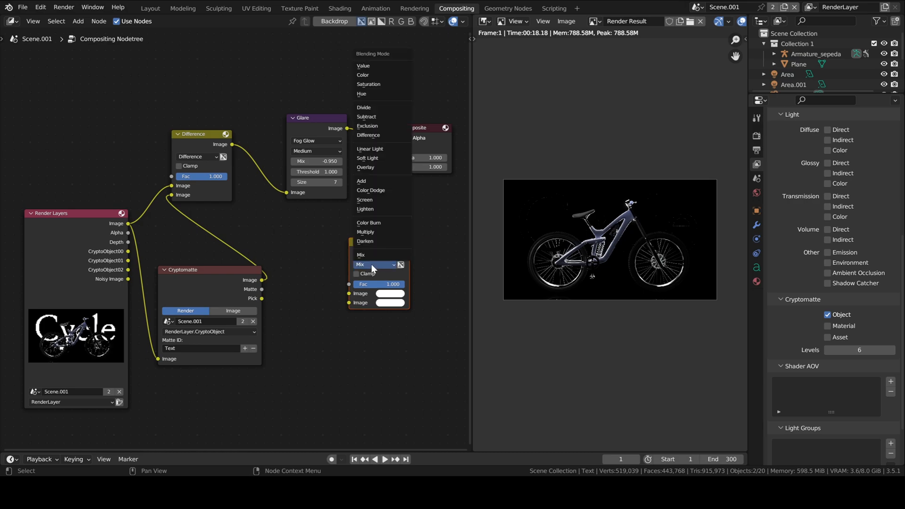
{"action": "left_click", "coordinate": [362, 181]}
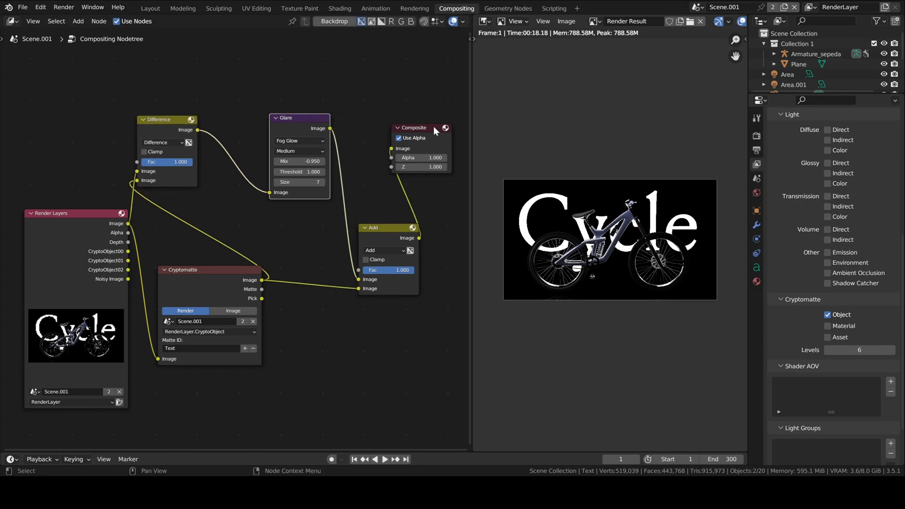
Step: Move the Composite output beside the Add node and set the glare Mix to -0.900
{"action": "left_click_drag", "start_coordinate": [412, 127], "coordinate": [430, 218]}
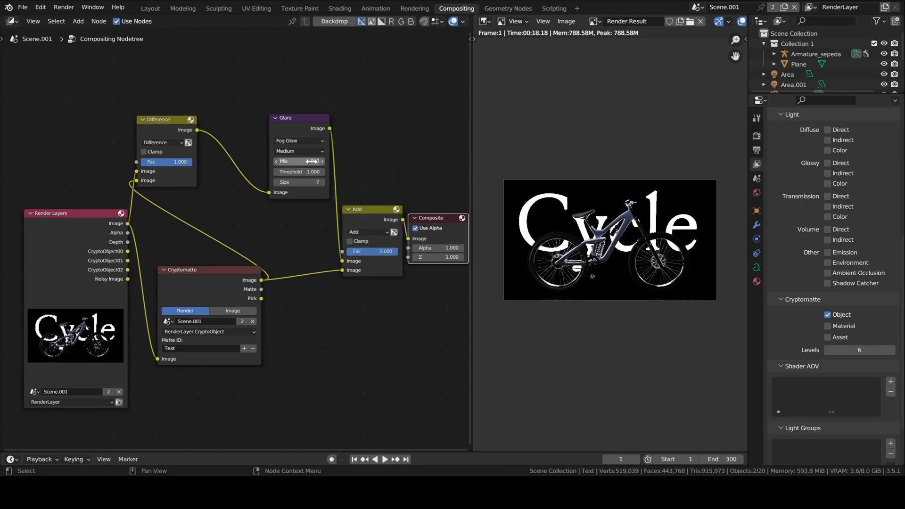
{"action": "left_click_drag", "start_coordinate": [312, 161], "coordinate": [300, 161]}
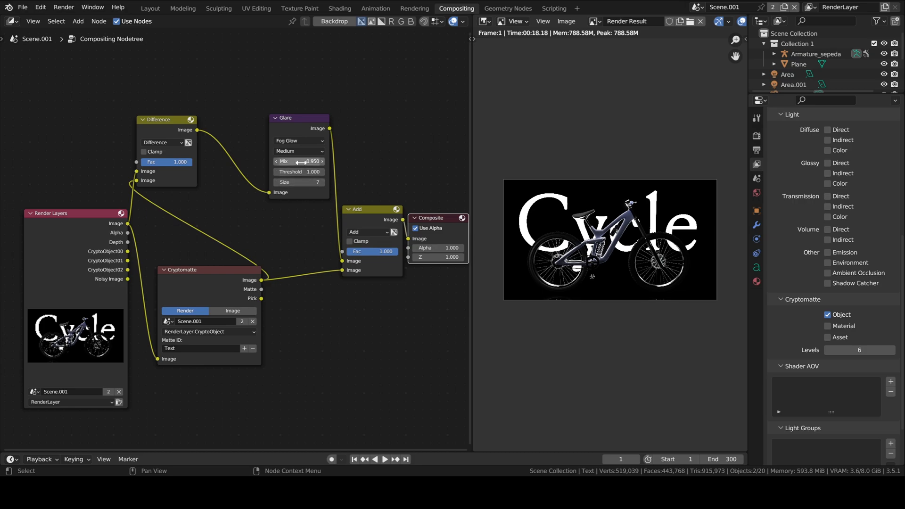
{"action": "left_click_drag", "start_coordinate": [312, 161], "coordinate": [298, 161]}
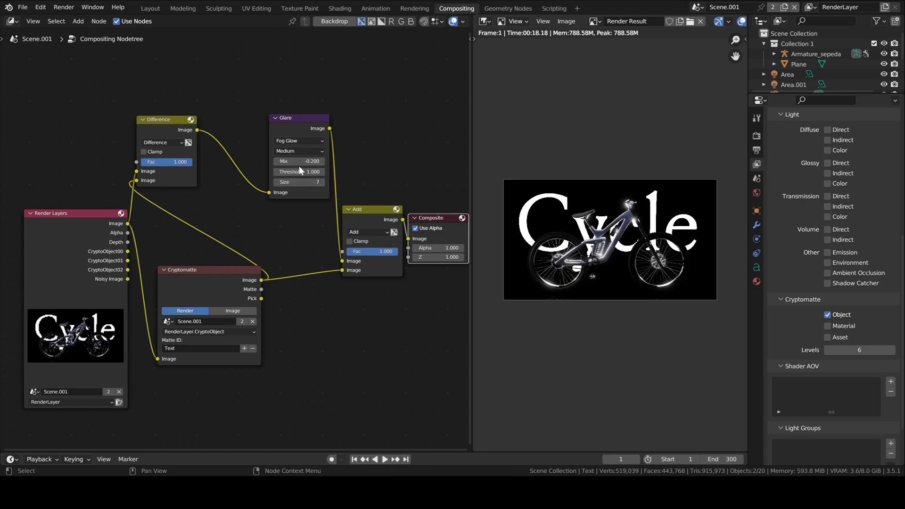
{"action": "left_click", "coordinate": [298, 161]}
{"action": "type", "text": "-0.900"}
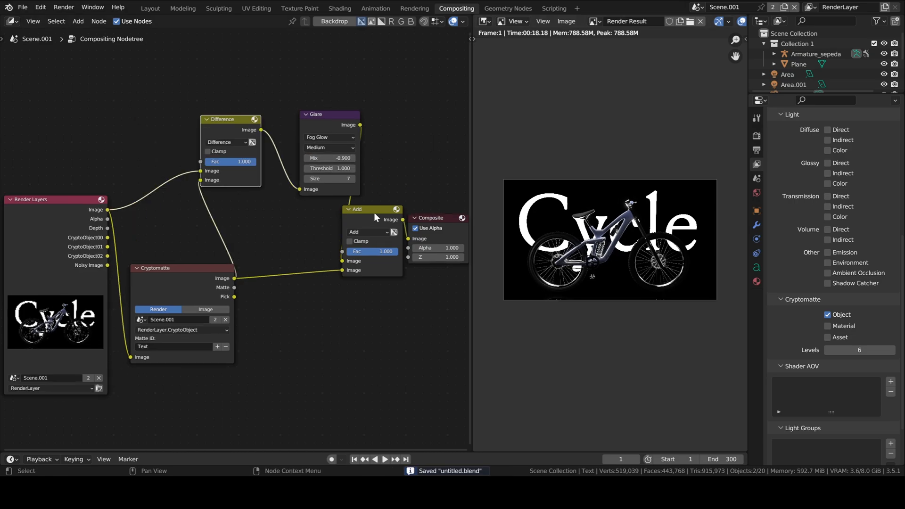
Step: Insert a Lens Distortion node with Dispersion 0.005 before the Composite output and return to Layout
{"action": "left_click_drag", "start_coordinate": [430, 217], "coordinate": [368, 383]}
{"action": "type", "text": "0.01"}
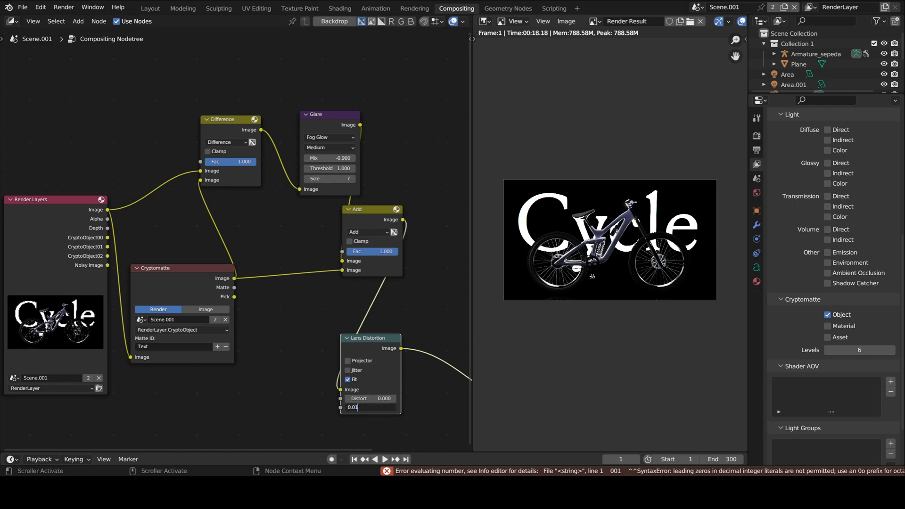
{"action": "type", "text": "05"}
{"action": "key", "text": "Return"}
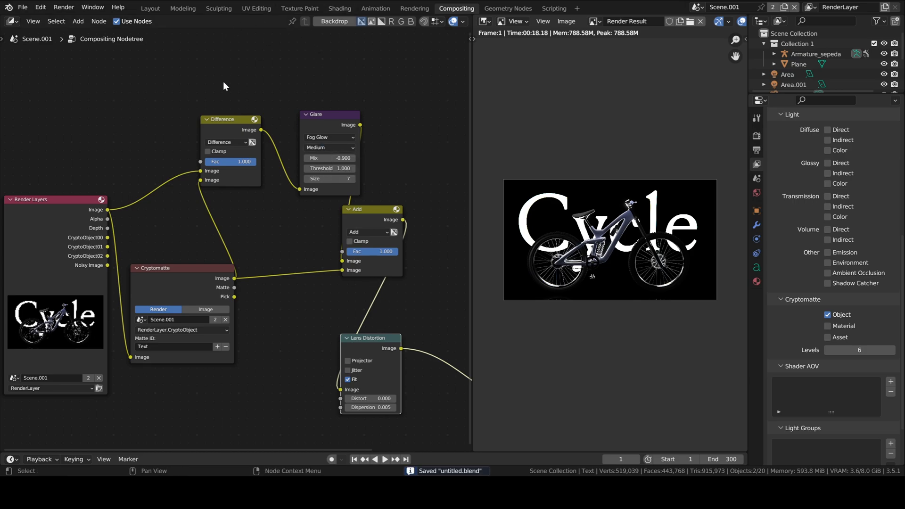
{"action": "left_click", "coordinate": [150, 7]}
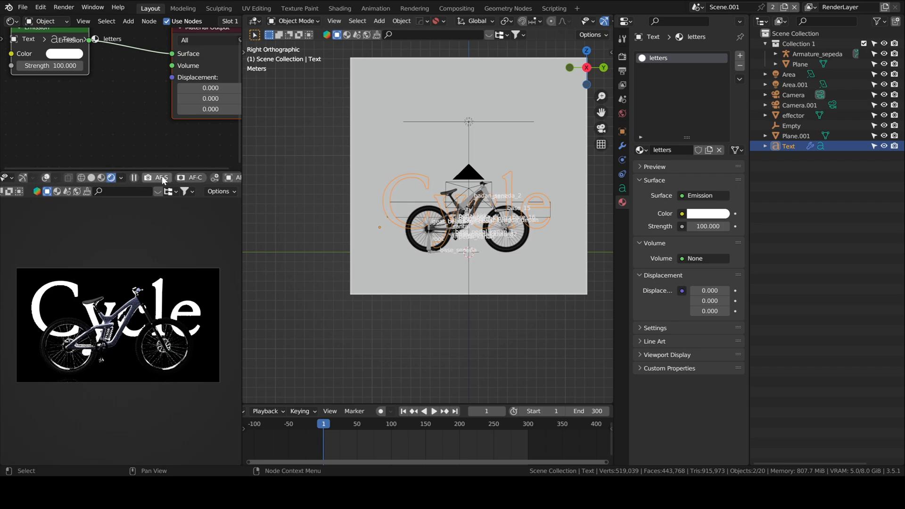
Step: Set preview compositor to Camera, keyframe the effector's location at 150 and 300 with linear interpolation, and play the reveal
{"action": "left_click", "coordinate": [120, 177]}
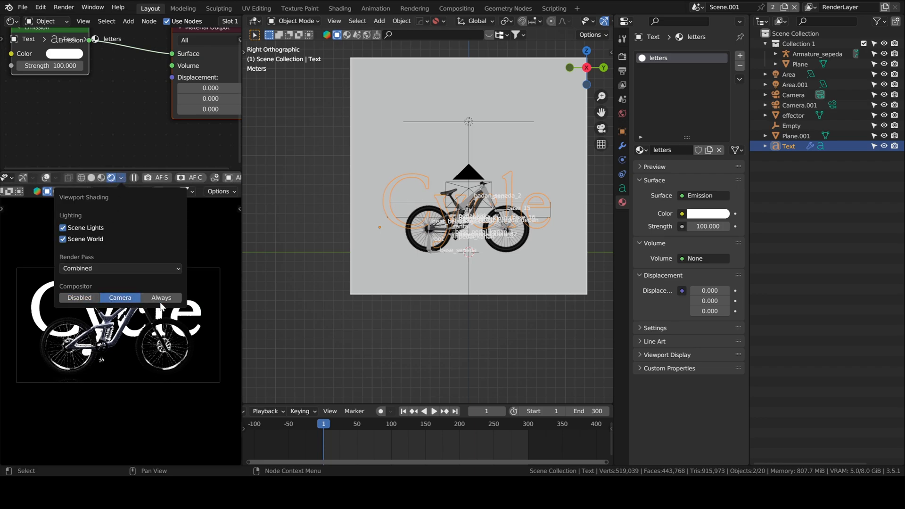
{"action": "mouse_move", "coordinate": [160, 266]}
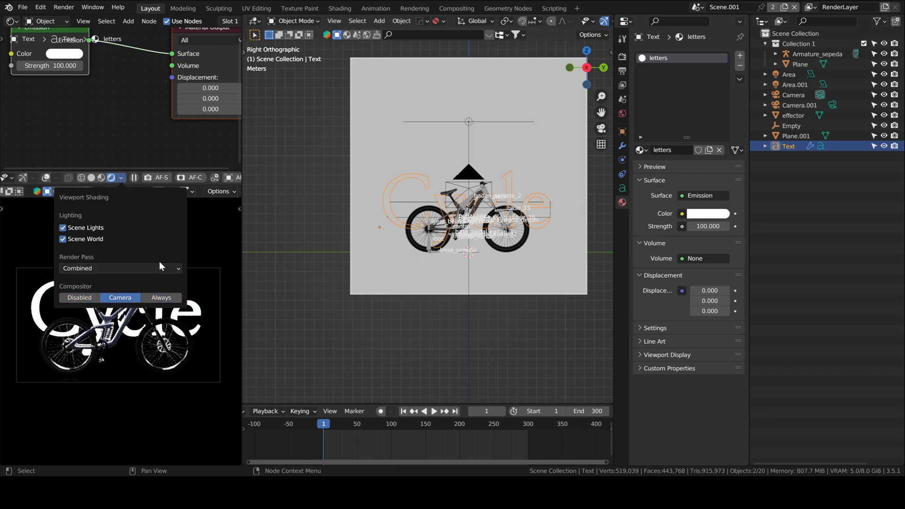
{"action": "left_click", "coordinate": [203, 225]}
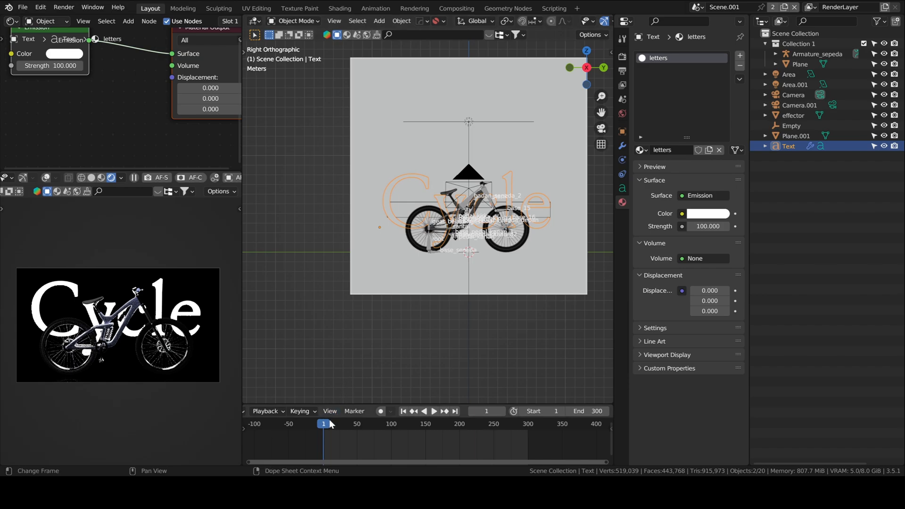
{"action": "left_click", "coordinate": [456, 411]}
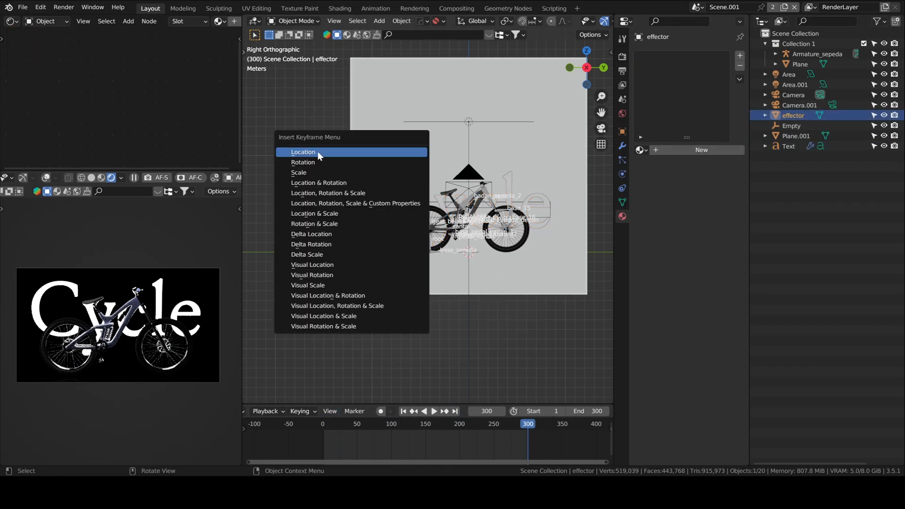
{"action": "left_click", "coordinate": [304, 152]}
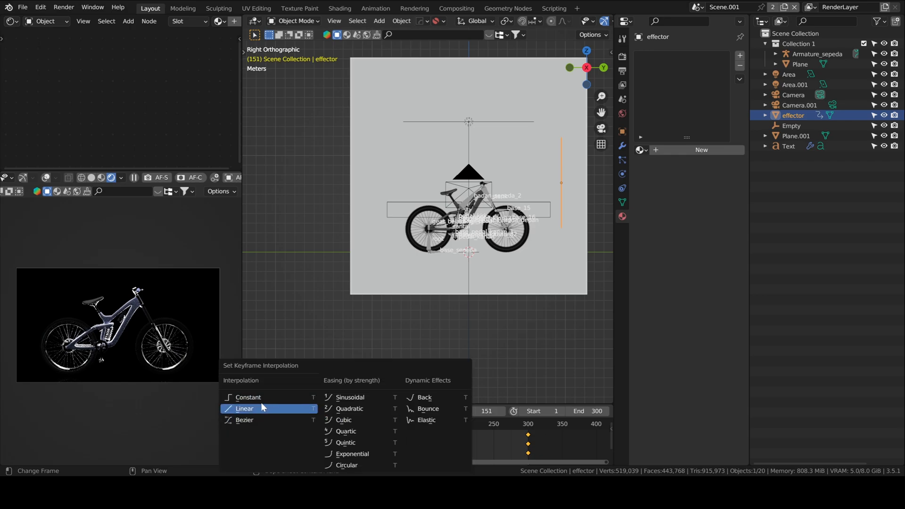
{"action": "left_click", "coordinate": [424, 412]}
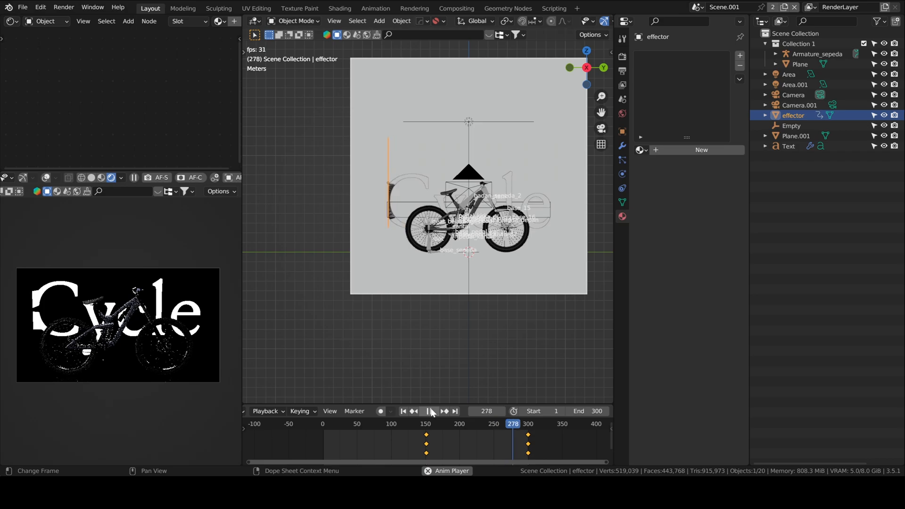
{"action": "left_click", "coordinate": [430, 411]}
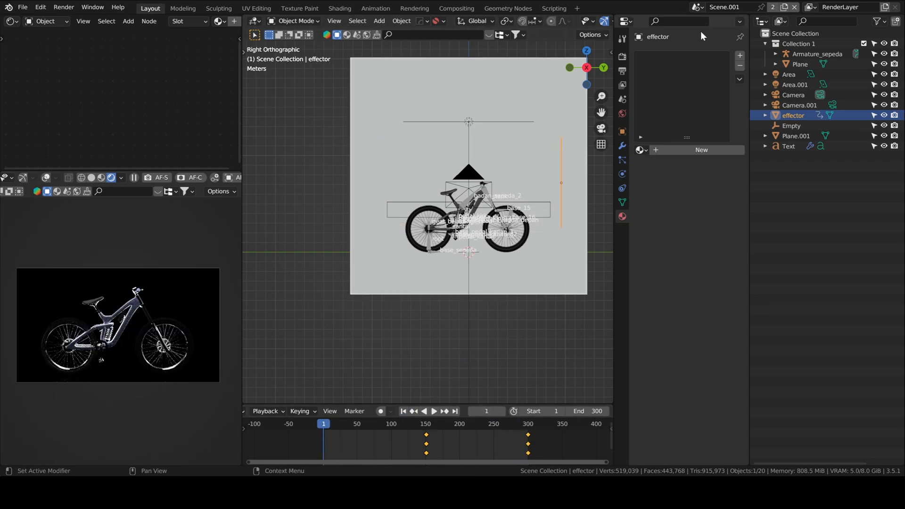
{"action": "left_click", "coordinate": [793, 95]}
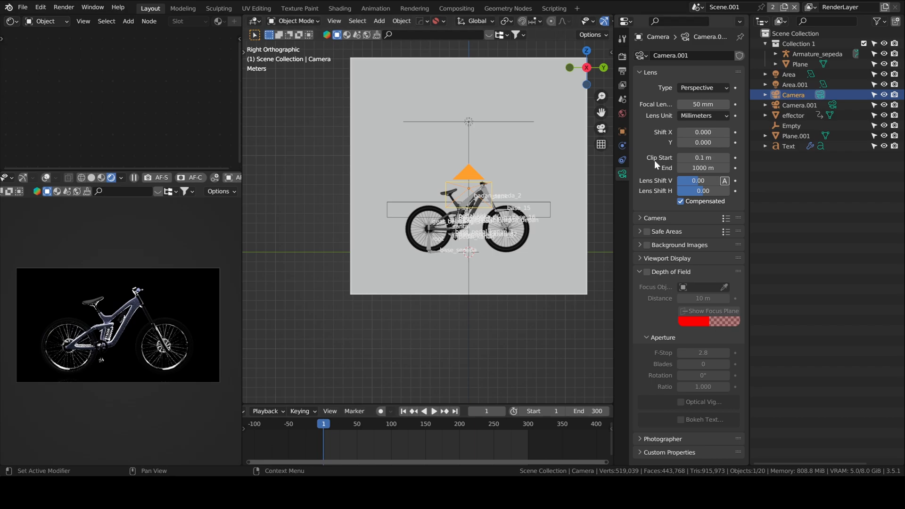
Step: At the final frame, change the main camera's focal length from 50 mm to 65 mm
{"action": "left_click", "coordinate": [454, 411]}
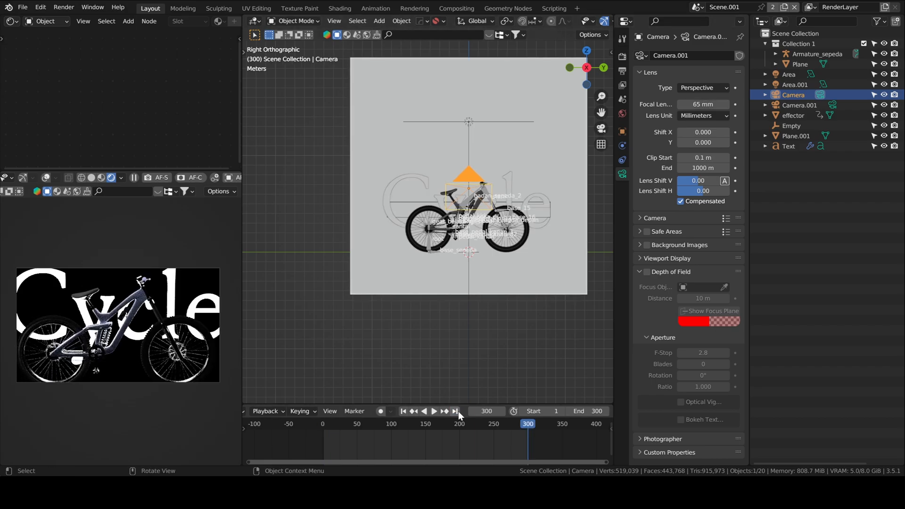
{"action": "left_click_drag", "start_coordinate": [721, 103], "coordinate": [693, 104]}
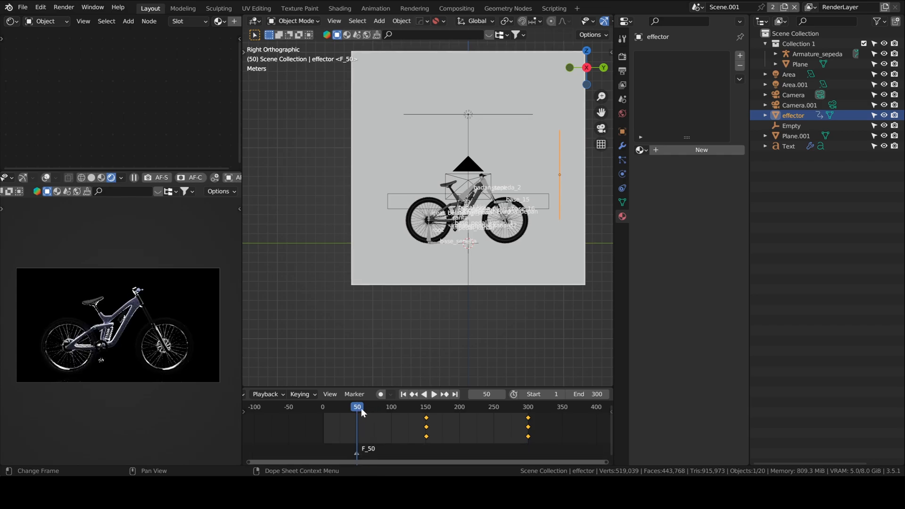
Step: Add timeline markers at frames 50 and 90 and bind Camera.001 to the frame 50 marker
{"action": "left_click", "coordinate": [434, 394]}
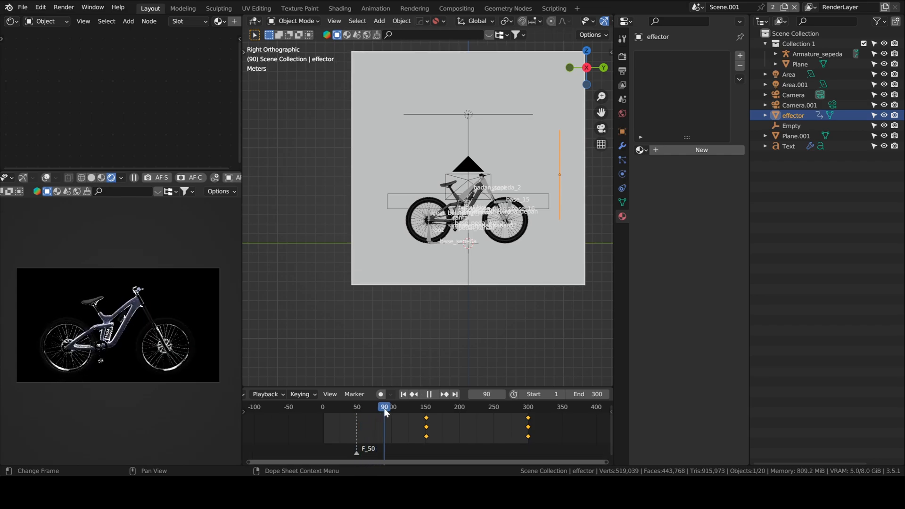
{"action": "left_click_drag", "start_coordinate": [384, 407], "coordinate": [356, 407]}
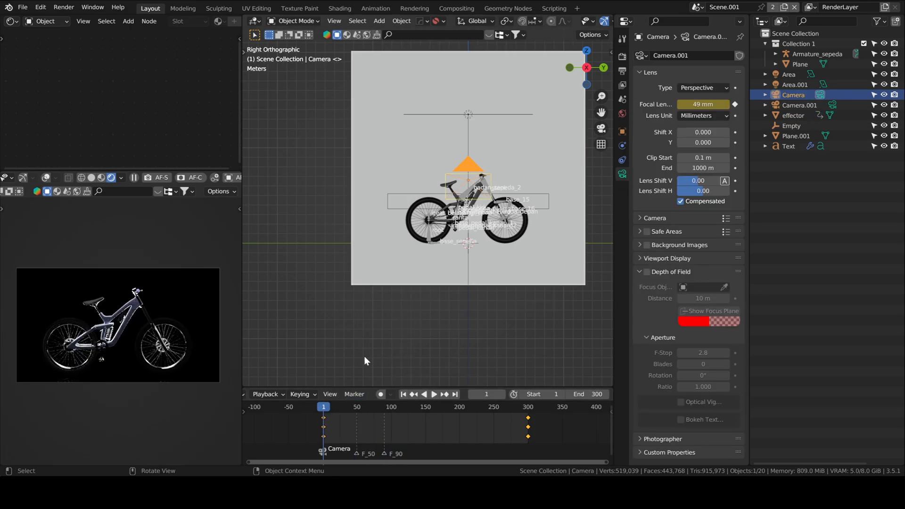
{"action": "left_click", "coordinate": [354, 394]}
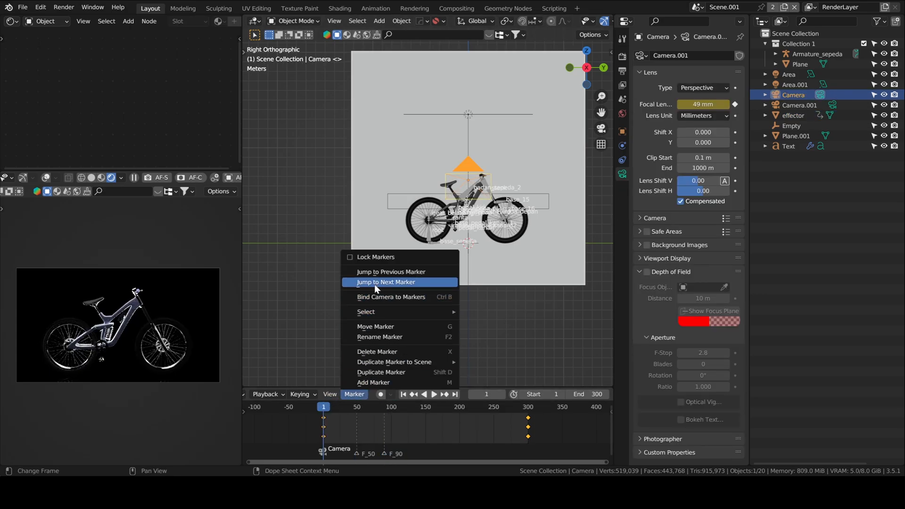
{"action": "left_click", "coordinate": [386, 282]}
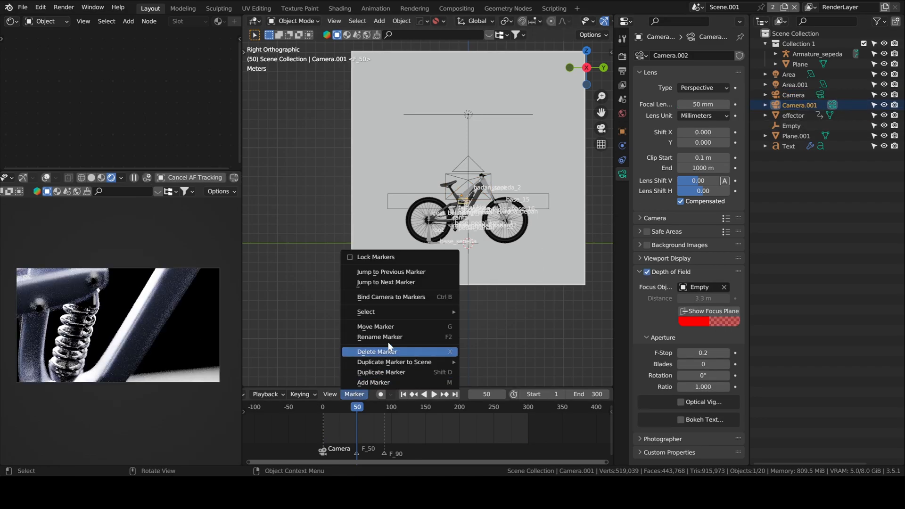
{"action": "mouse_move", "coordinate": [384, 295]}
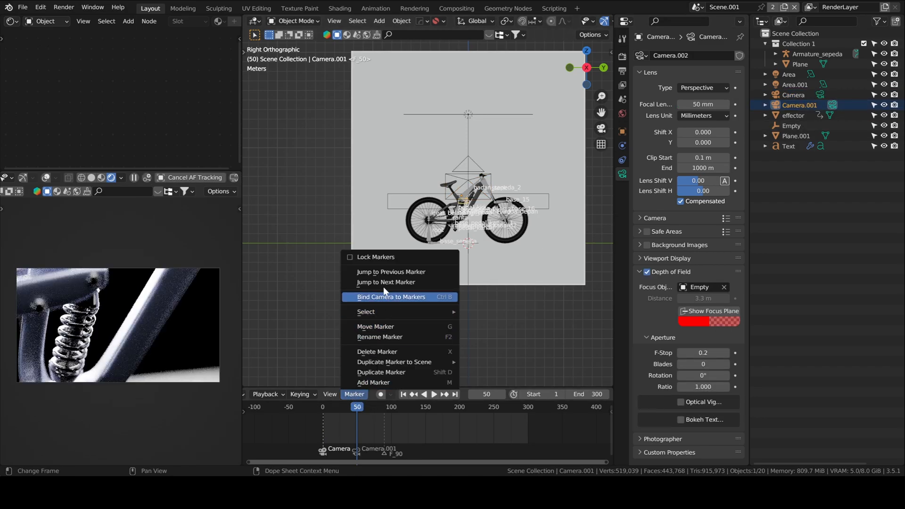
{"action": "left_click", "coordinate": [386, 282]}
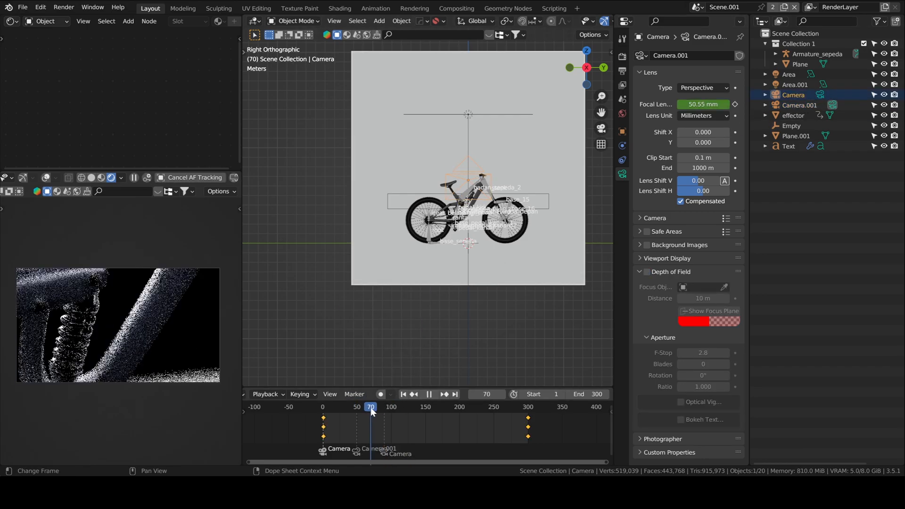
{"action": "left_click", "coordinate": [428, 395]}
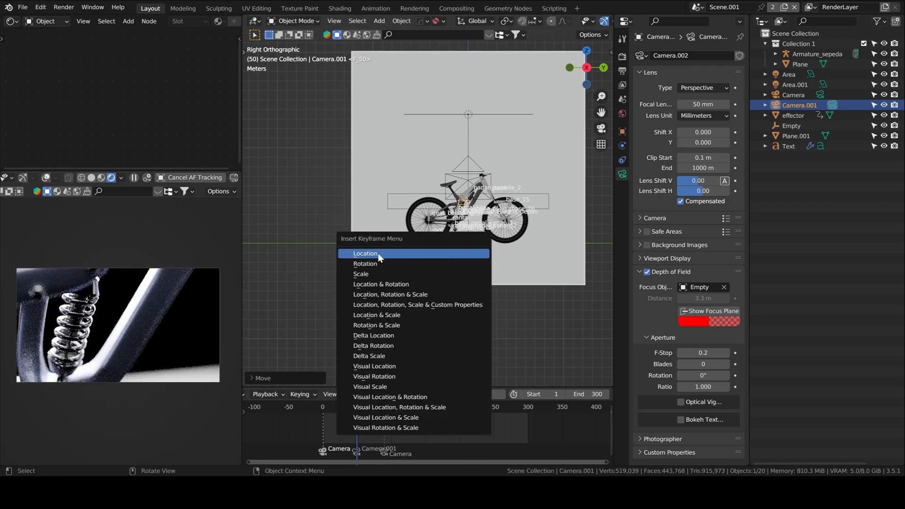
Step: Keyframe Camera.001's location at frame 50 and play back the camera cuts
{"action": "left_click", "coordinate": [366, 253]}
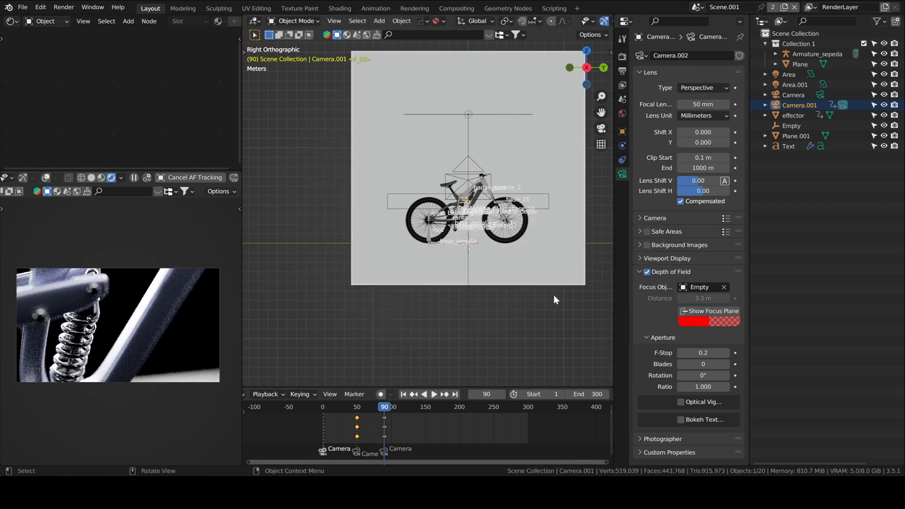
{"action": "left_click", "coordinate": [434, 394]}
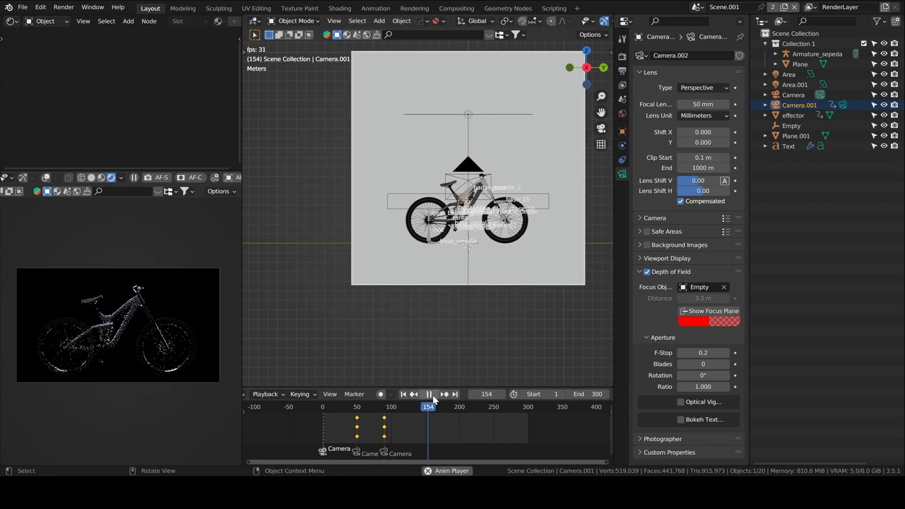
{"action": "left_click", "coordinate": [431, 394]}
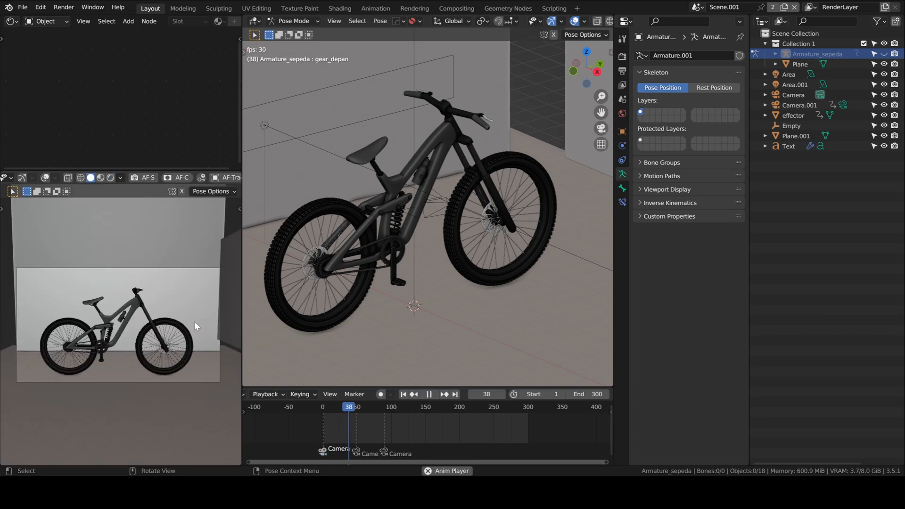
Step: Play the animation to review the posed bicycle with the Cycle lettering emerging
{"action": "left_click", "coordinate": [429, 394]}
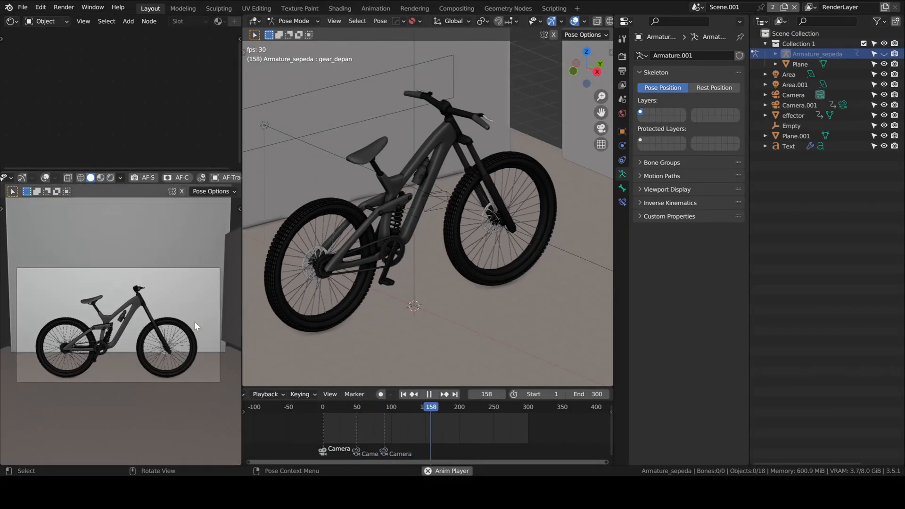
{"action": "left_click", "coordinate": [429, 394]}
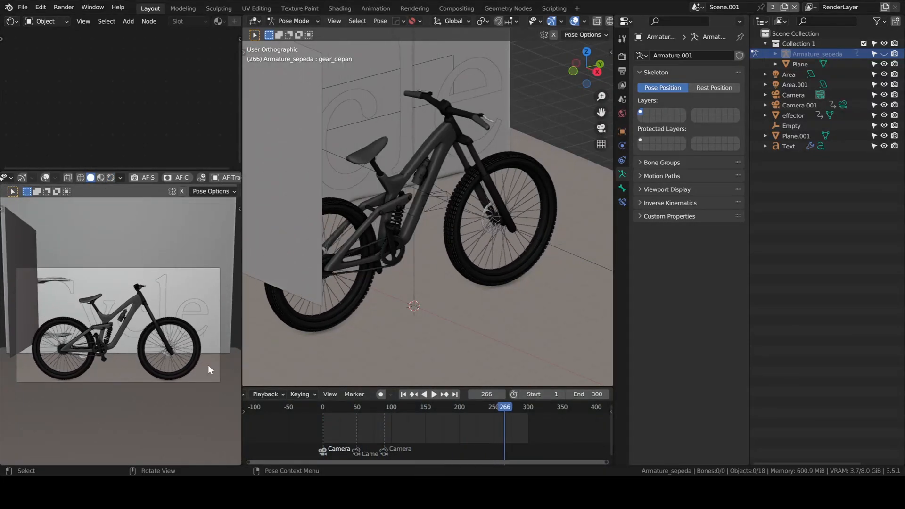